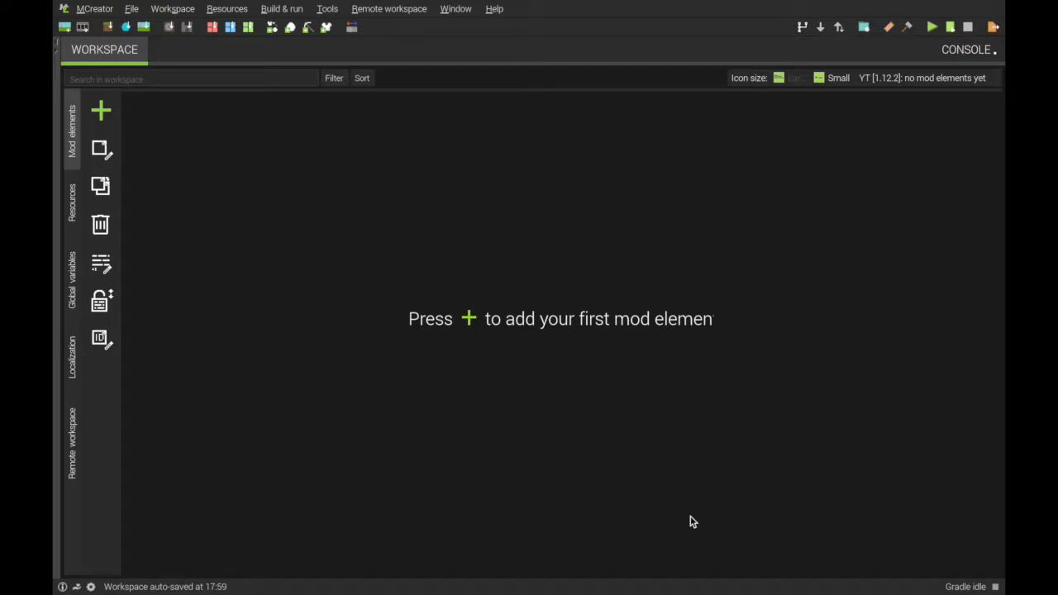
mouse_move(390, 280)
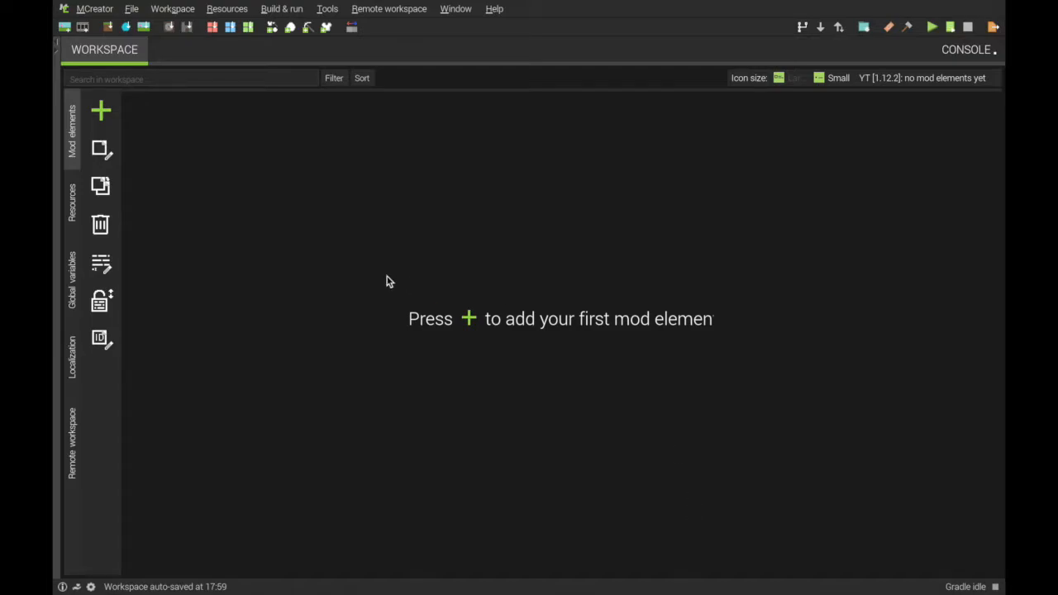
mouse_move(365, 170)
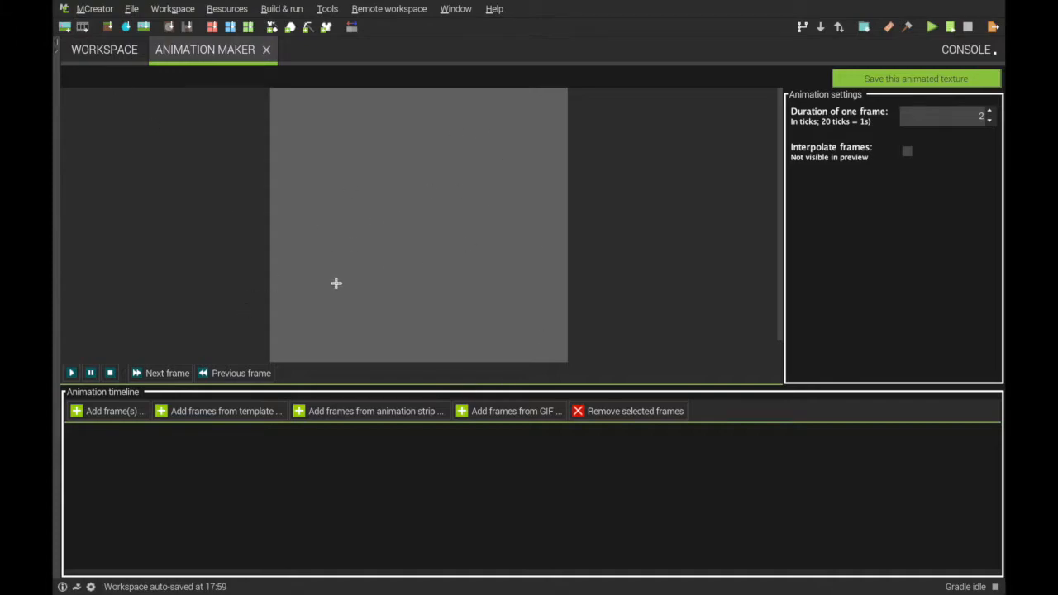
mouse_move(506, 196)
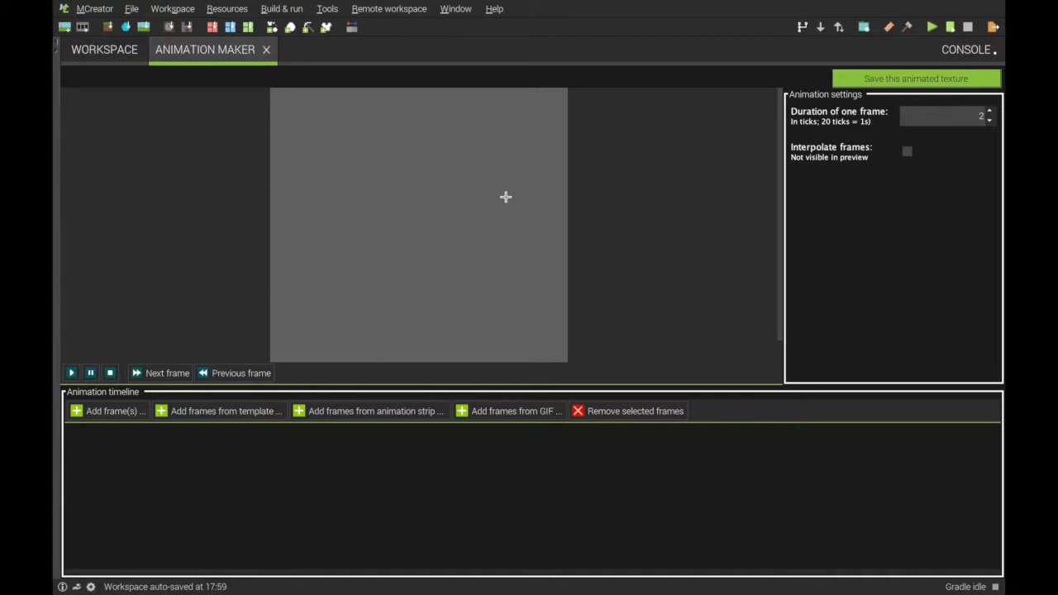
mouse_move(377, 488)
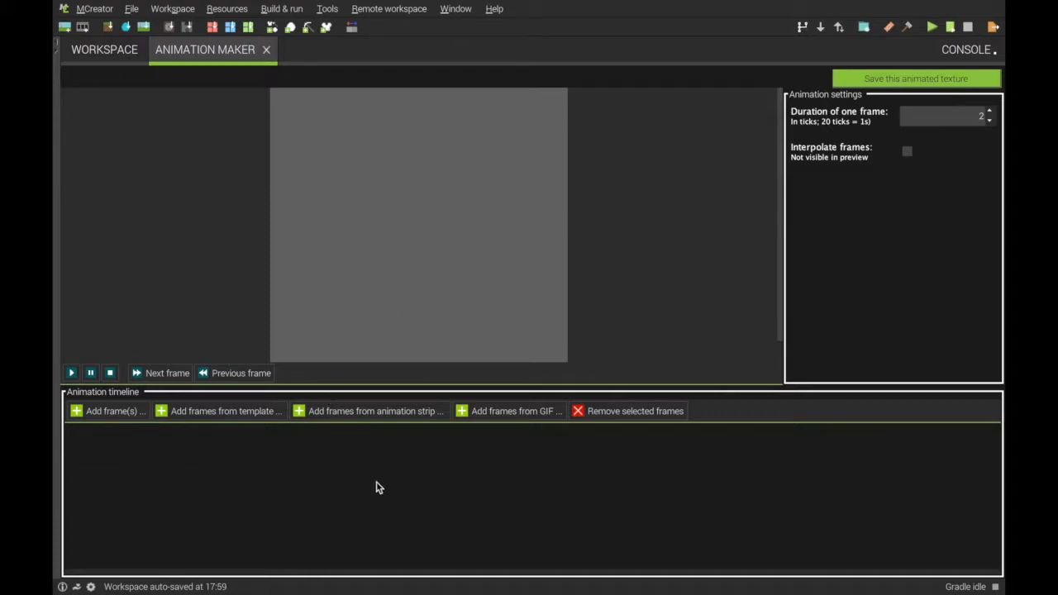
mouse_move(335, 515)
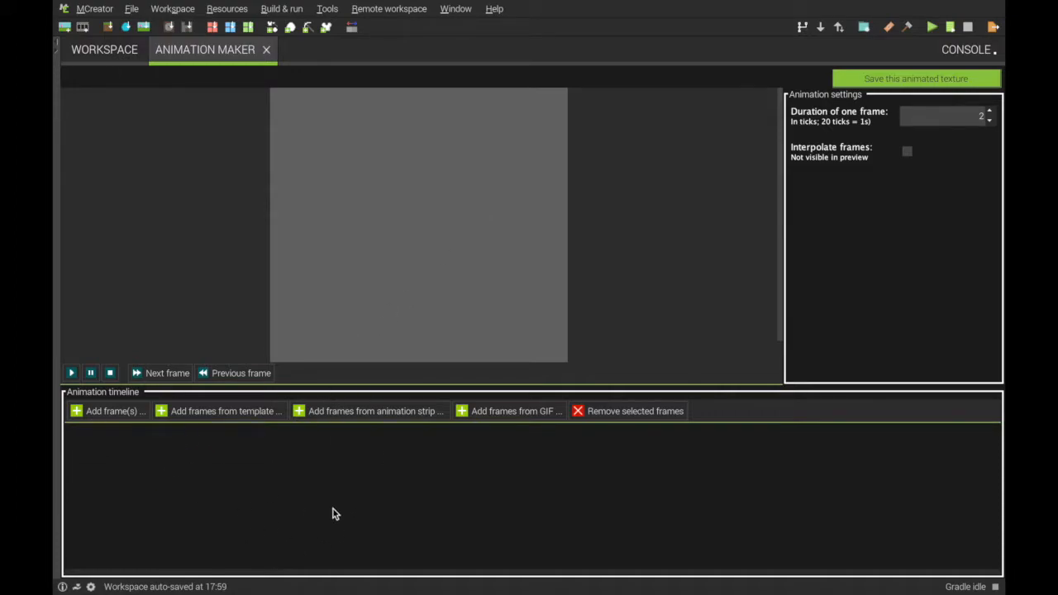
mouse_move(223, 417)
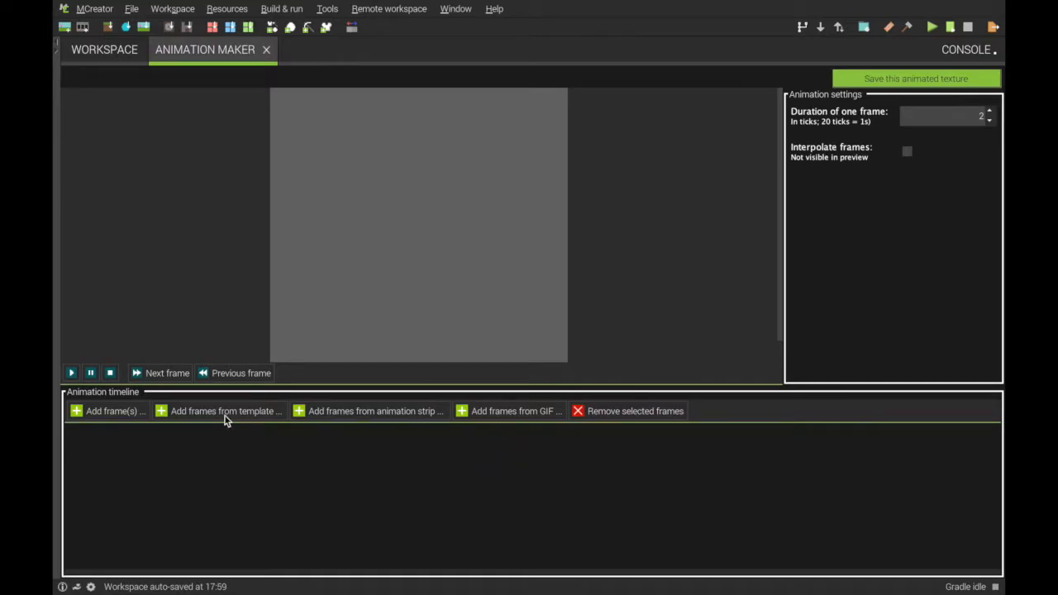
Add fire template frames tinted deep blue, with saturation and lightness locked
left_click(225, 411)
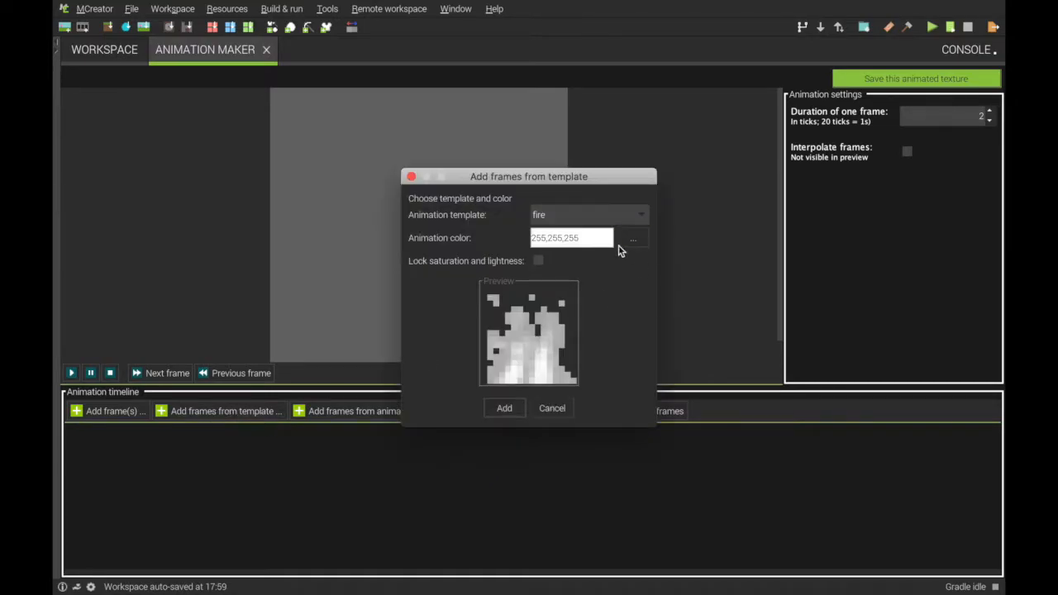
left_click(632, 237)
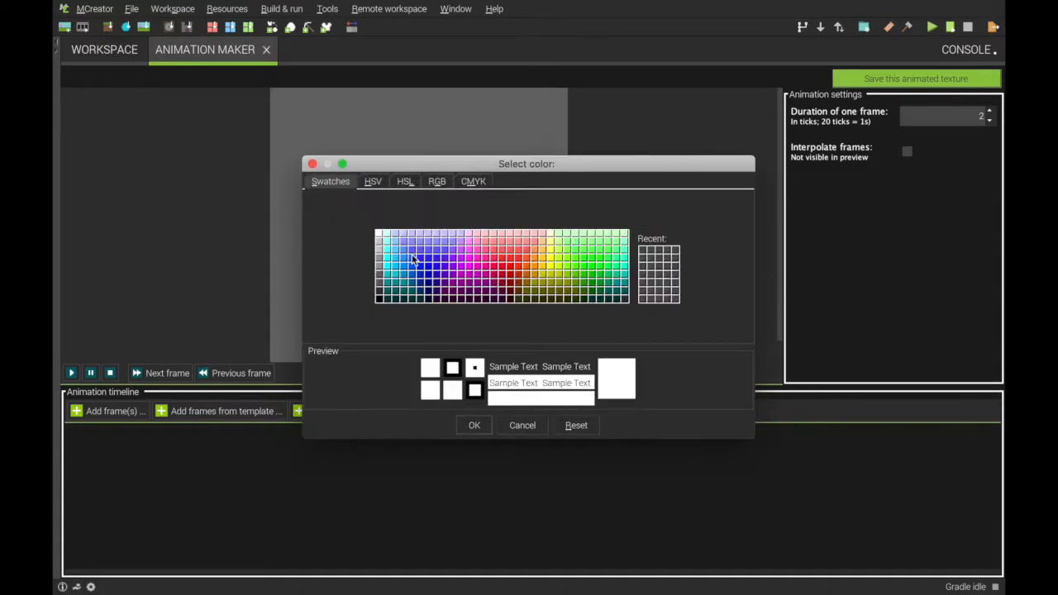
left_click(434, 274)
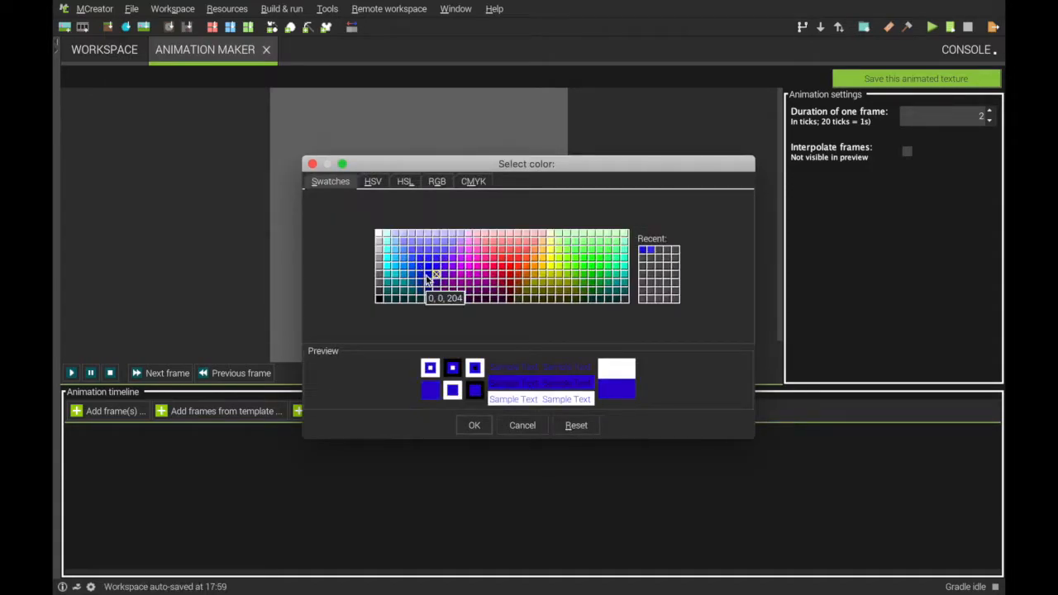
left_click(411, 269)
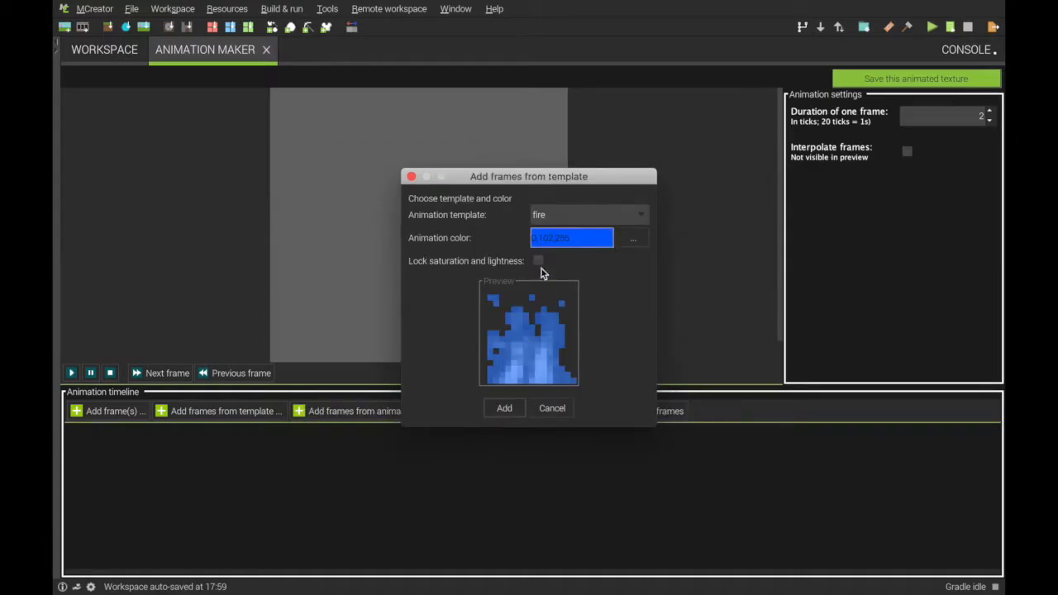
left_click(538, 260)
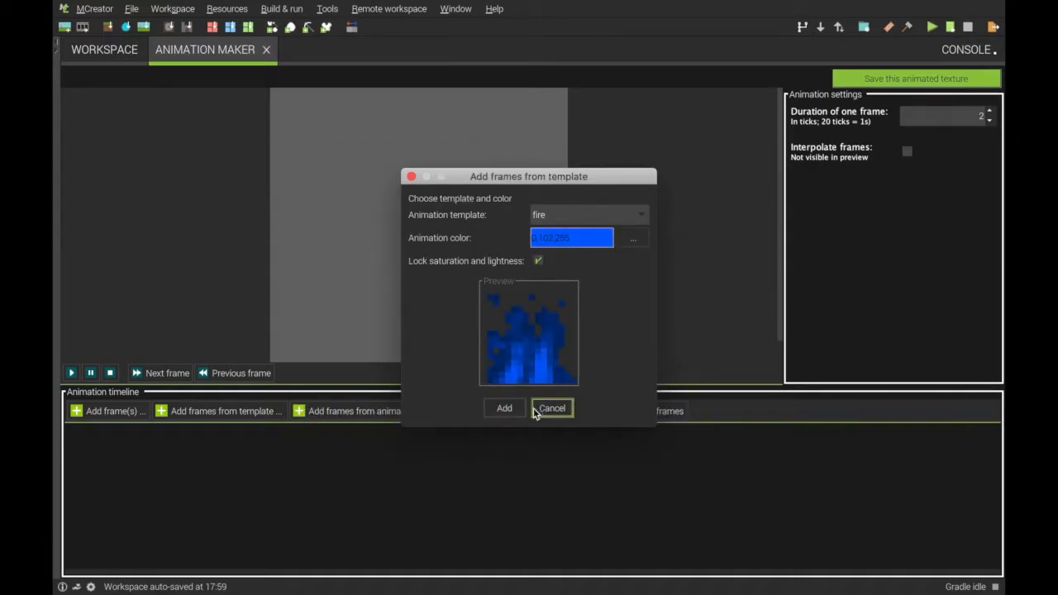
left_click(505, 407)
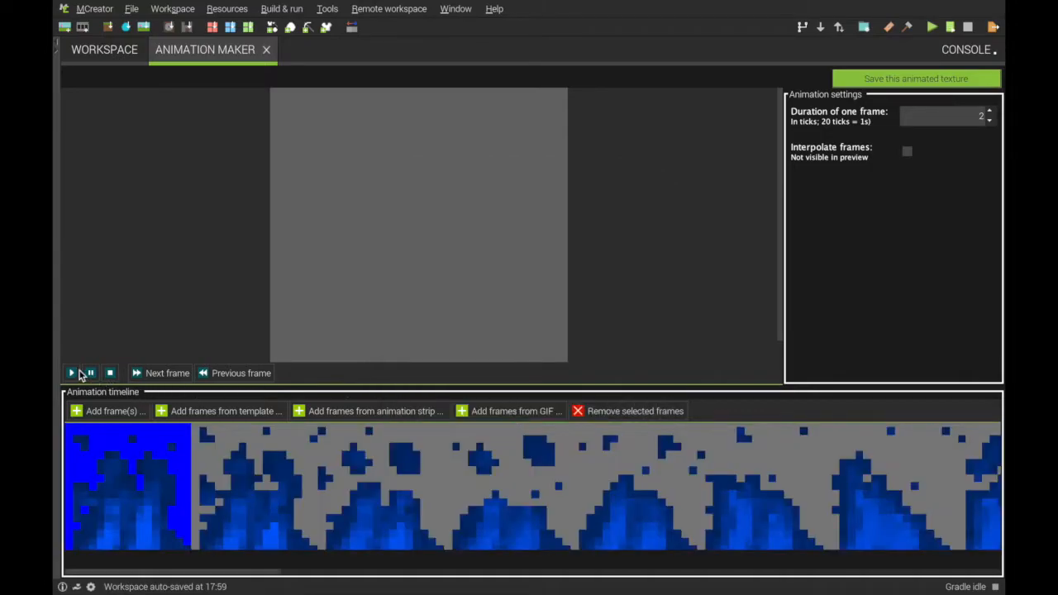
Play the blue fire animation in the timeline preview, then pause it
left_click(73, 373)
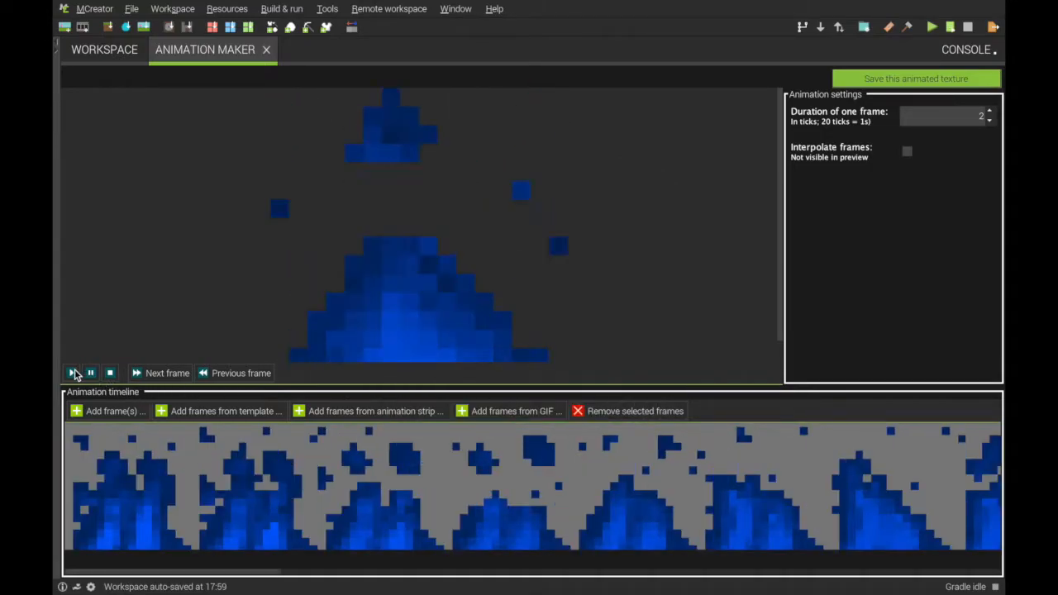
left_click(993, 121)
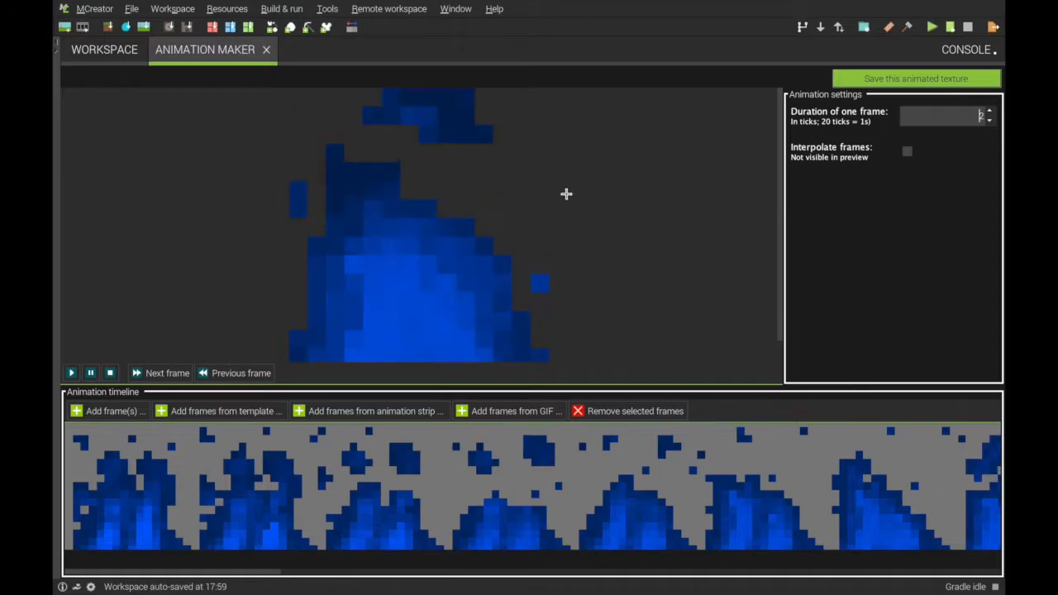
left_click(91, 373)
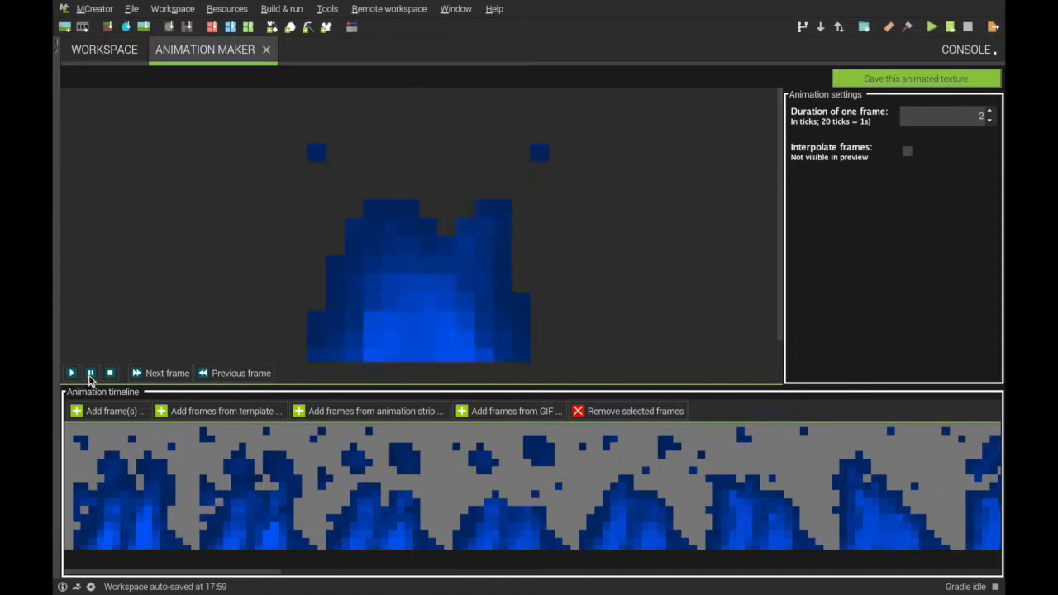
Save the animation as a 16×16 Block texture named 'BlueFire'
left_click(915, 77)
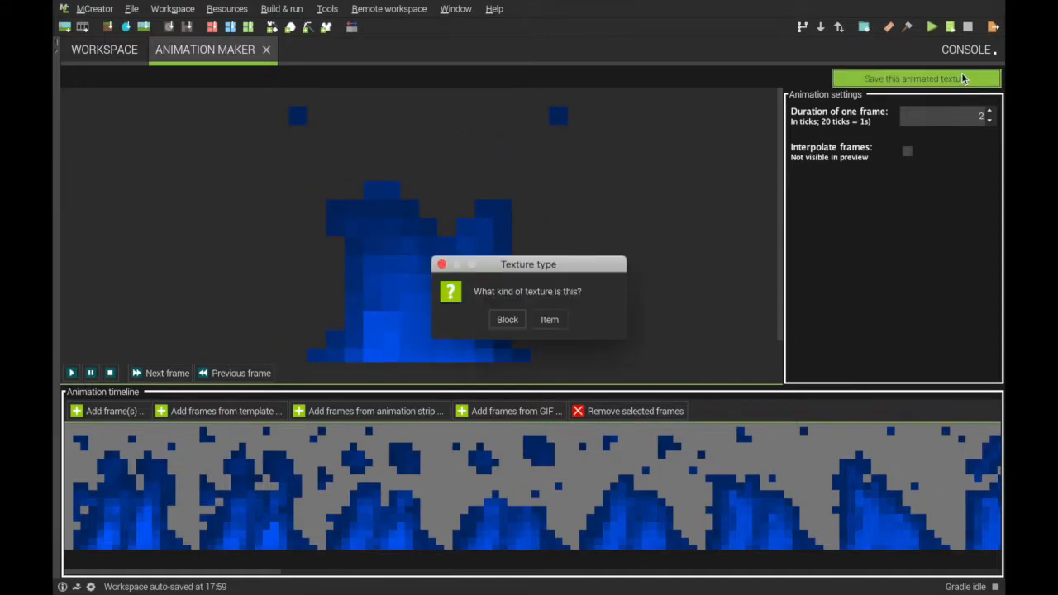
left_click(507, 320)
type("F")
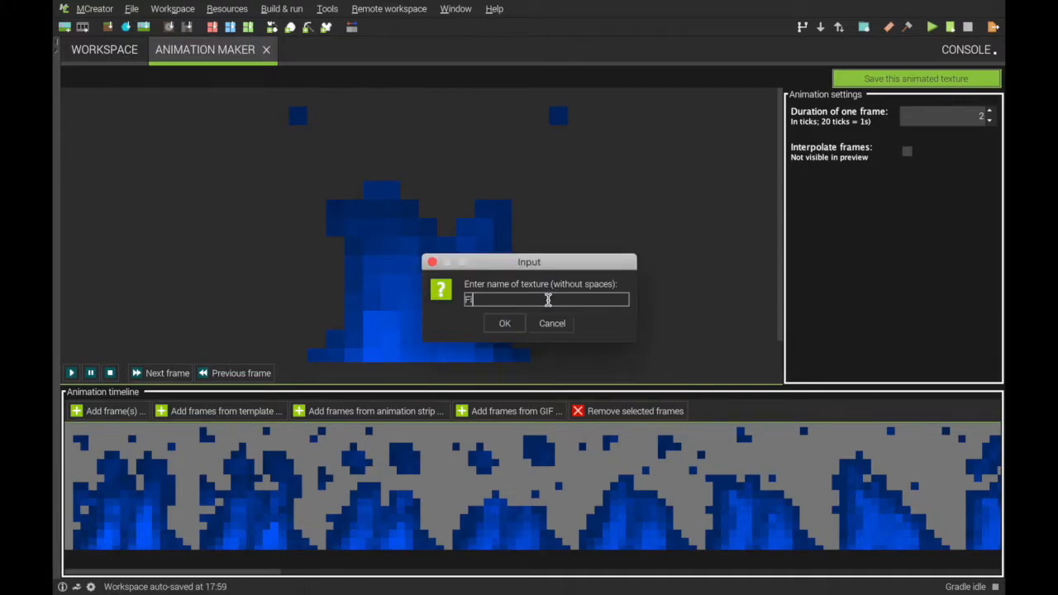
type("ire")
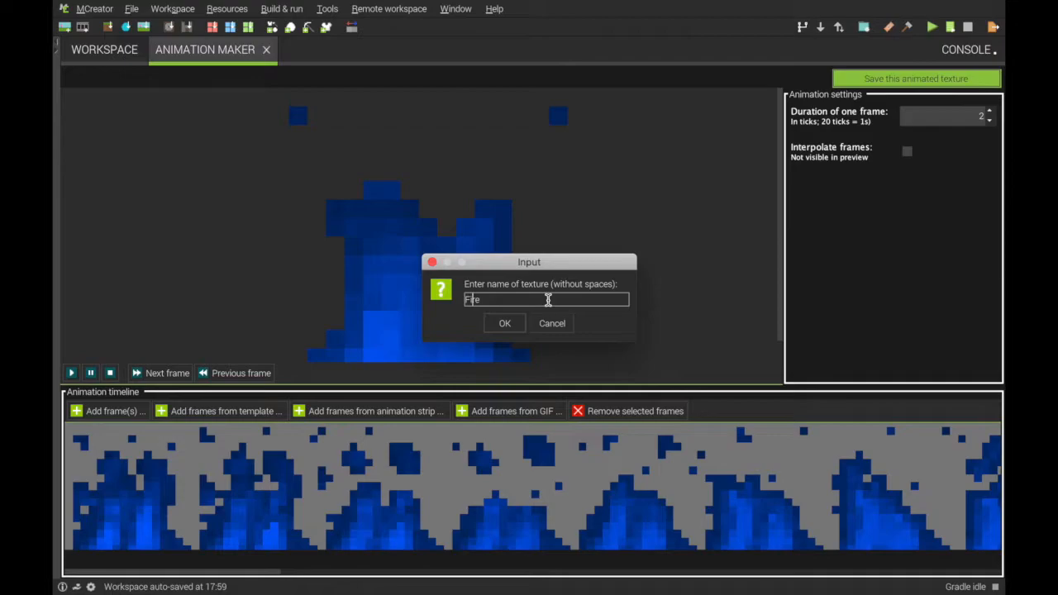
type("BlueFire")
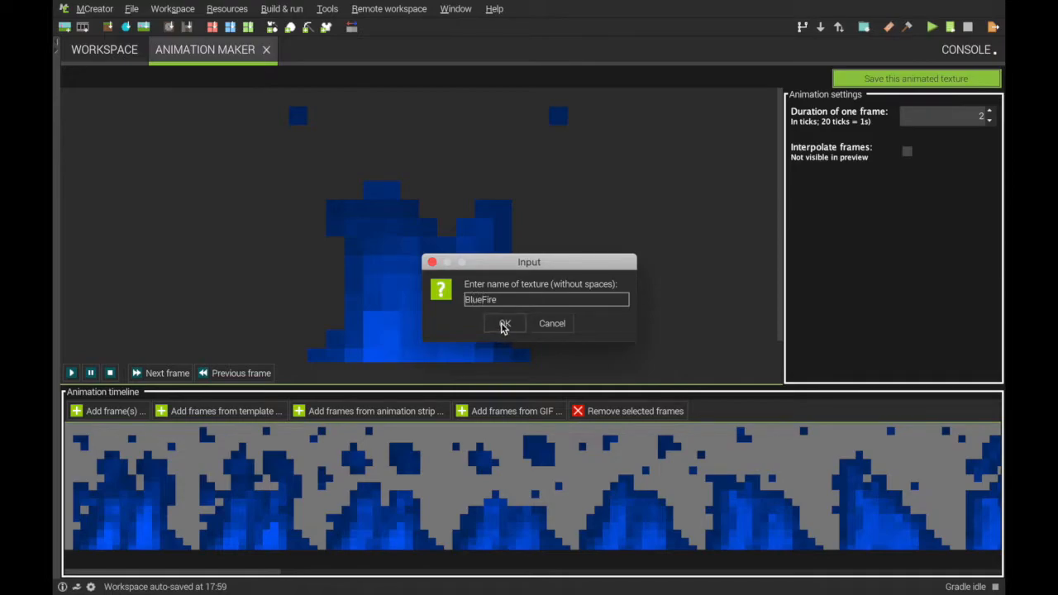
left_click(504, 323)
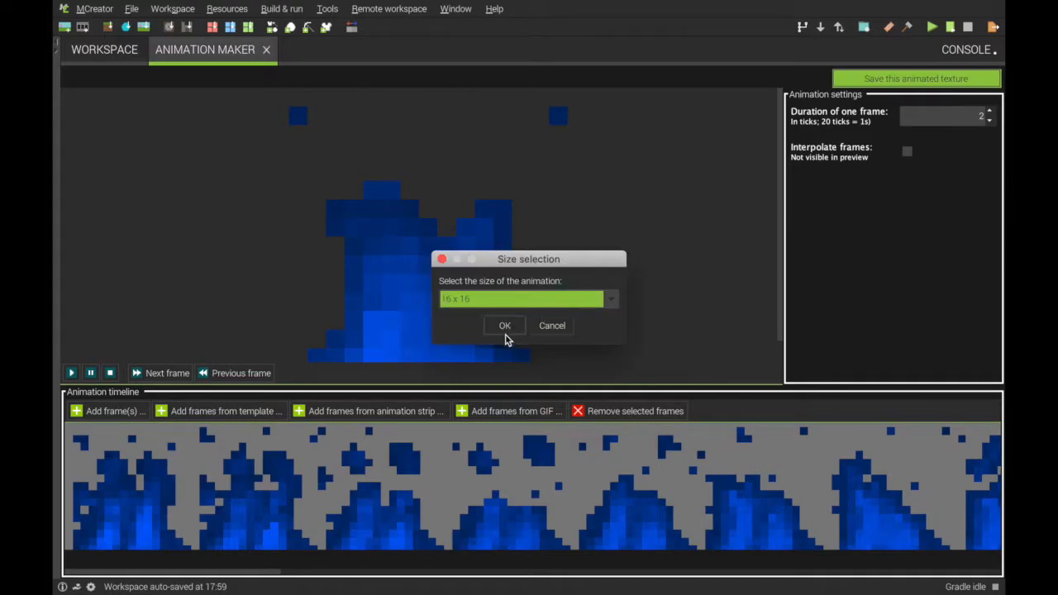
left_click(505, 325)
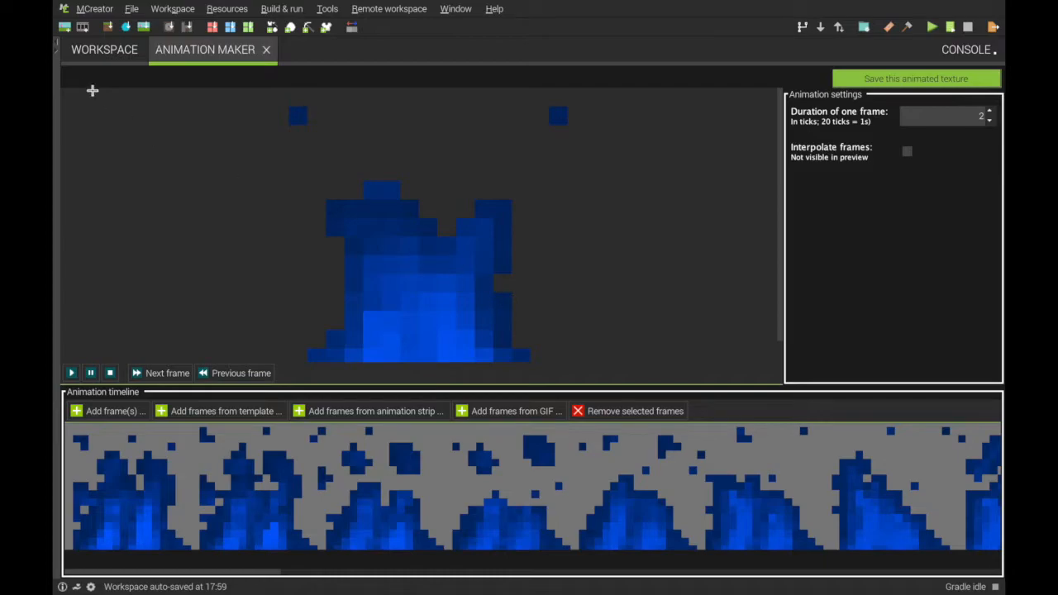
Add LOGIC variable 'bluefireVariable' (GLOBAL_MAP, initial false), then return to mod elements
left_click(267, 49)
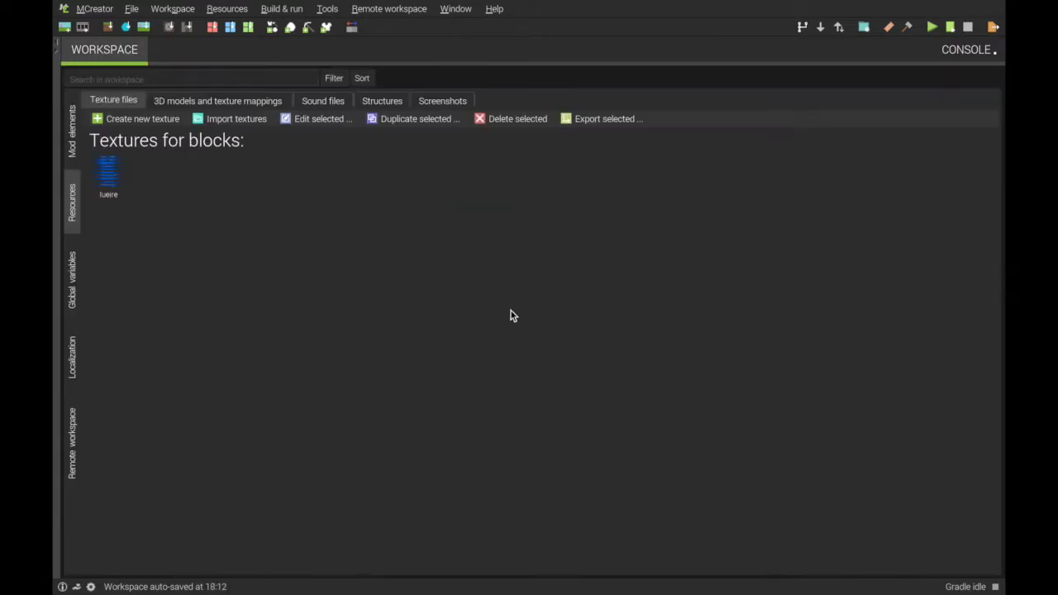
mouse_move(139, 216)
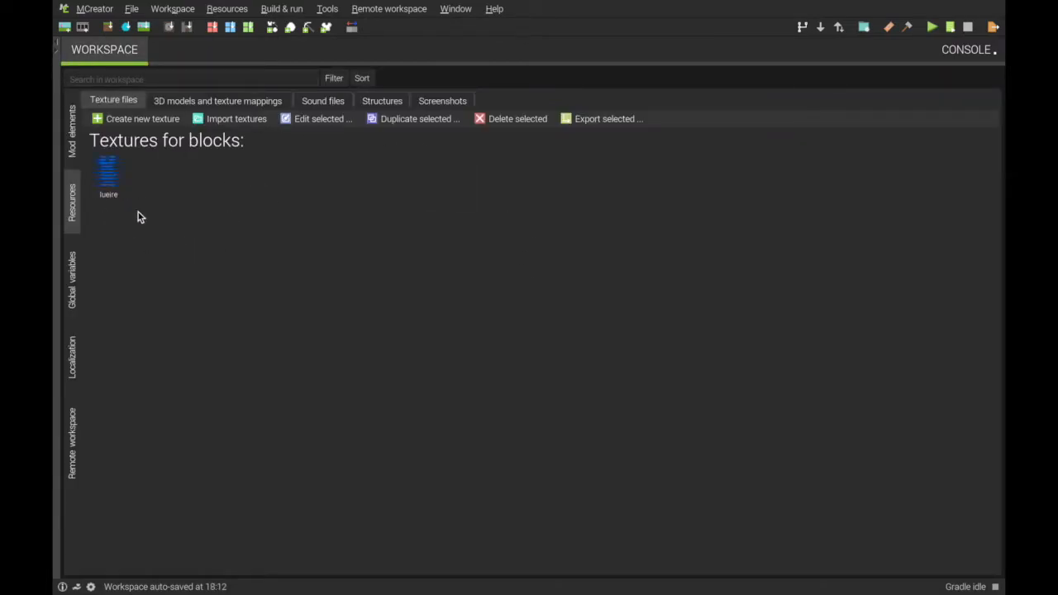
left_click(72, 277)
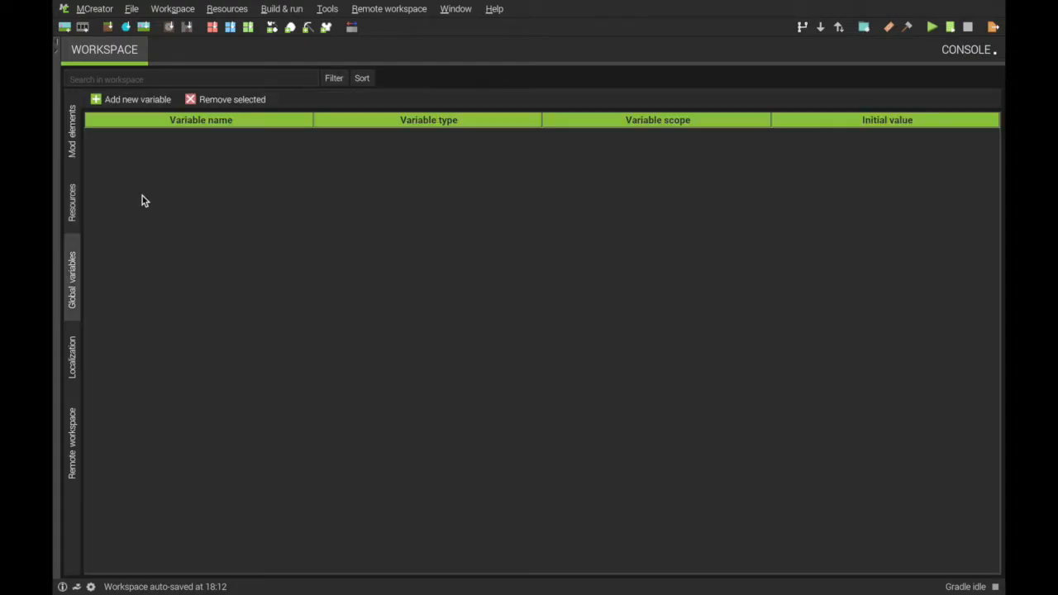
left_click(136, 99)
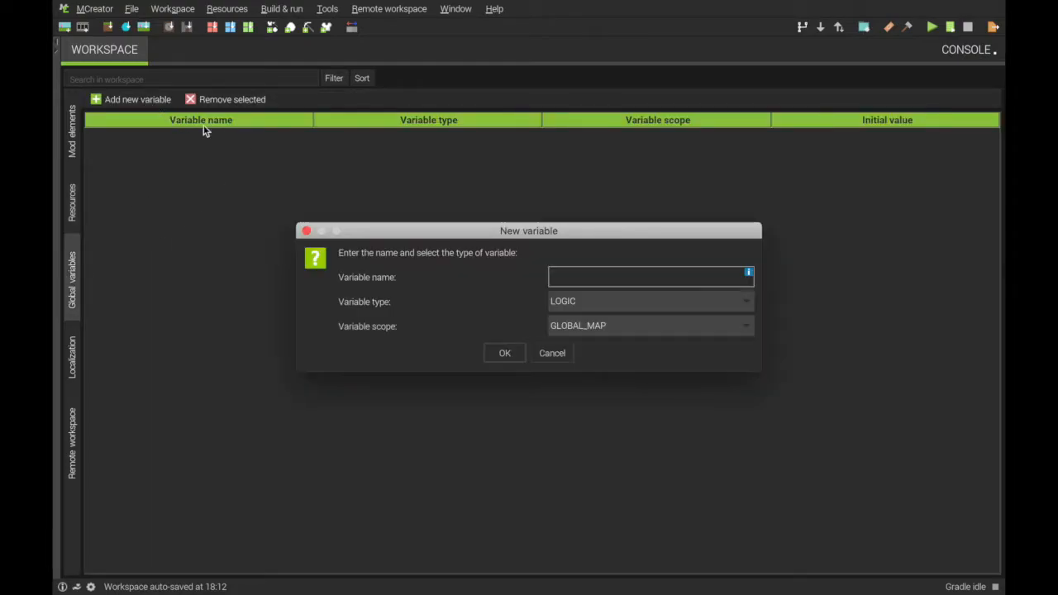
type("BLue")
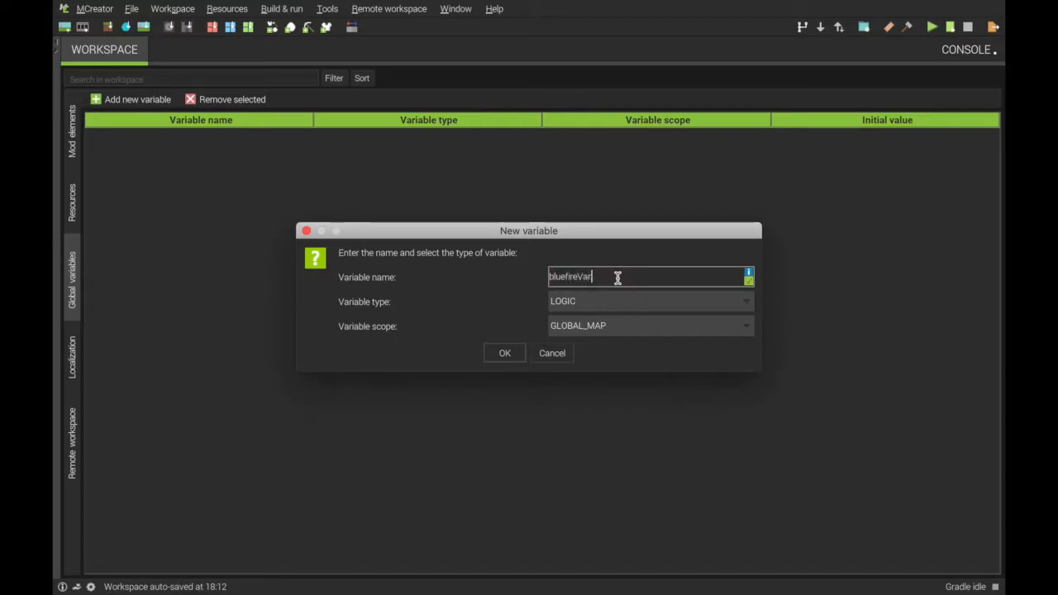
type("iable")
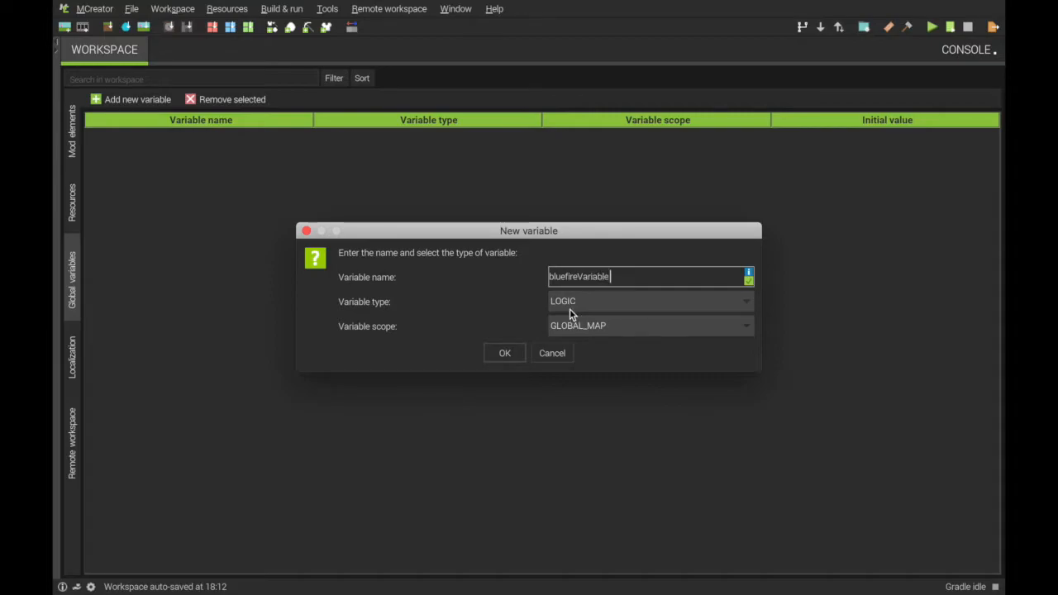
mouse_move(596, 337)
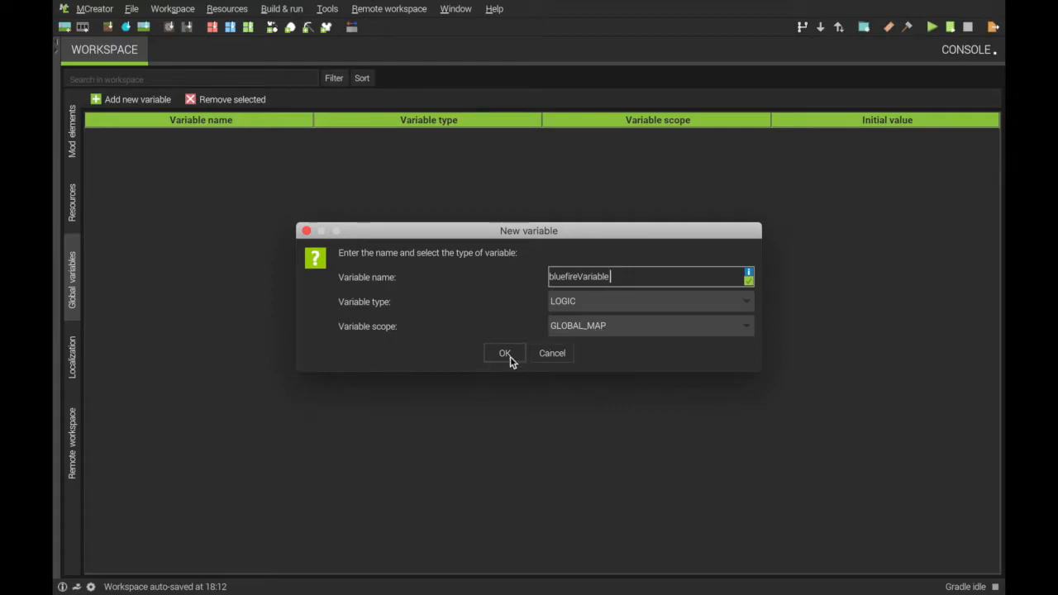
left_click(503, 353)
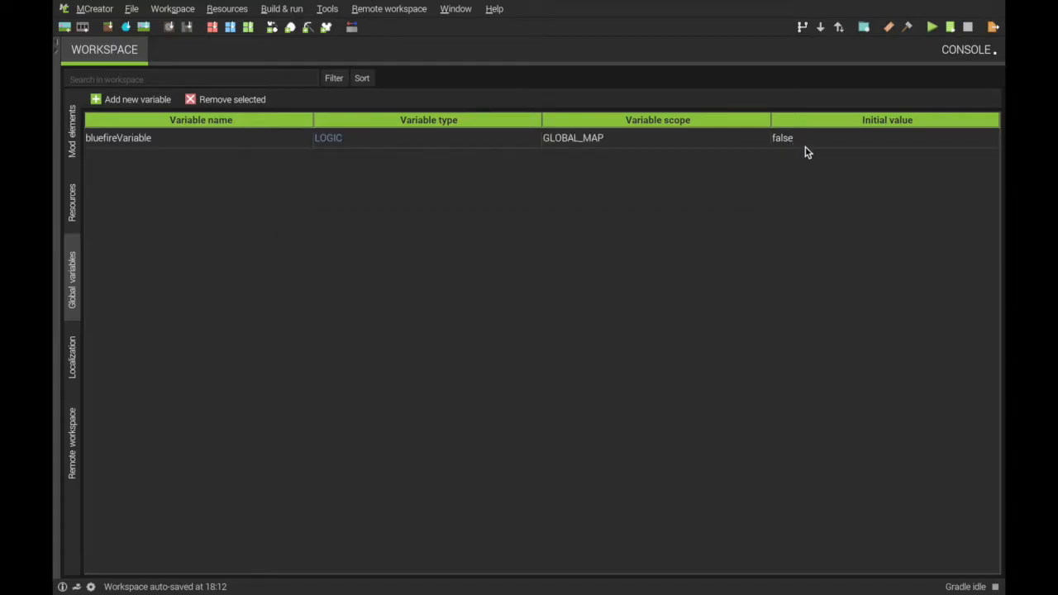
left_click(72, 128)
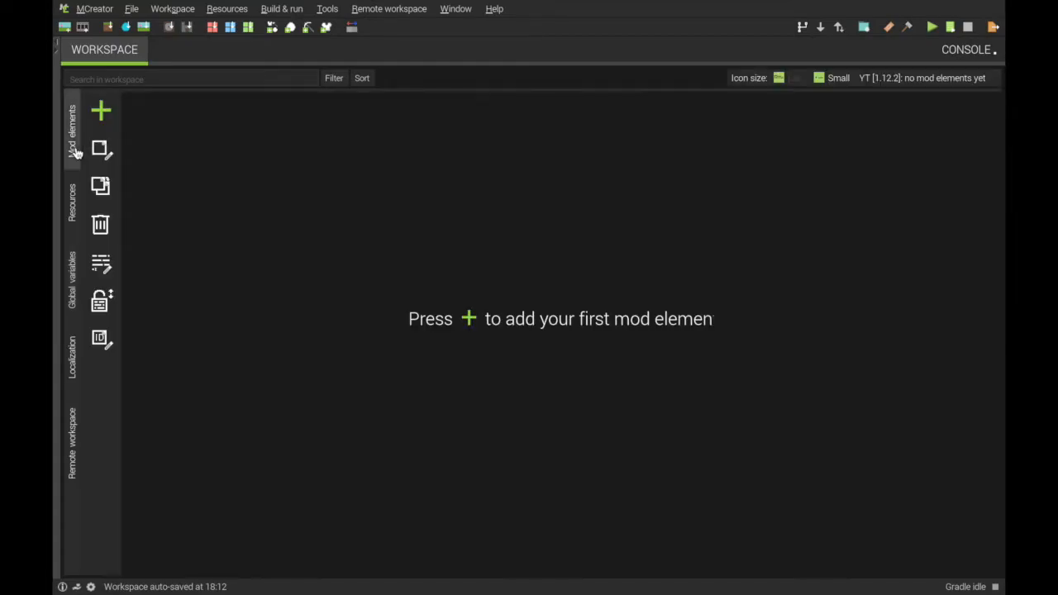
Create a block element named 'BlueFire' and assign its main face texture
left_click(101, 110)
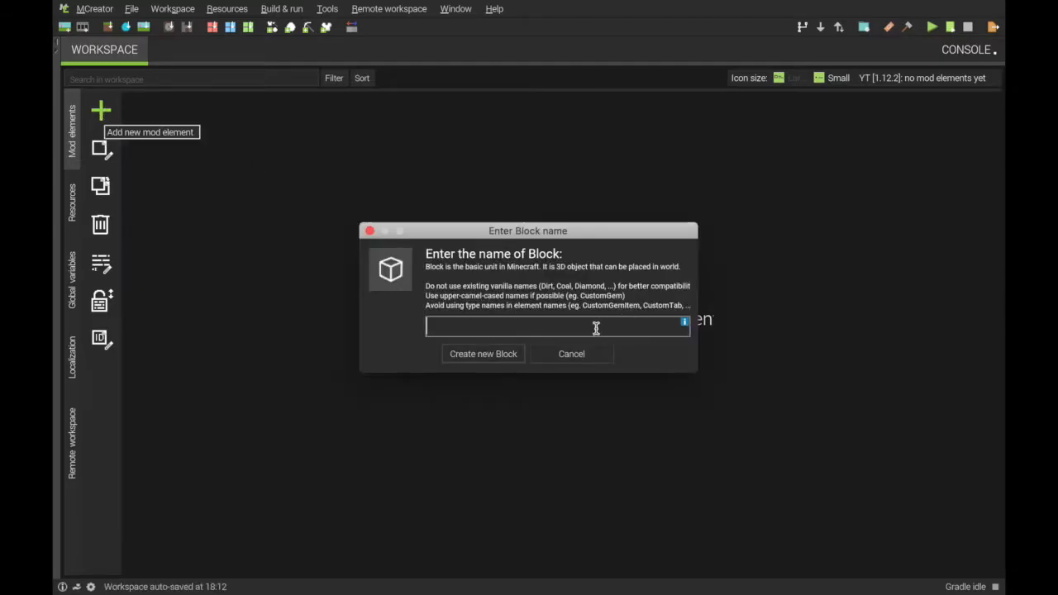
type("BlueFir")
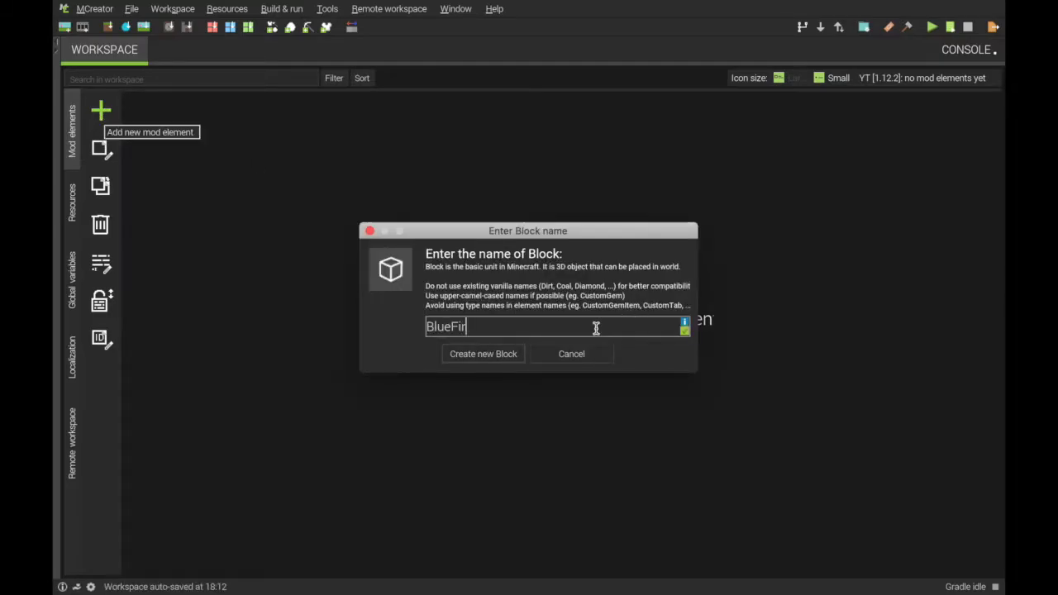
left_click(483, 354)
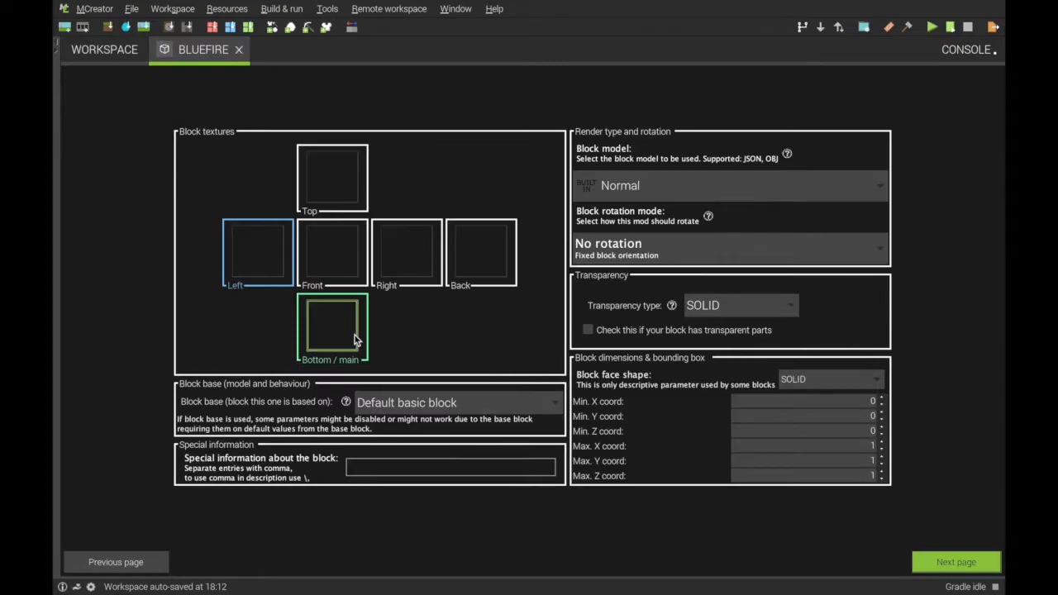
left_click(332, 327)
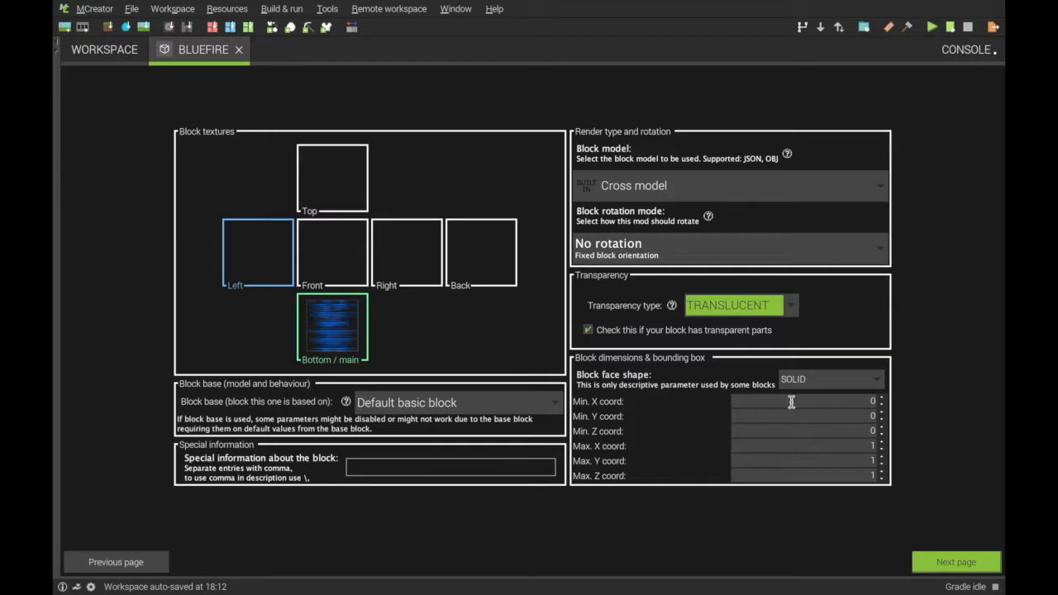
mouse_move(793, 394)
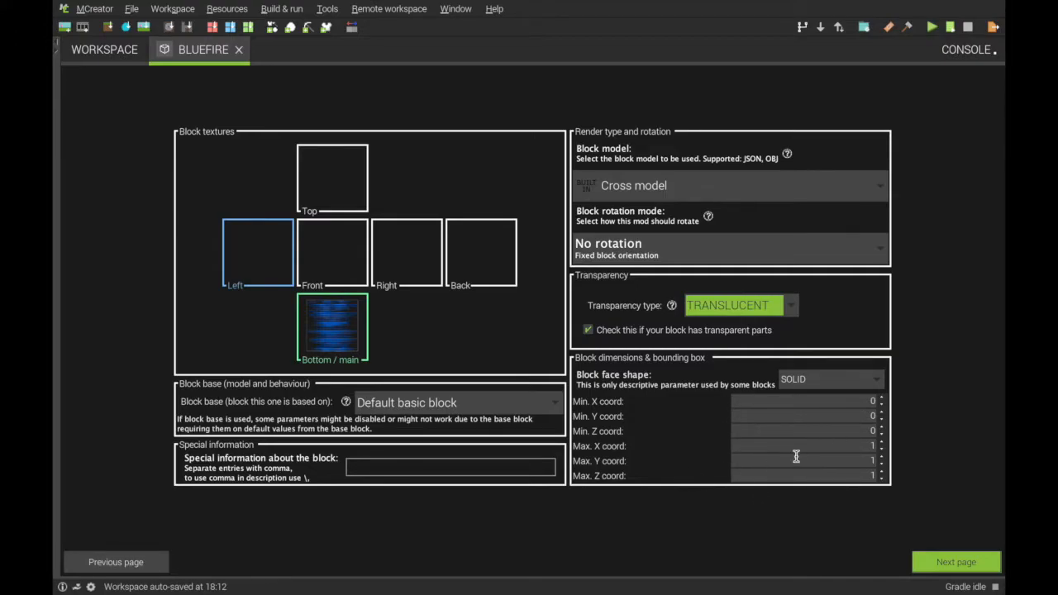
mouse_move(868, 463)
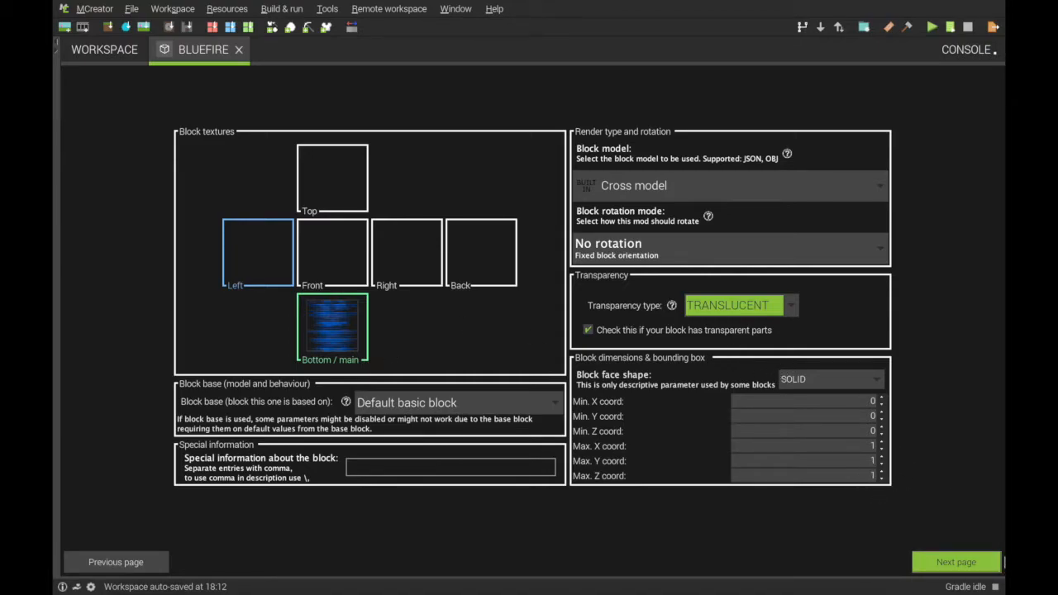
Give the block FIRE material, LANTERN sound, resistance 0, gravity, walk-through and custom drop
left_click(957, 562)
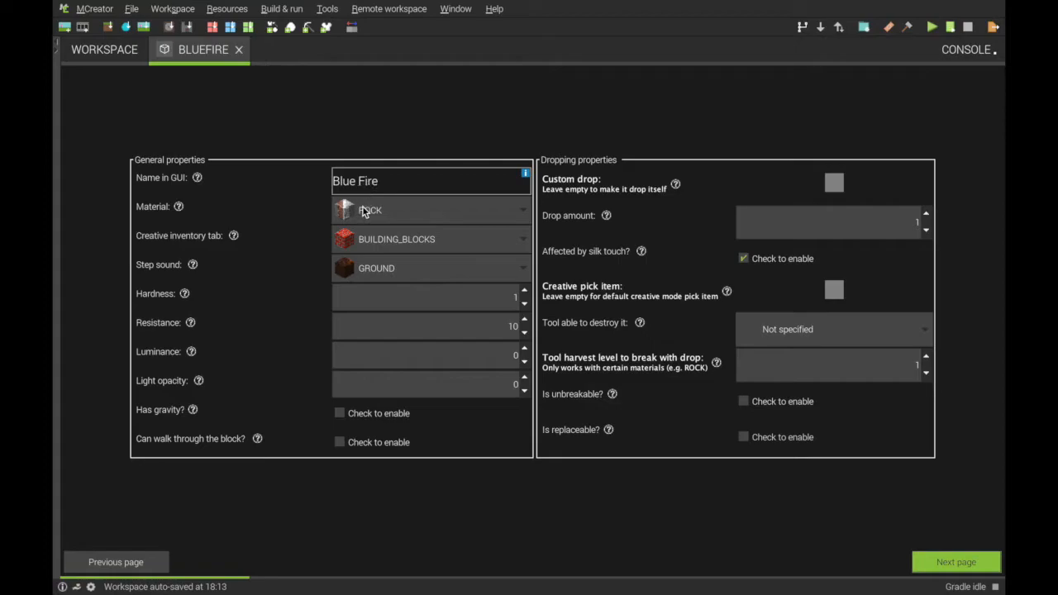
left_click(430, 209)
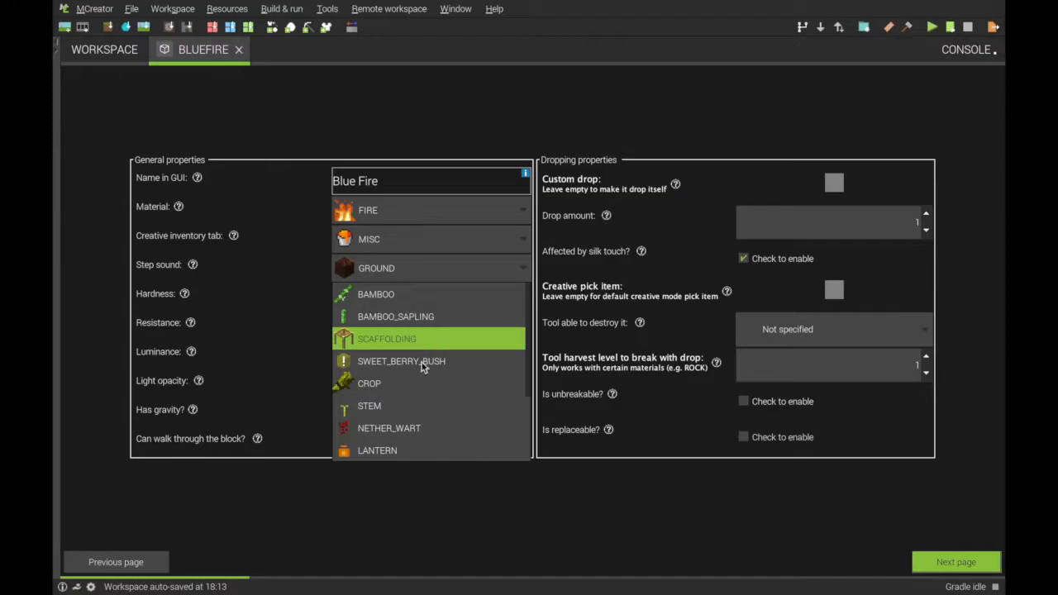
left_click(377, 450)
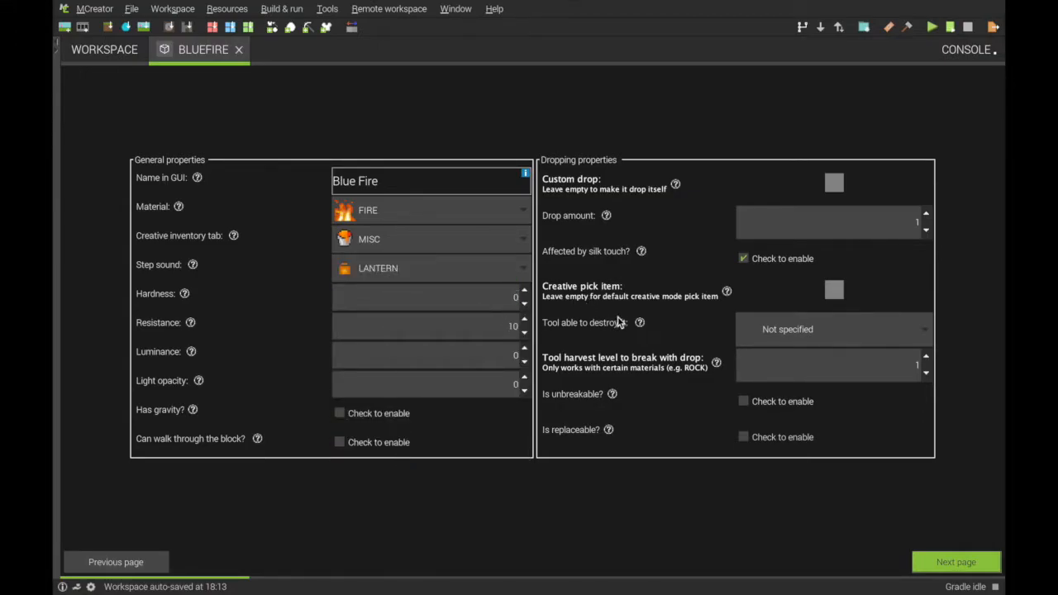
left_click(426, 326)
type("0")
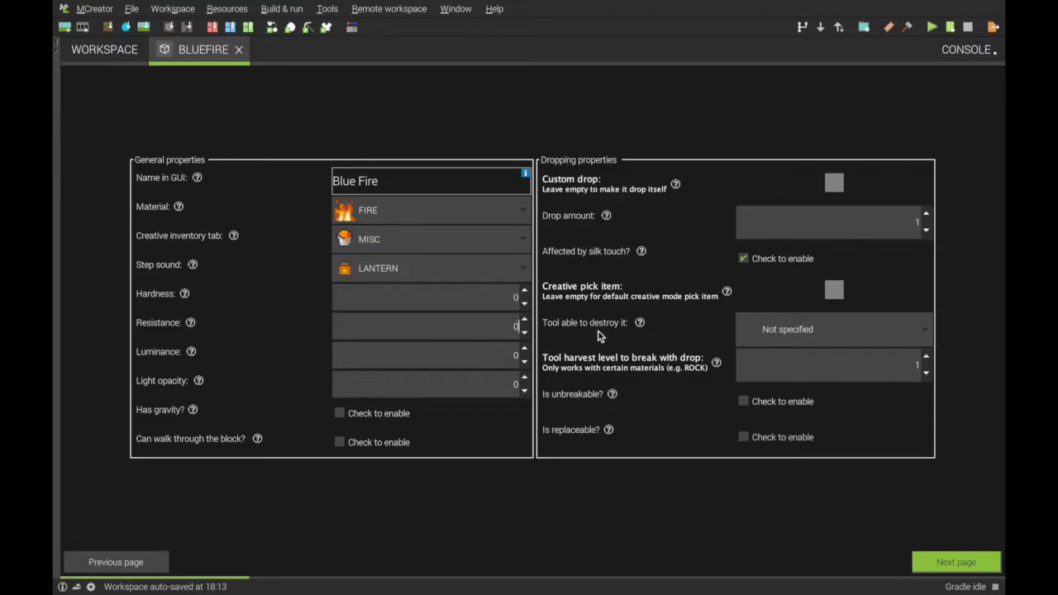
left_click(340, 413)
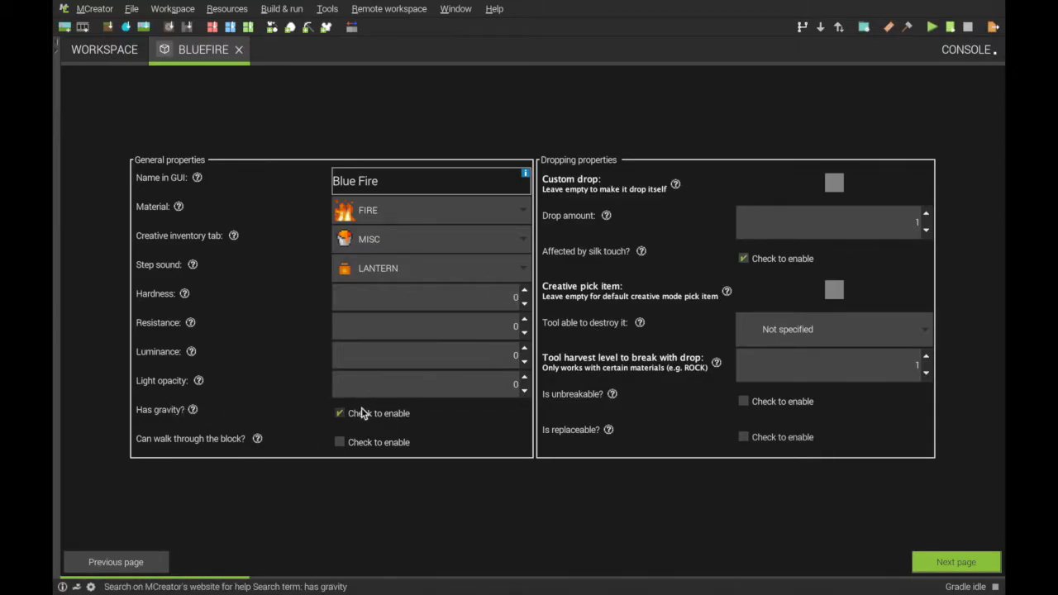
left_click(339, 442)
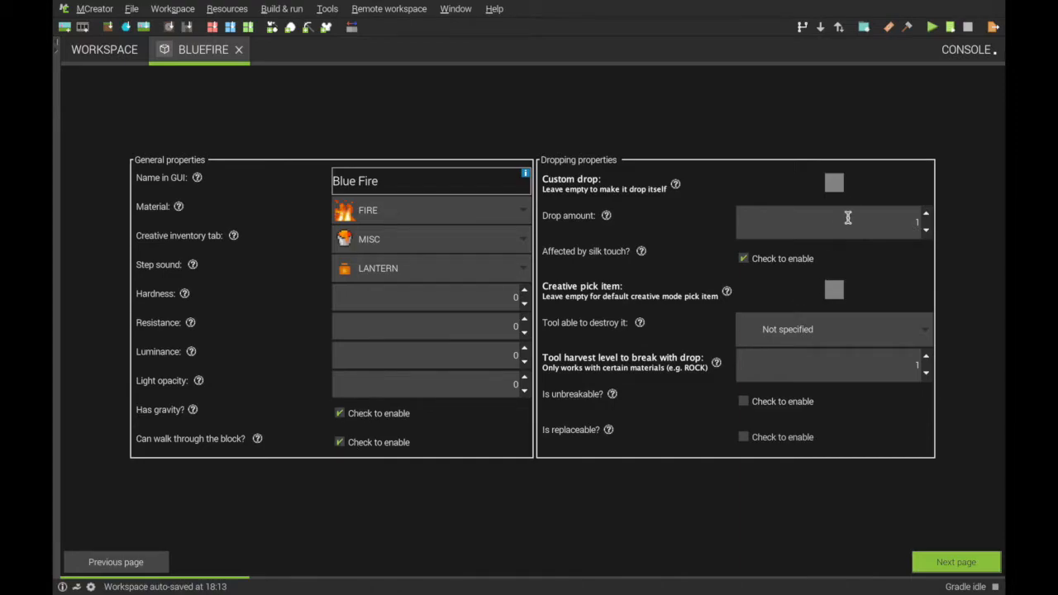
left_click(833, 183)
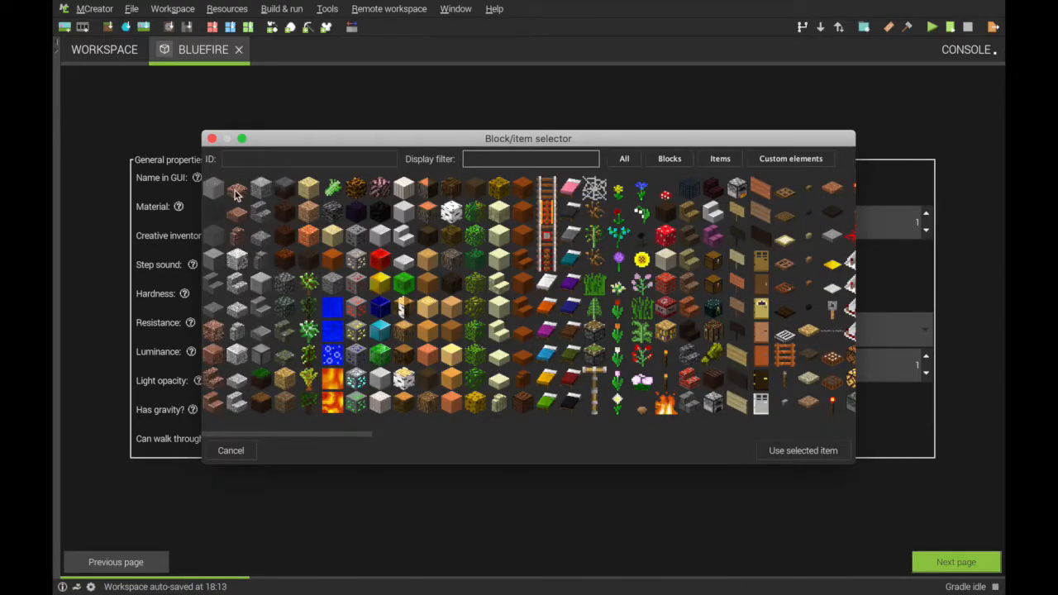
mouse_move(215, 192)
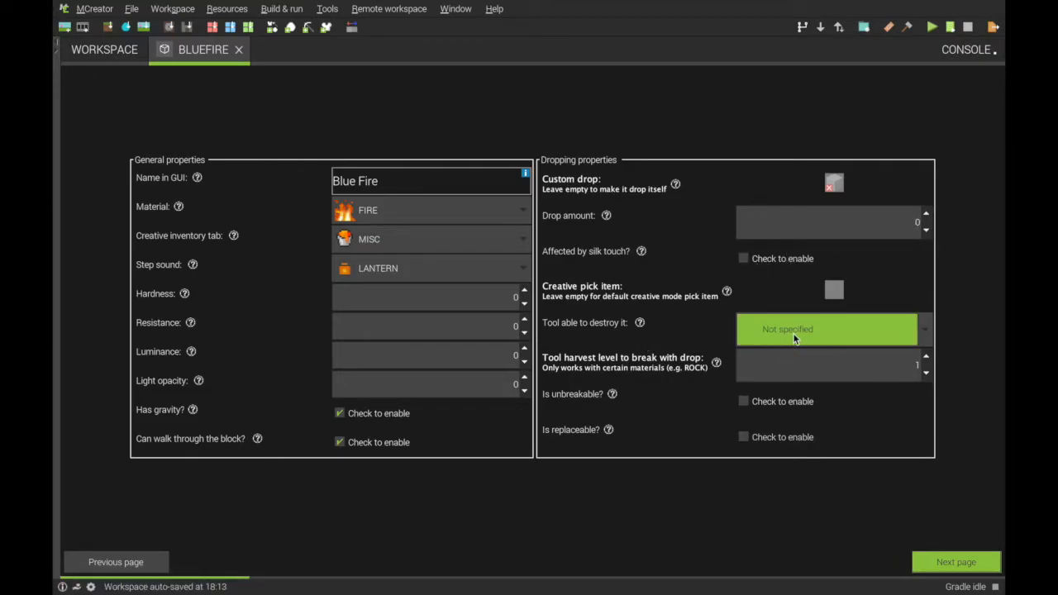
mouse_move(690, 508)
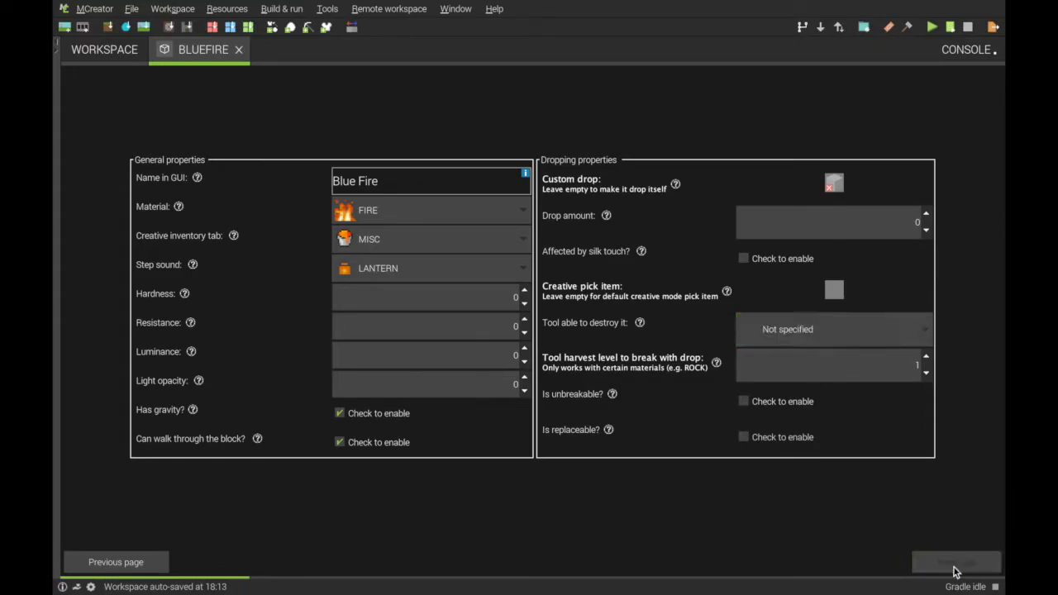
Set push reaction DESTROY and SMOKE_NORMAL particles at 0.2 radius on advanced properties
left_click(958, 563)
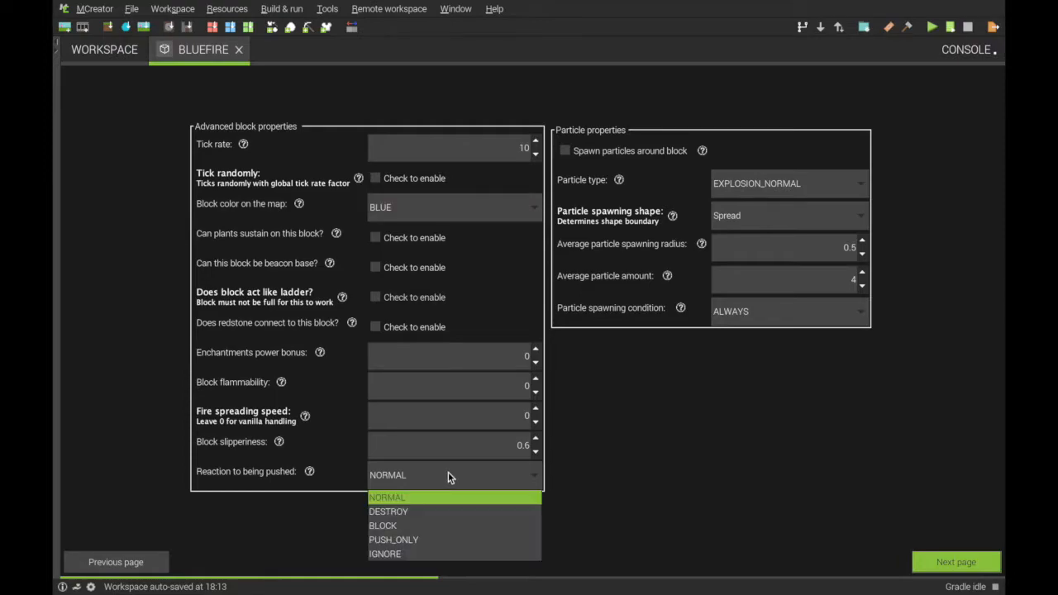
left_click(388, 511)
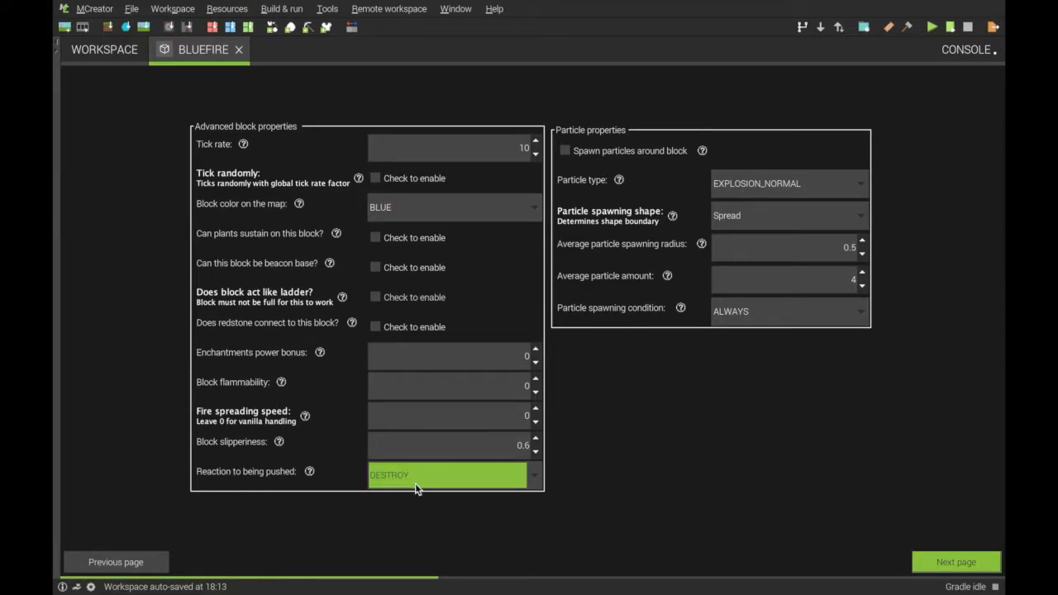
mouse_move(644, 226)
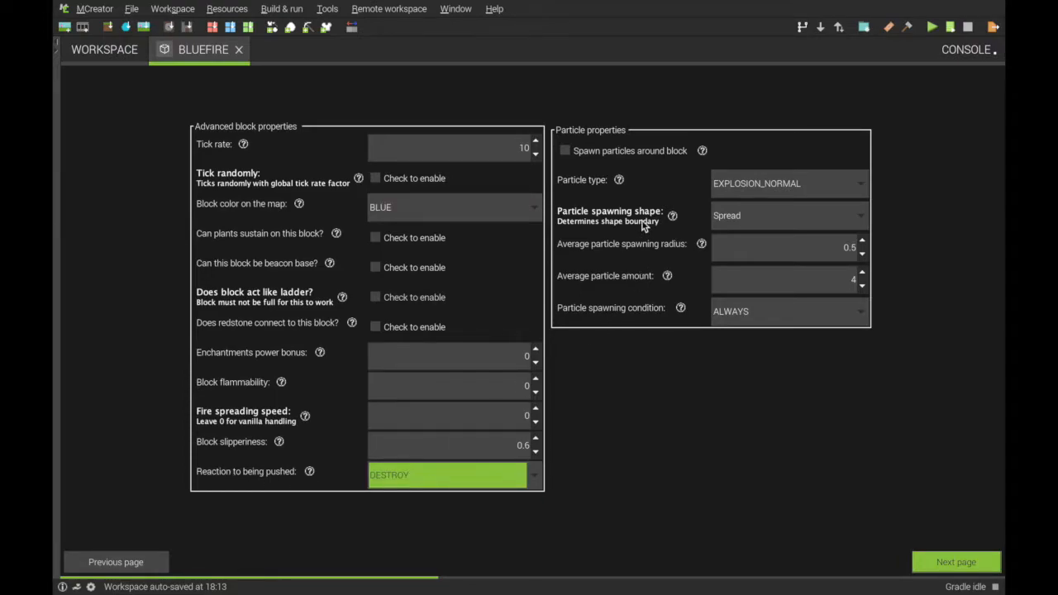
left_click(565, 150)
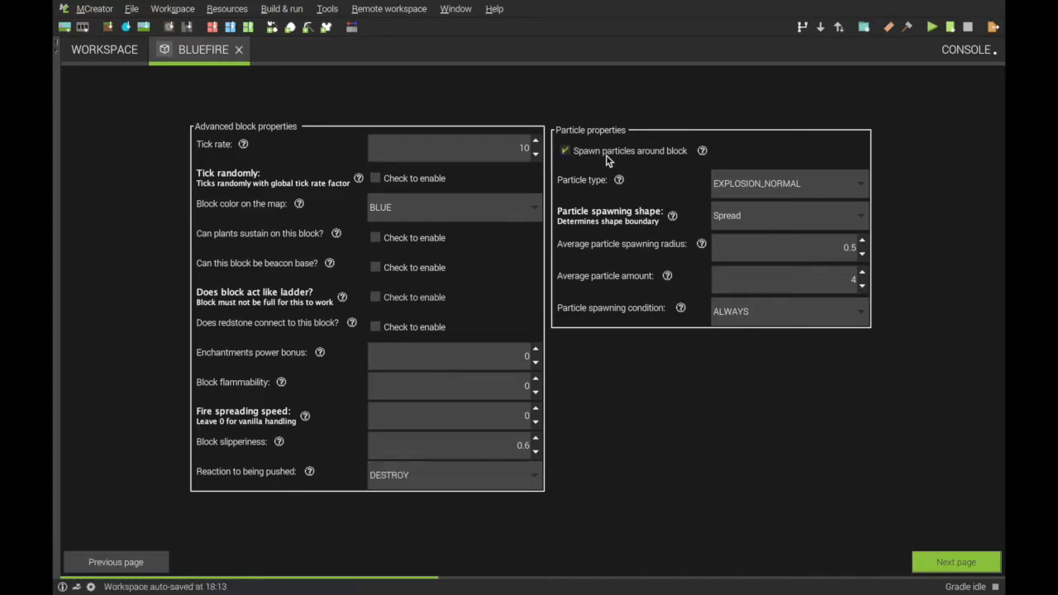
left_click(787, 183)
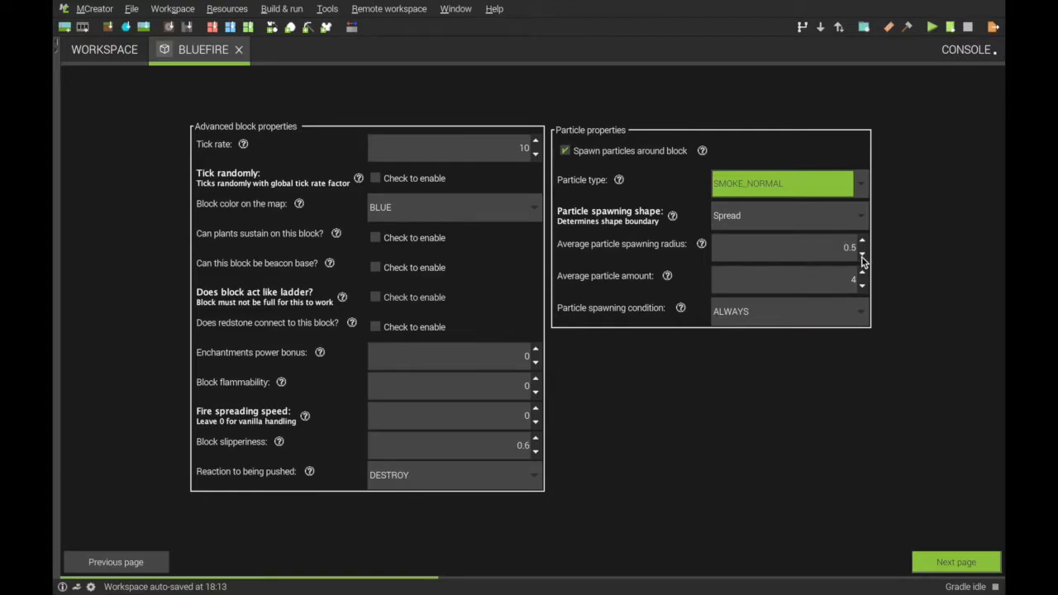
left_click(862, 254)
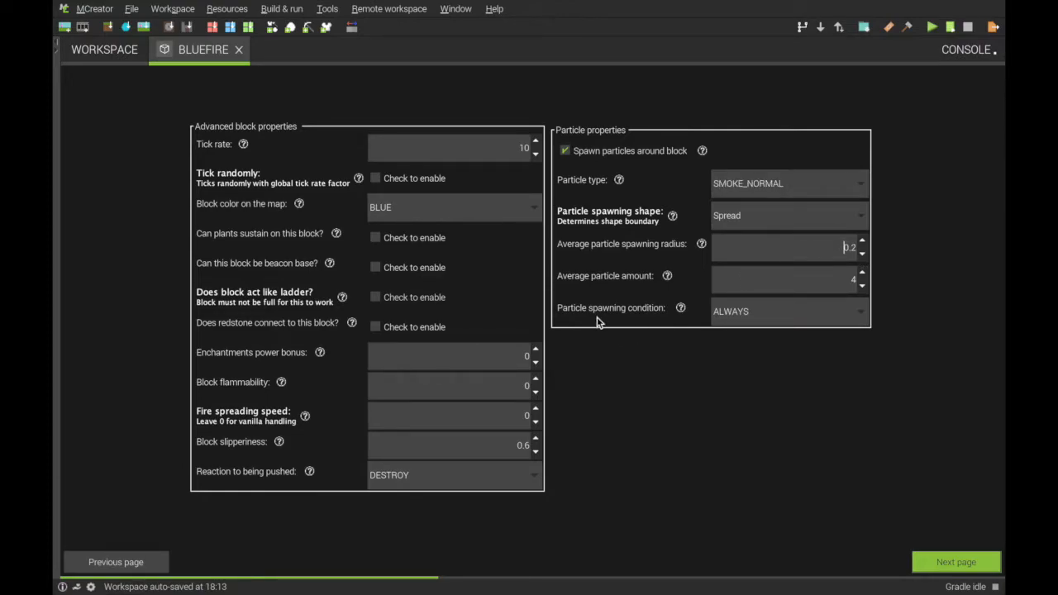
left_click(957, 561)
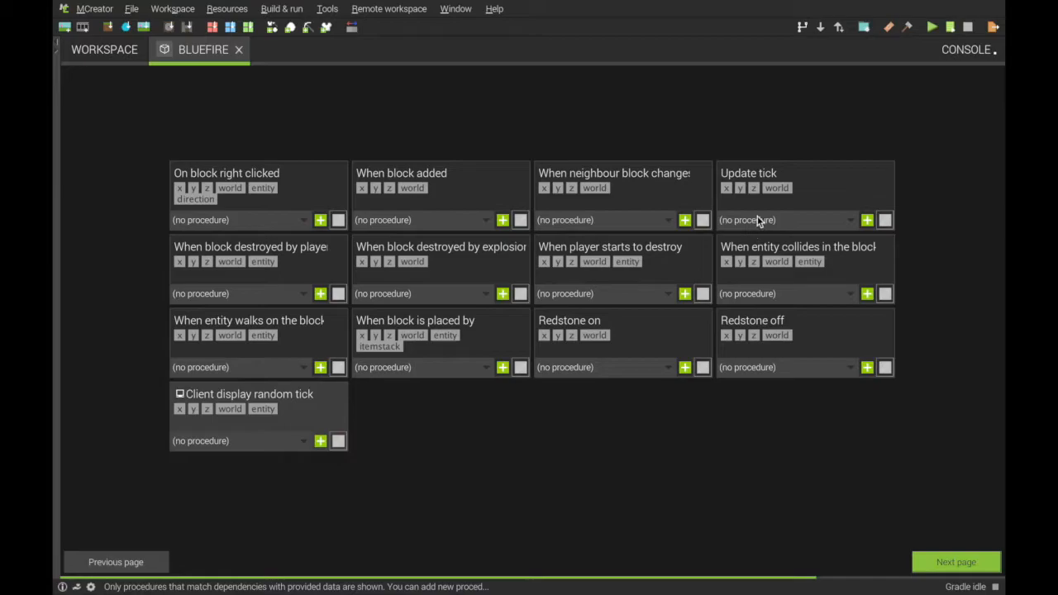
Create update-tick procedure BlueFireUpdateTick playing block.fire.ambient, and save it
left_click(866, 220)
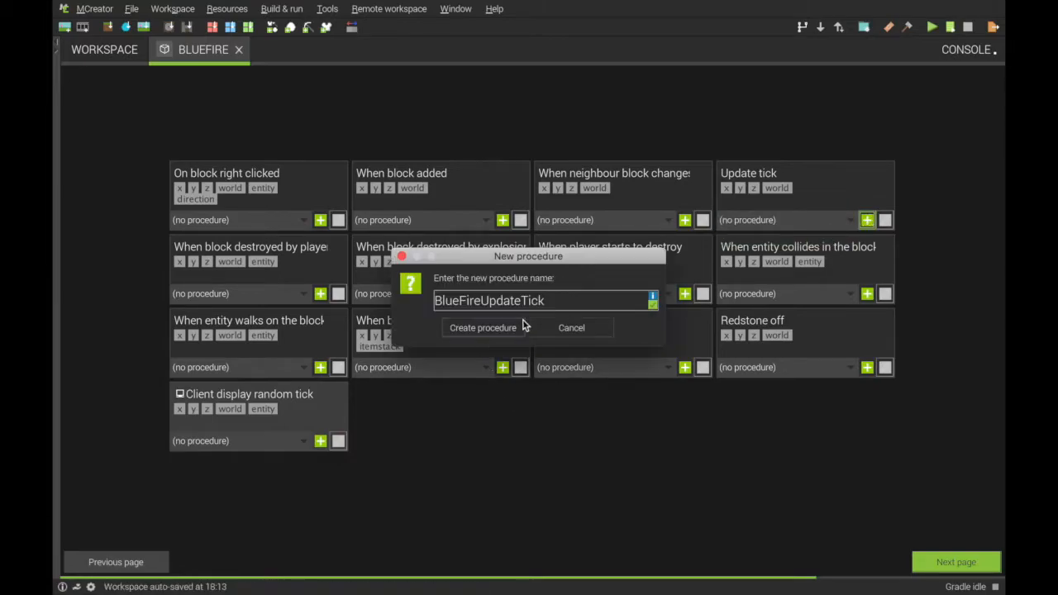
left_click(483, 327)
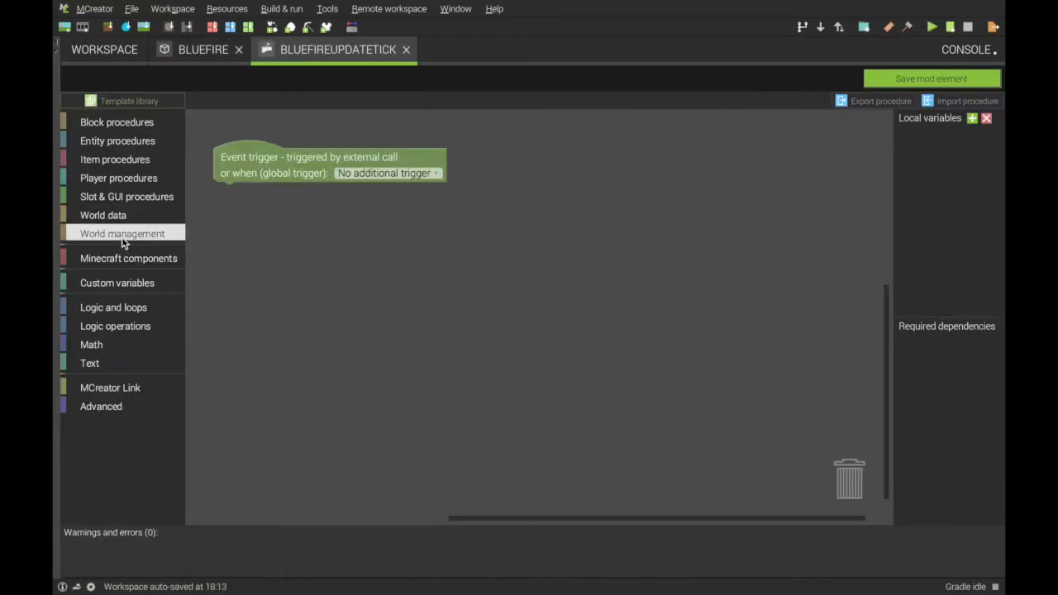
left_click(122, 233)
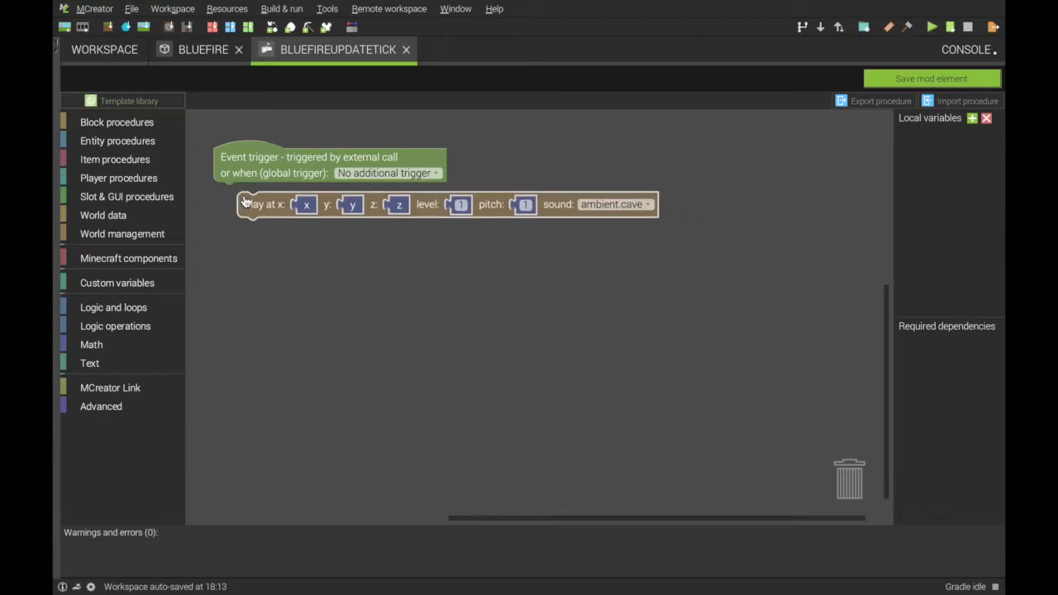
left_click(614, 204)
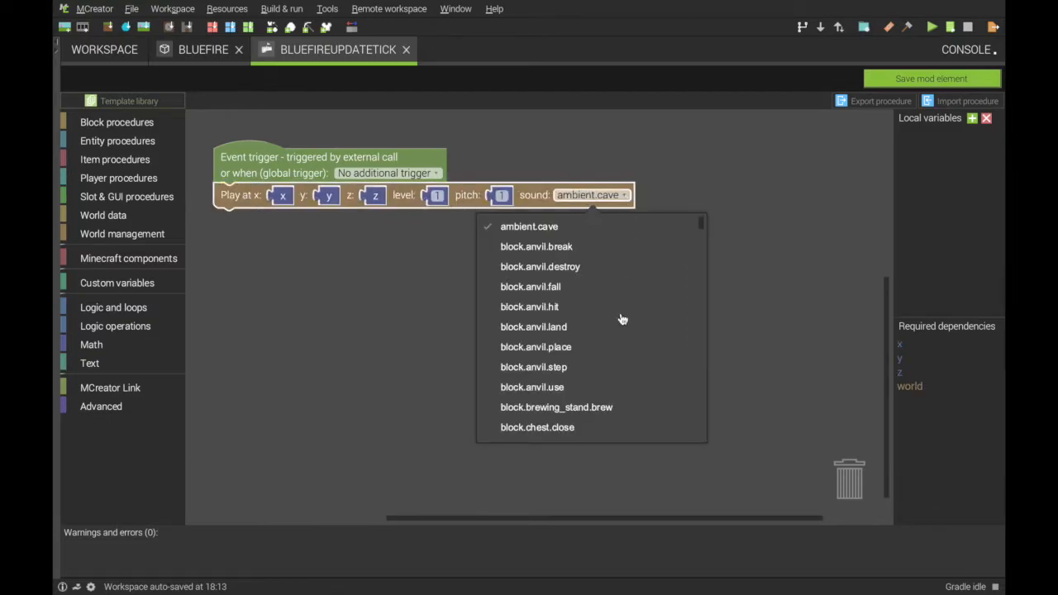
scroll("down", 3)
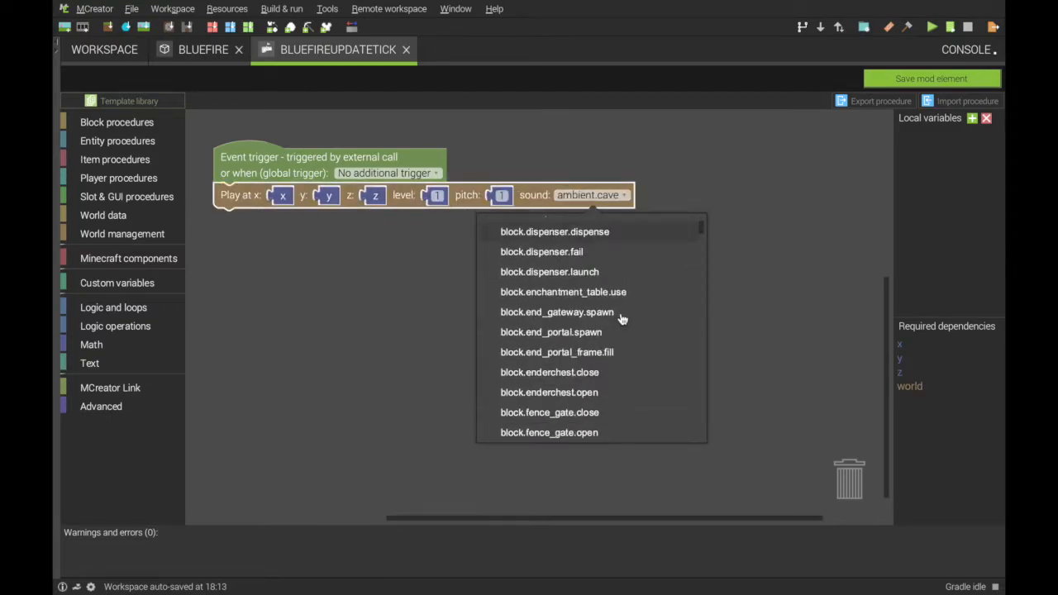
scroll("down", 3)
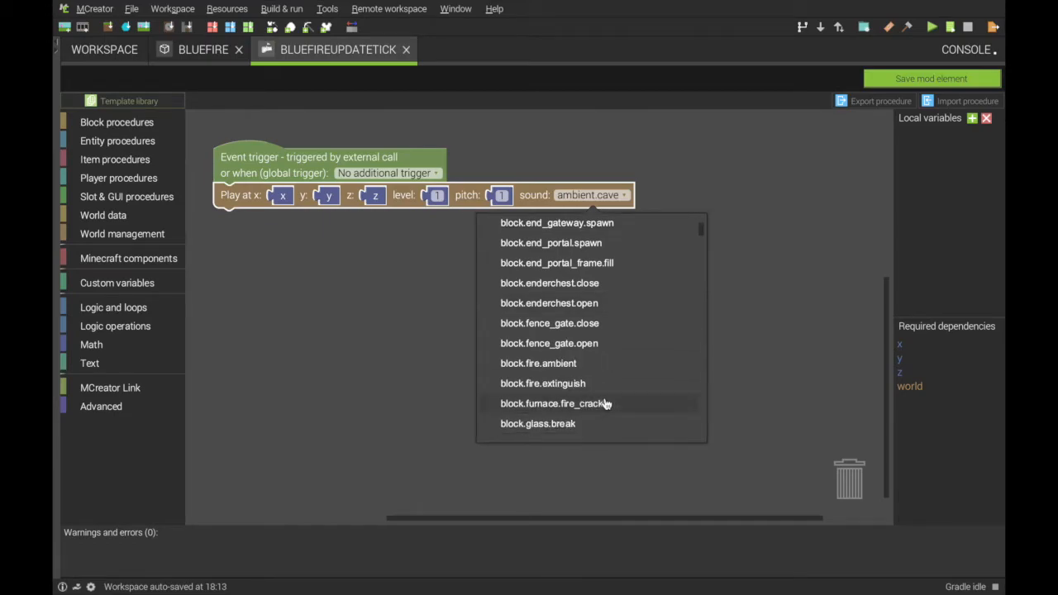
mouse_move(592, 372)
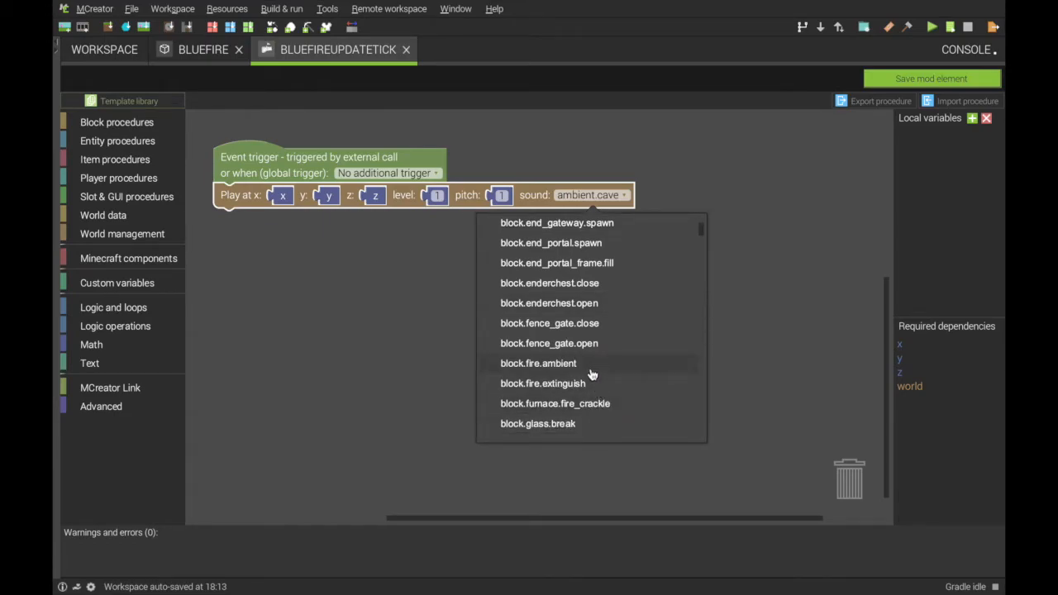
left_click(538, 363)
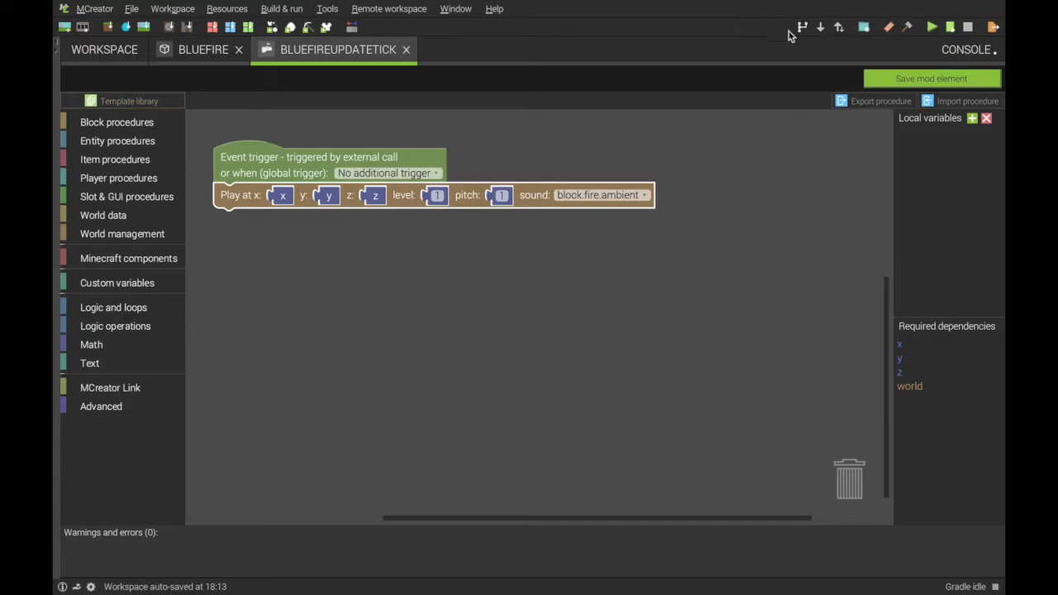
left_click(406, 49)
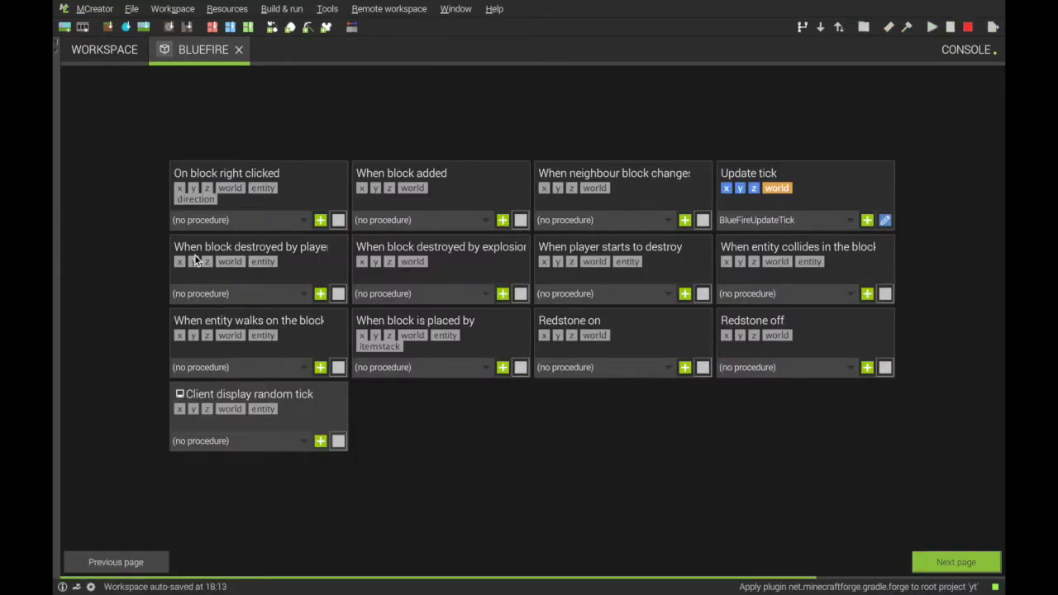
Create the FireOut procedure for player destruction with a Play sound block
left_click(320, 294)
type("Fire")
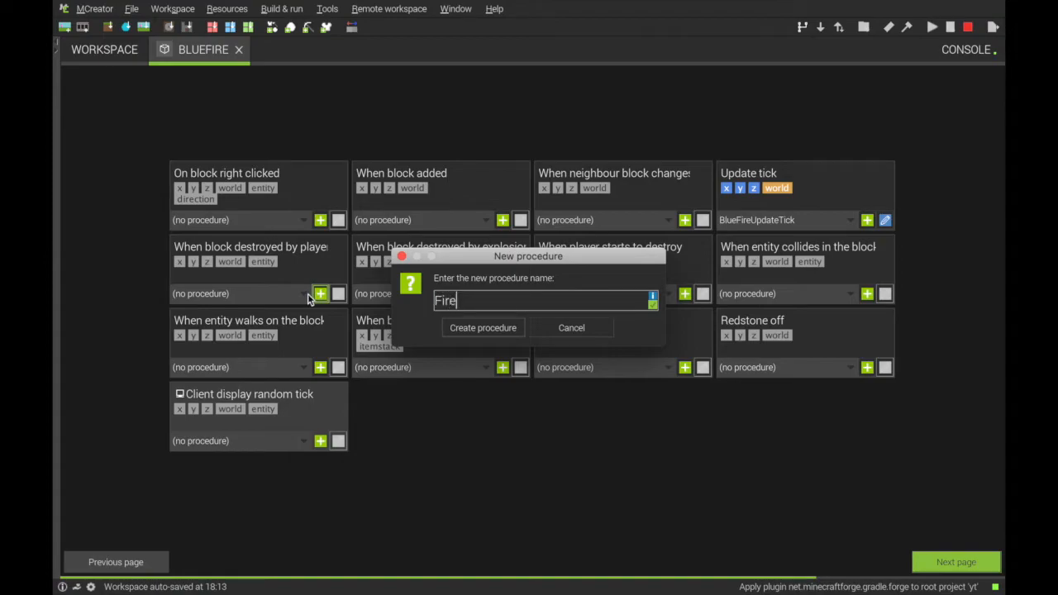
left_click(483, 327)
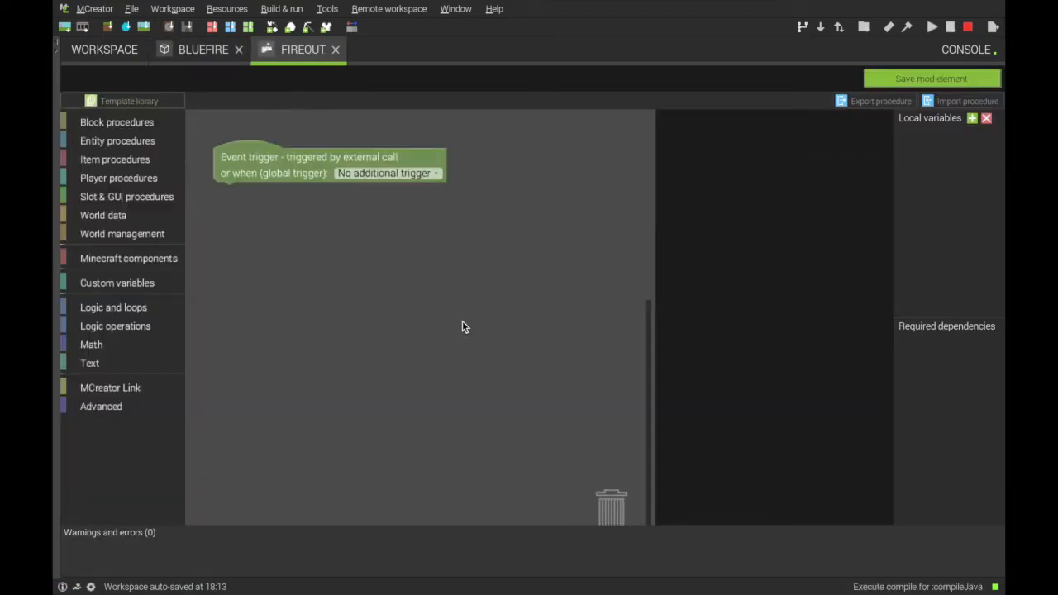
left_click(122, 233)
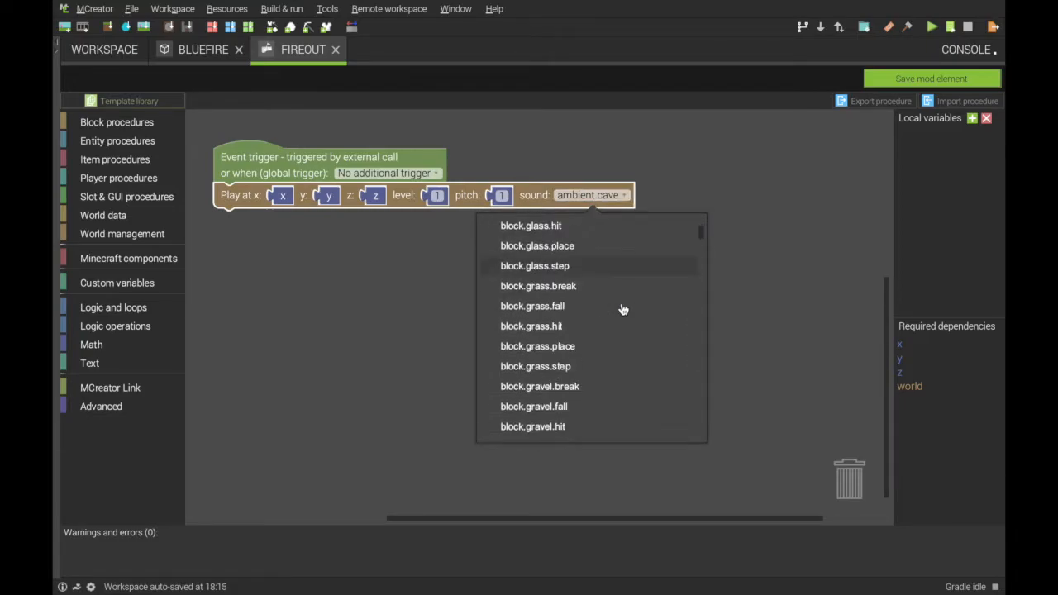
scroll("down", 3)
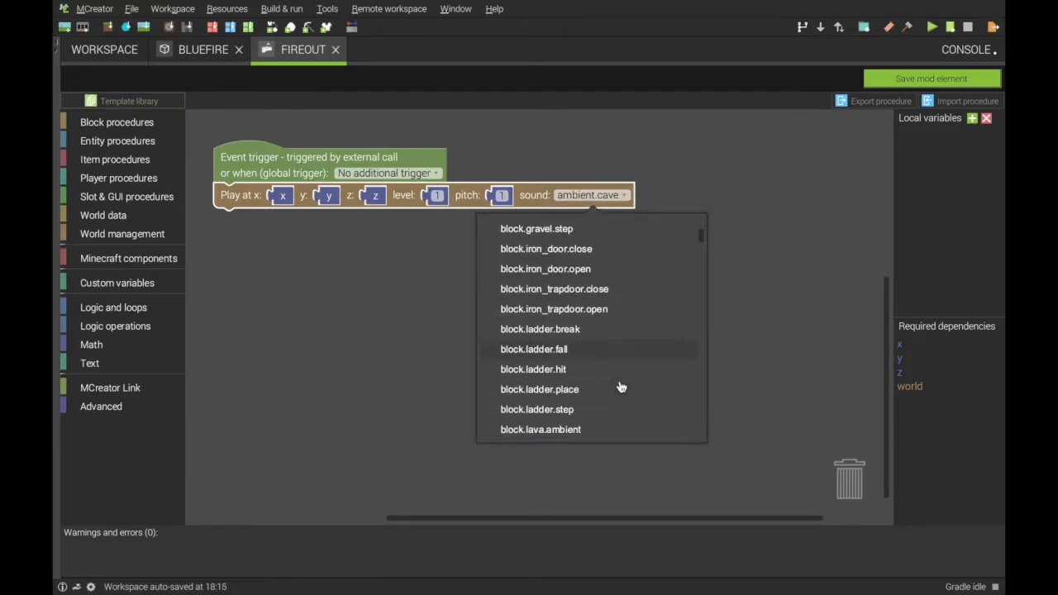
scroll("down", 3)
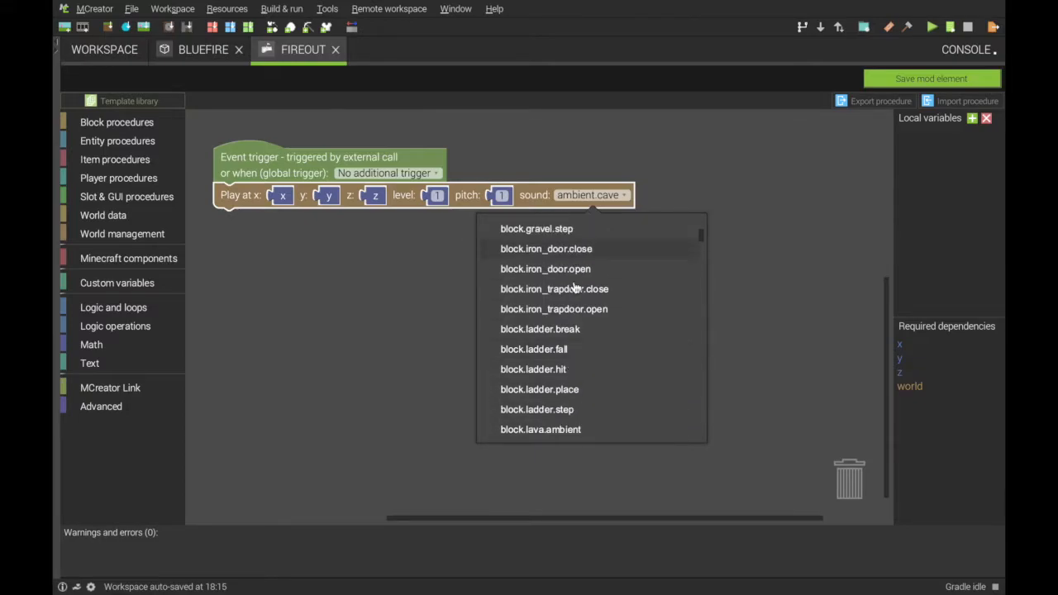
scroll("down", 3)
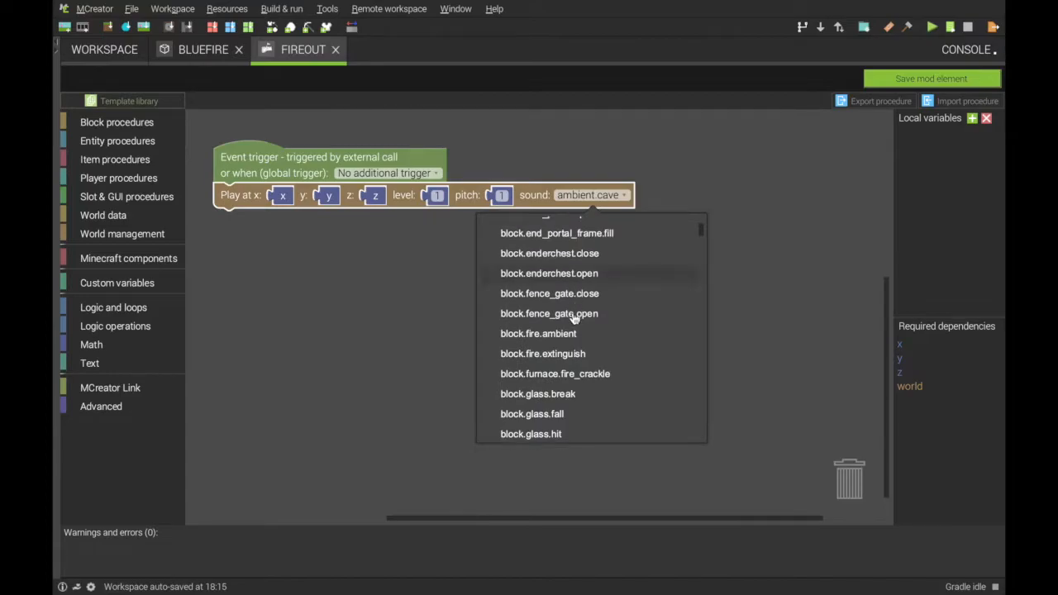
left_click(542, 354)
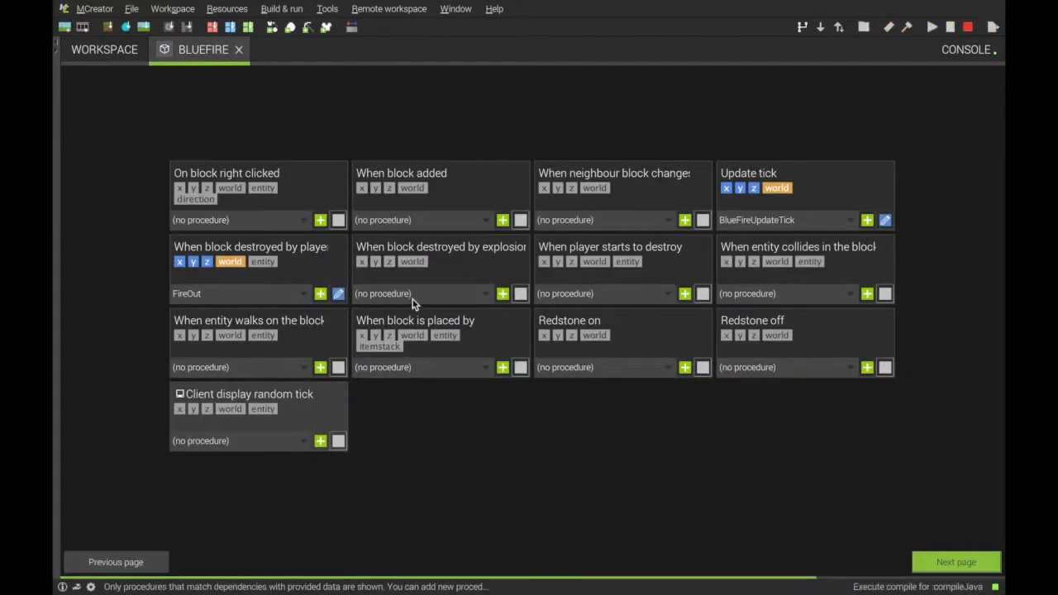
Run FireOut when destroyed by explosion and add a new entity-collision procedure
left_click(483, 294)
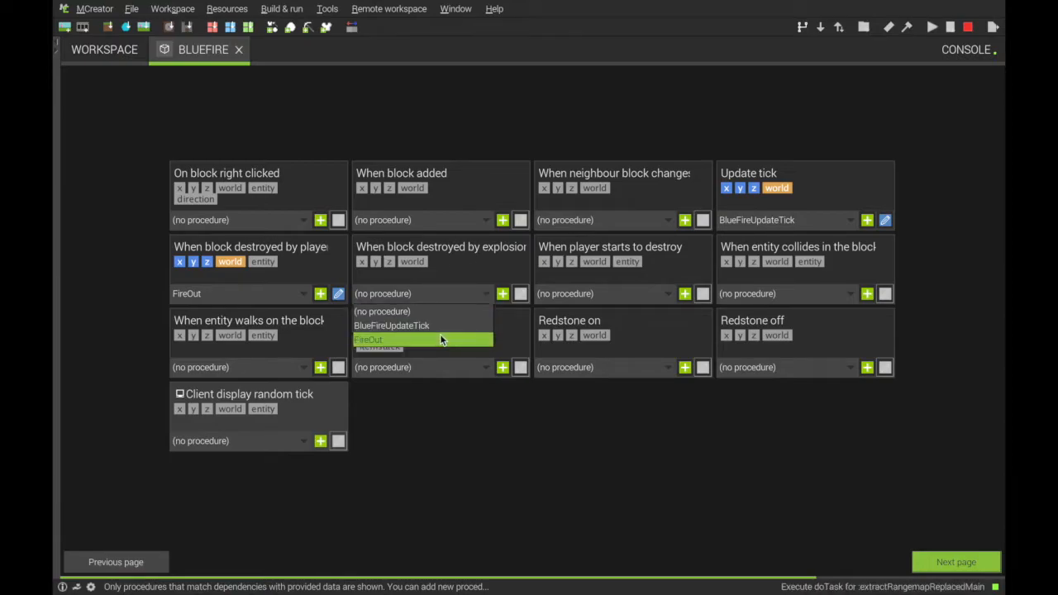
left_click(369, 339)
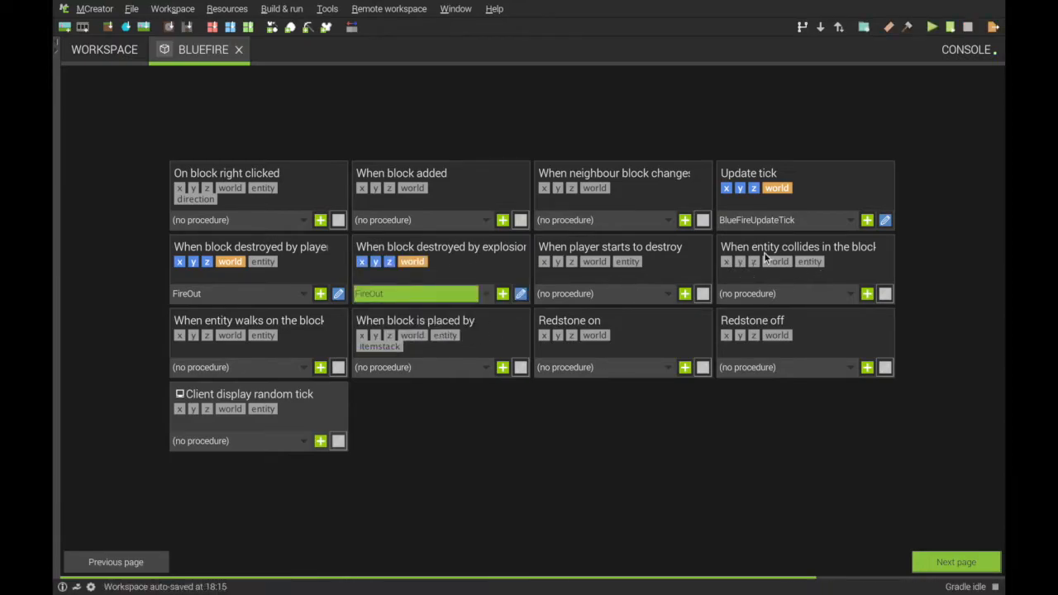
mouse_move(860, 266)
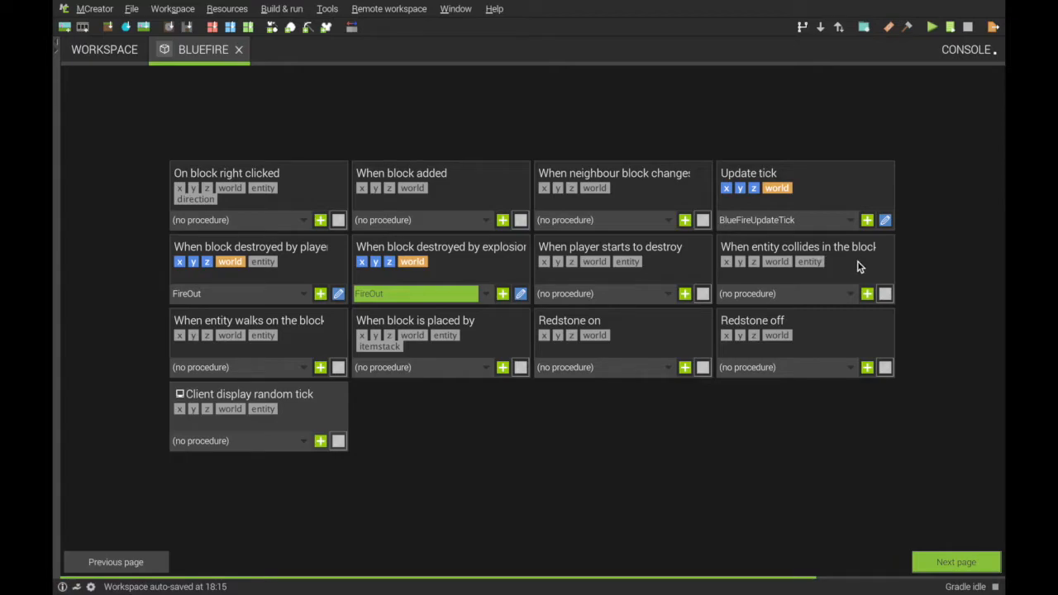
left_click(866, 293)
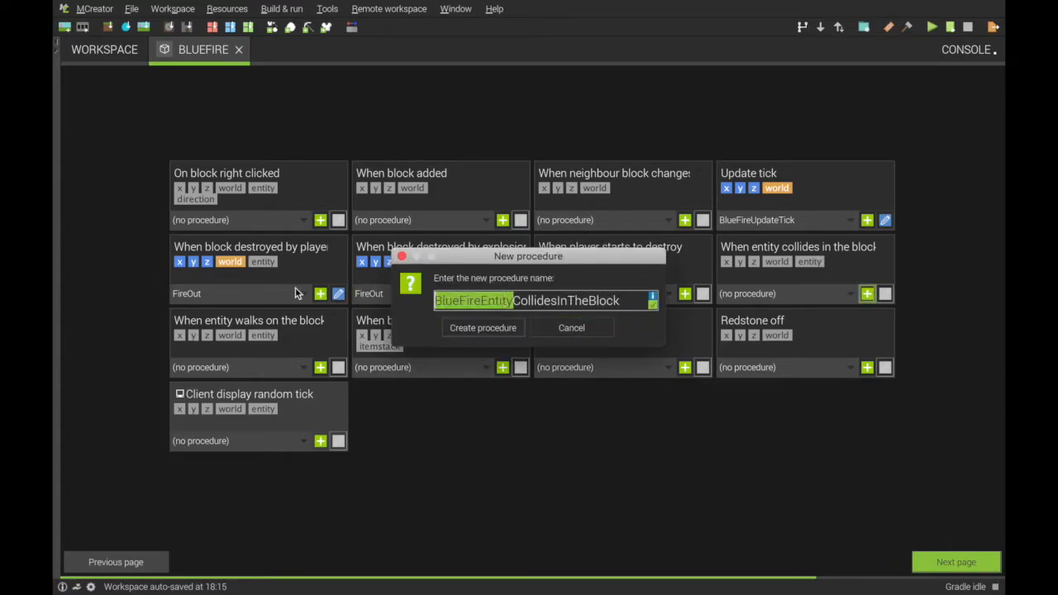
Build the collision procedure dealing 3 IN_FIRE damage, then start adding a variable setter
left_click(483, 327)
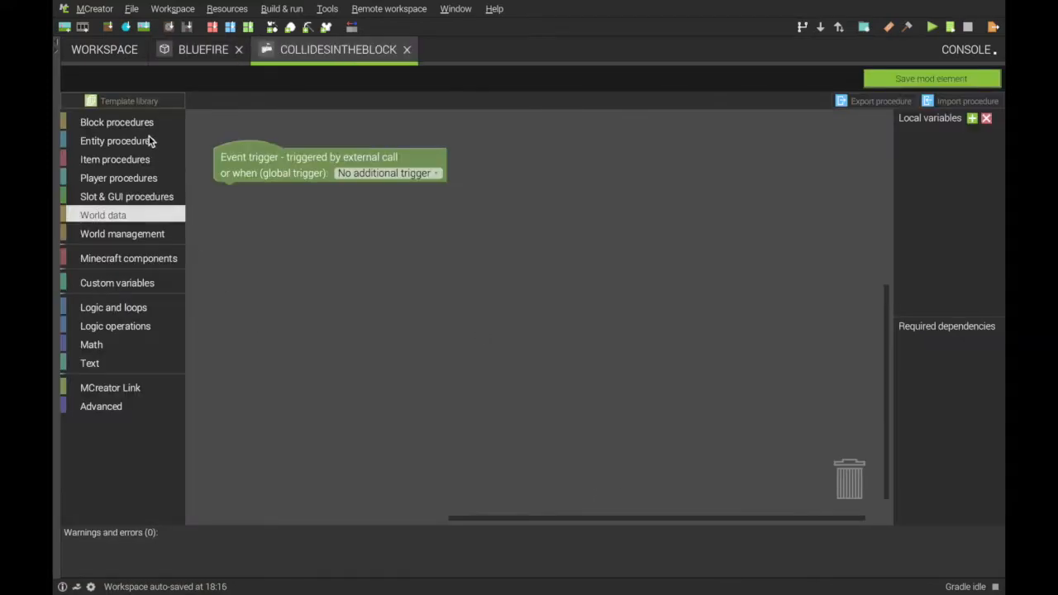
left_click(116, 141)
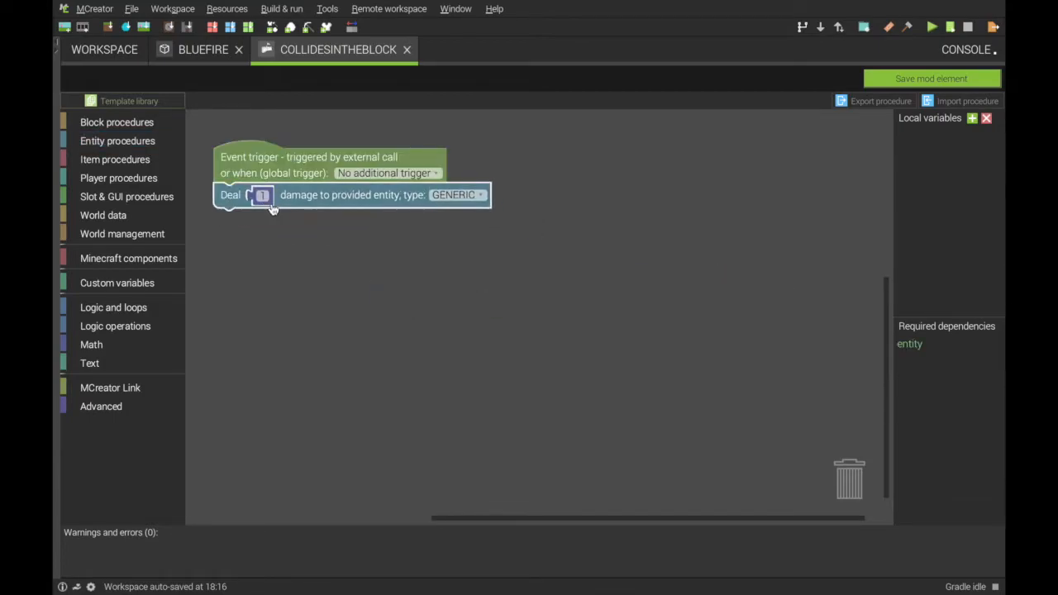
type("3")
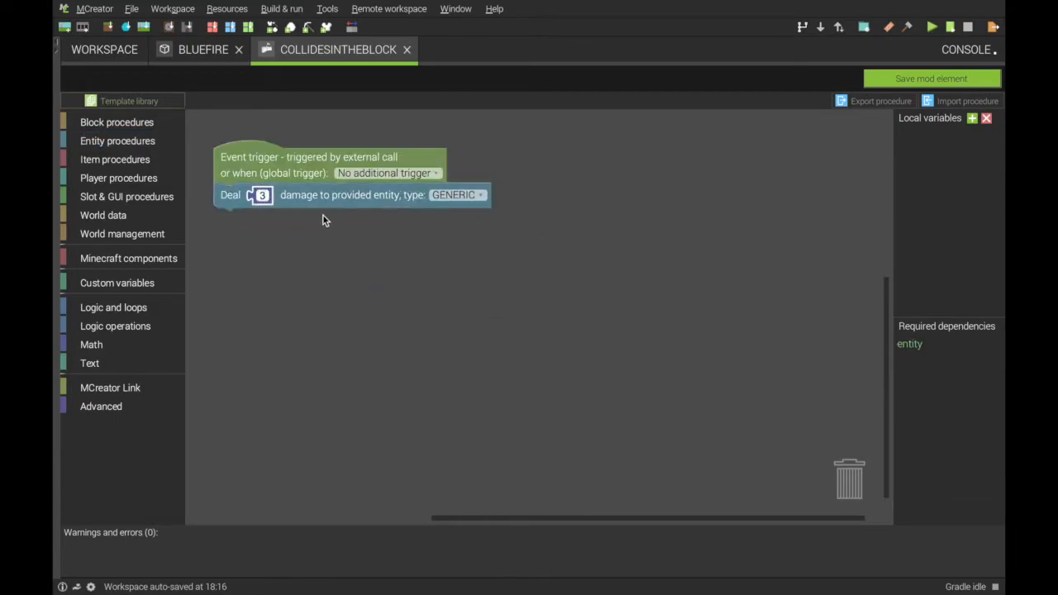
mouse_move(486, 199)
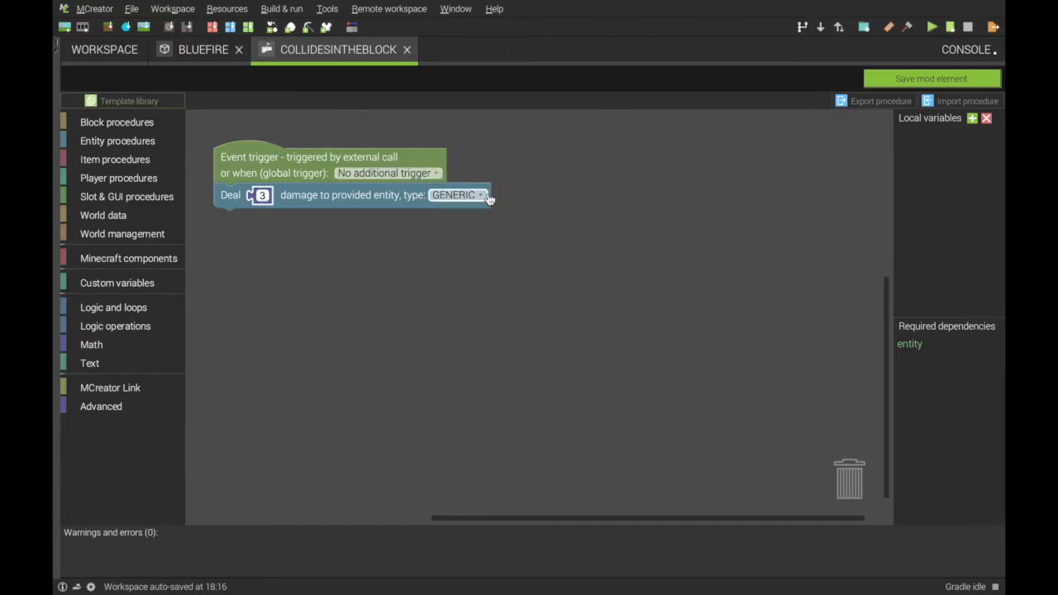
left_click(457, 194)
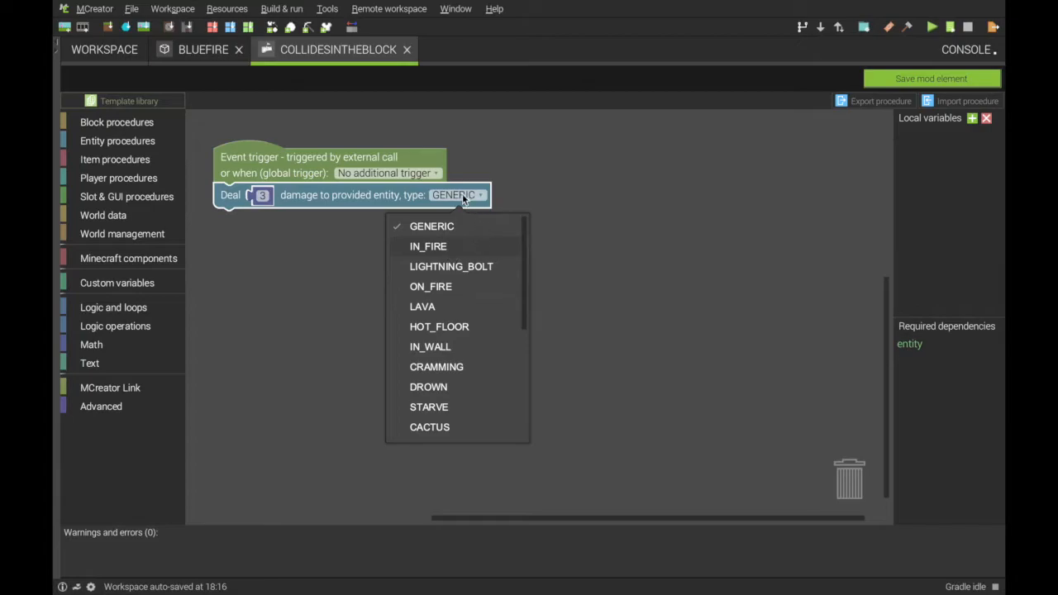
mouse_move(430, 287)
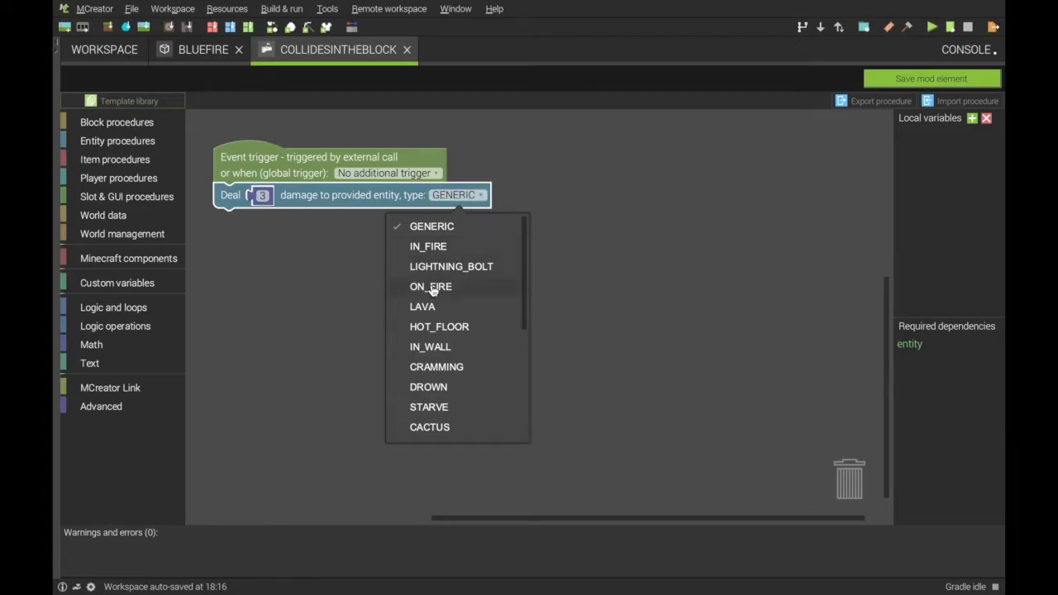
left_click(426, 246)
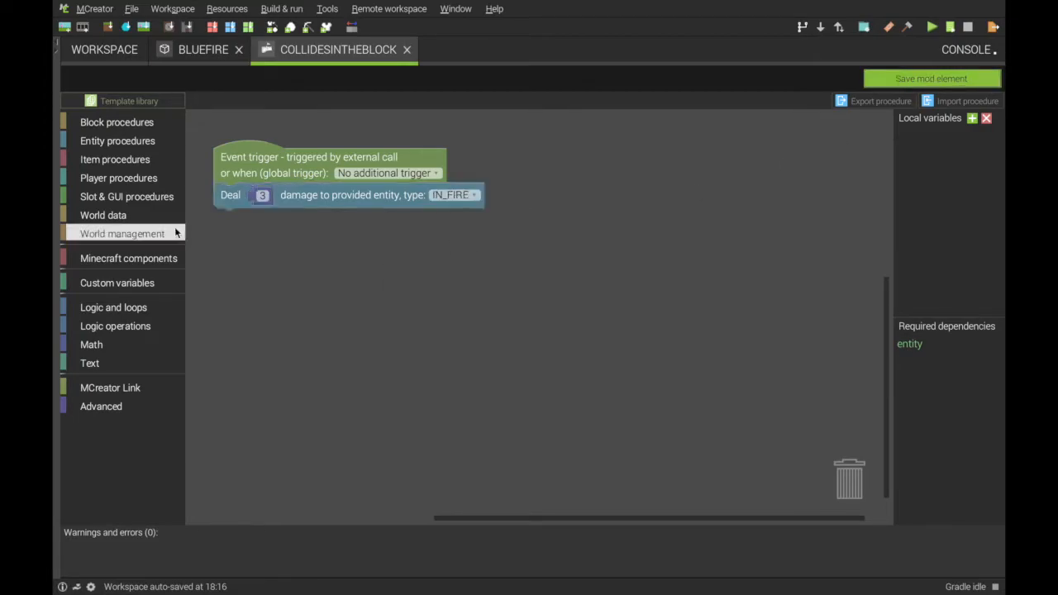
left_click(117, 282)
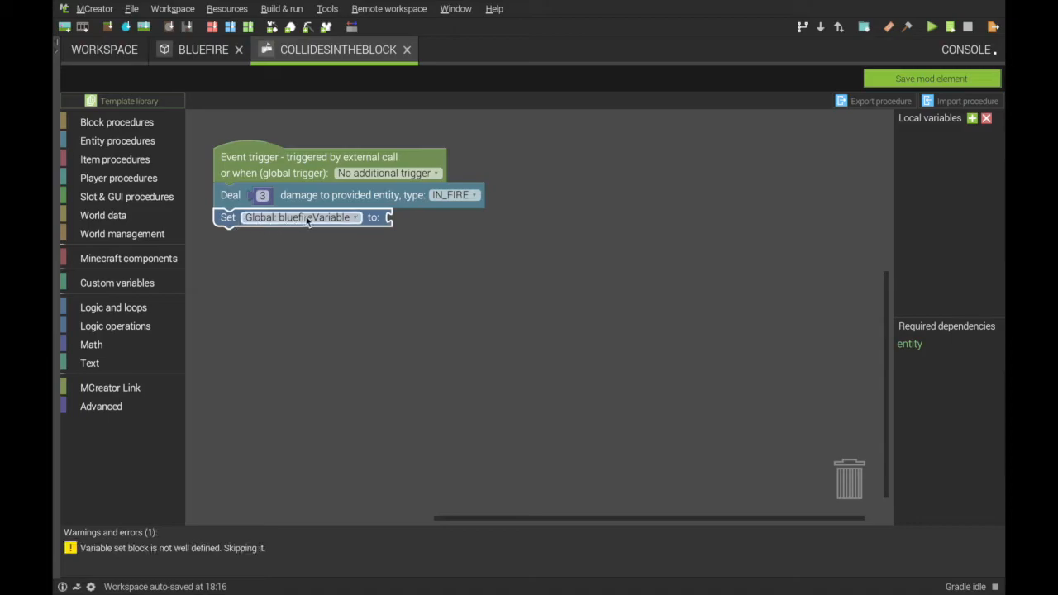
mouse_move(141, 298)
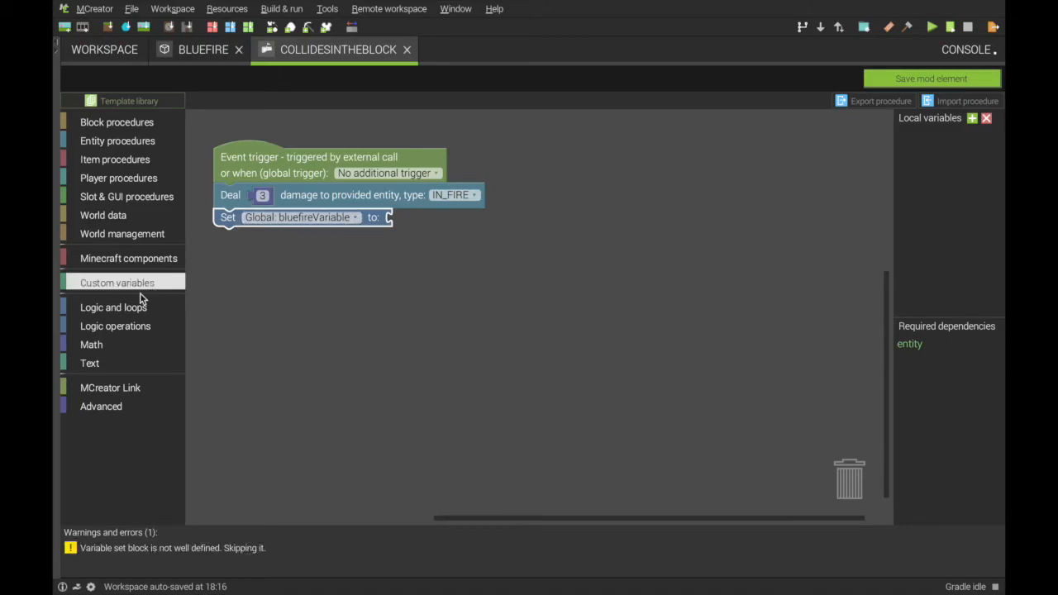
left_click(110, 307)
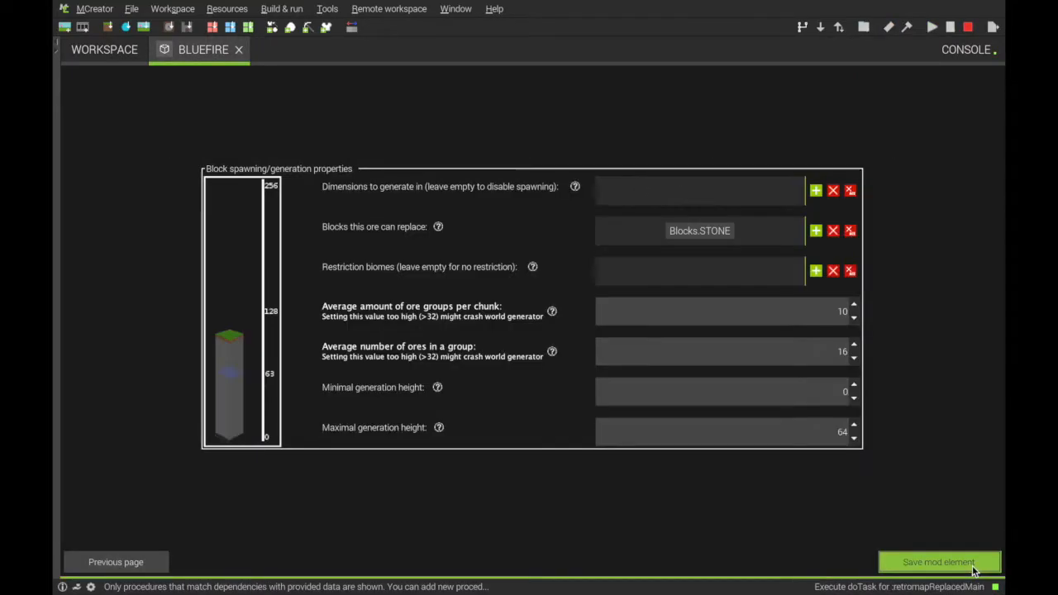
Save the finished BlueFire block, leaving four mod elements in the workspace
left_click(940, 562)
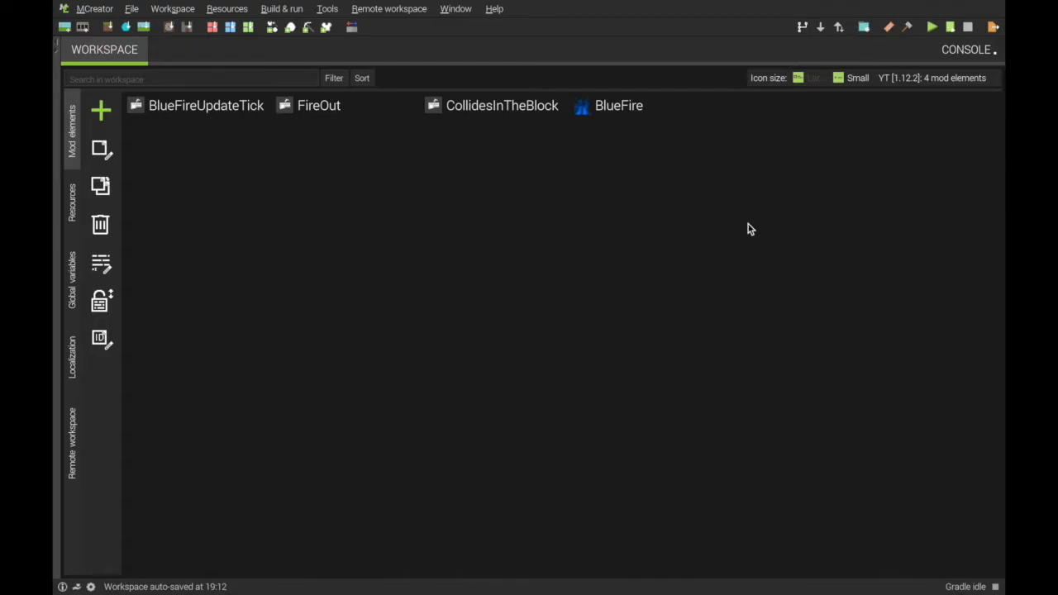
mouse_move(101, 109)
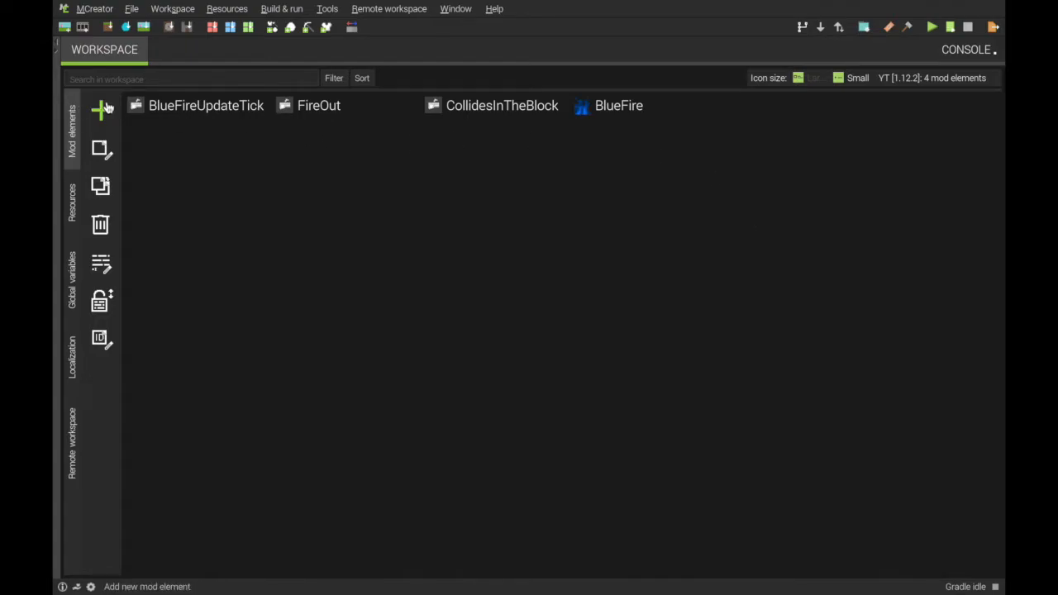
Create procedure Bluefireoverlayoff and insert the 'Check type of a block below' template
left_click(100, 110)
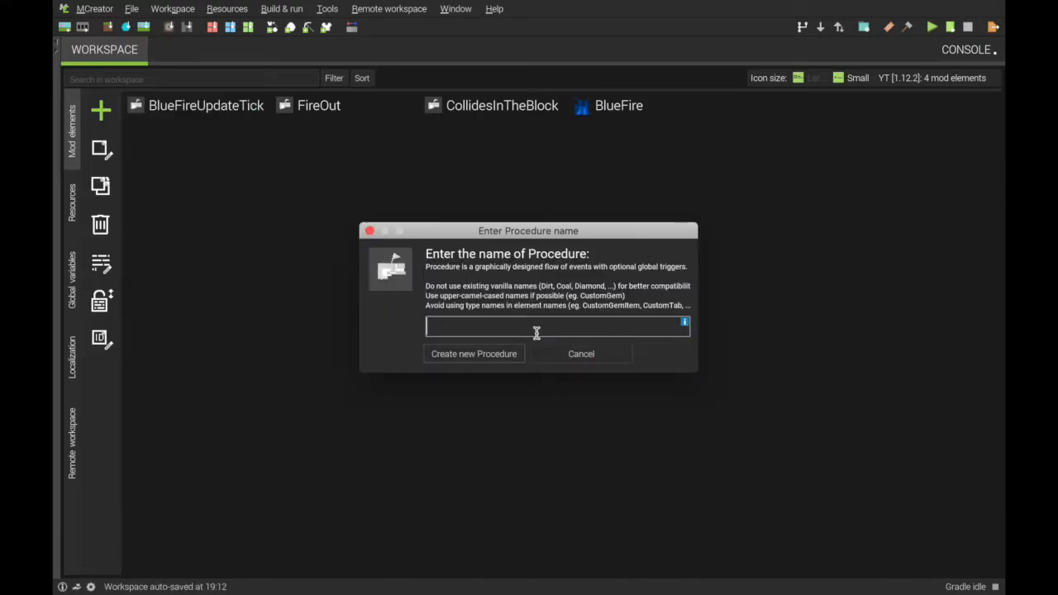
type("Bluefiroverlay")
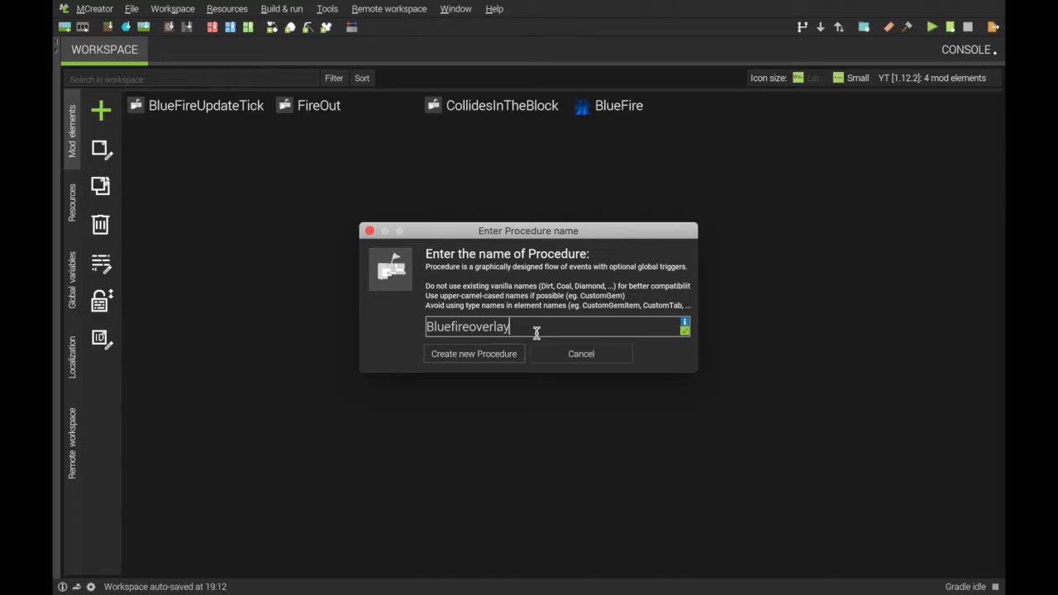
type("off")
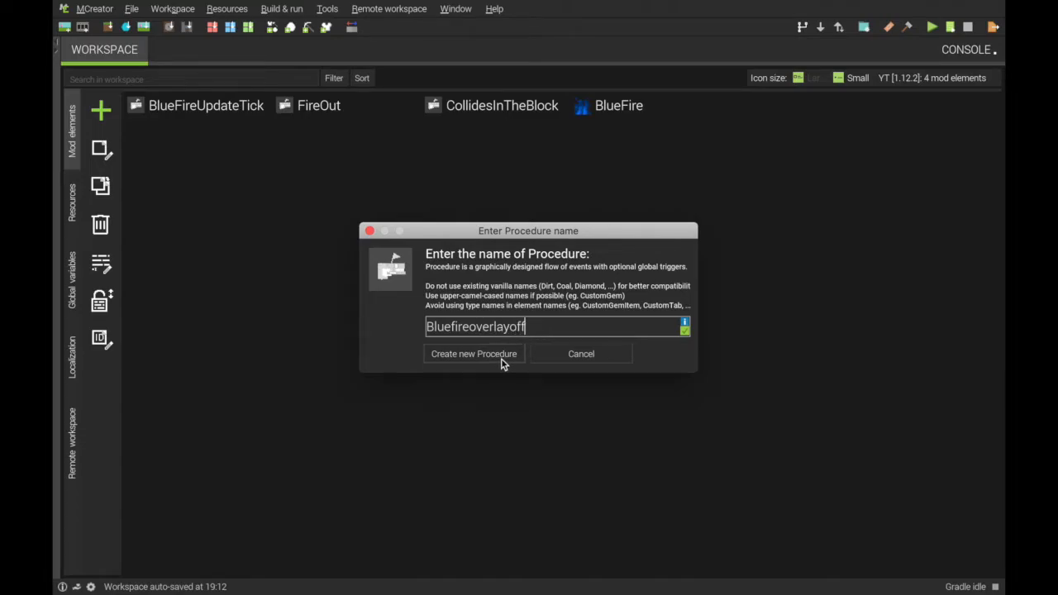
left_click(472, 353)
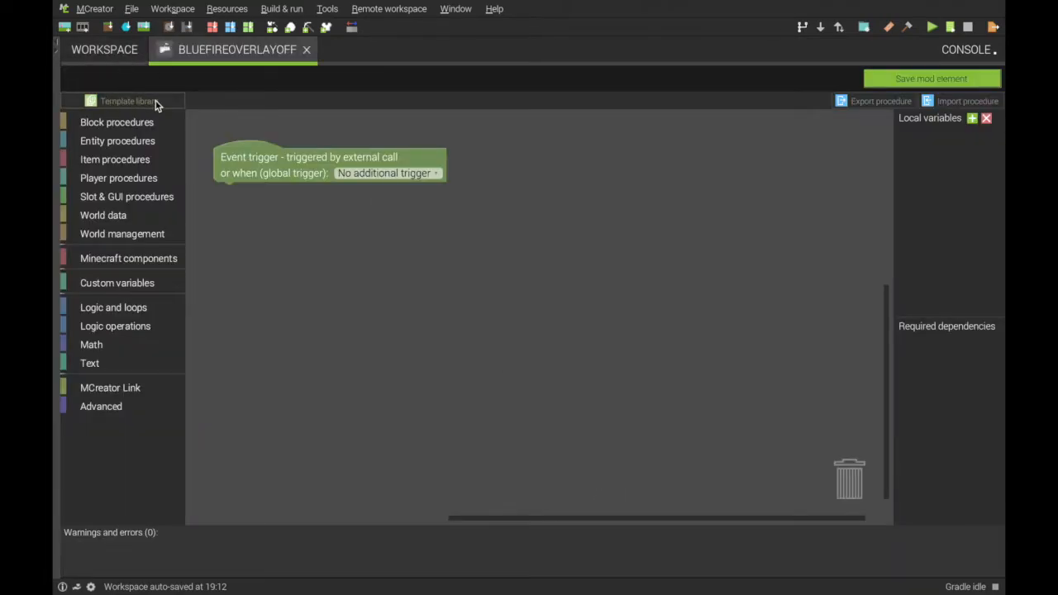
left_click(128, 101)
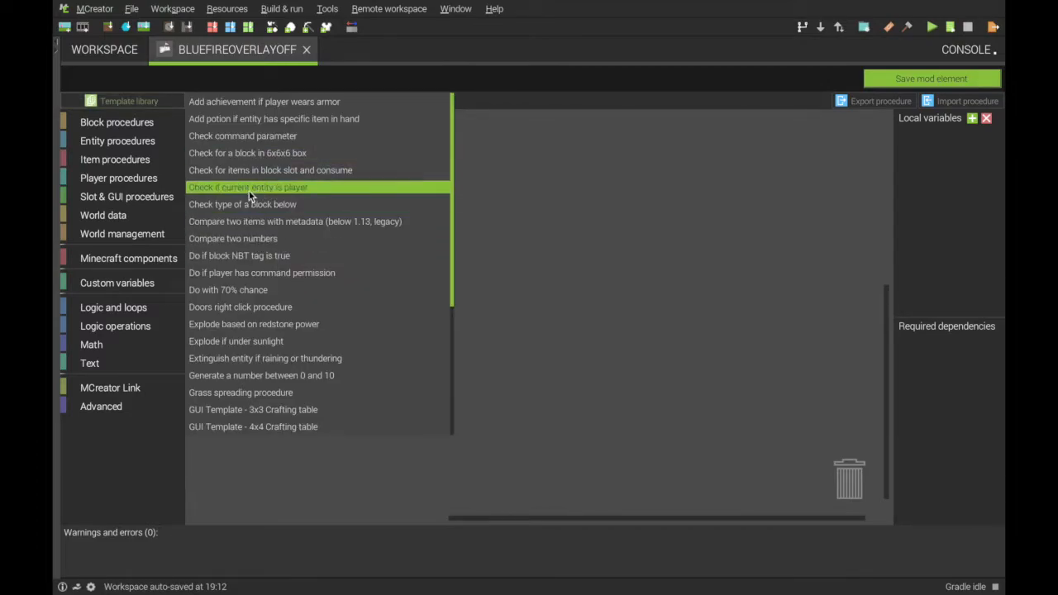
mouse_move(273, 204)
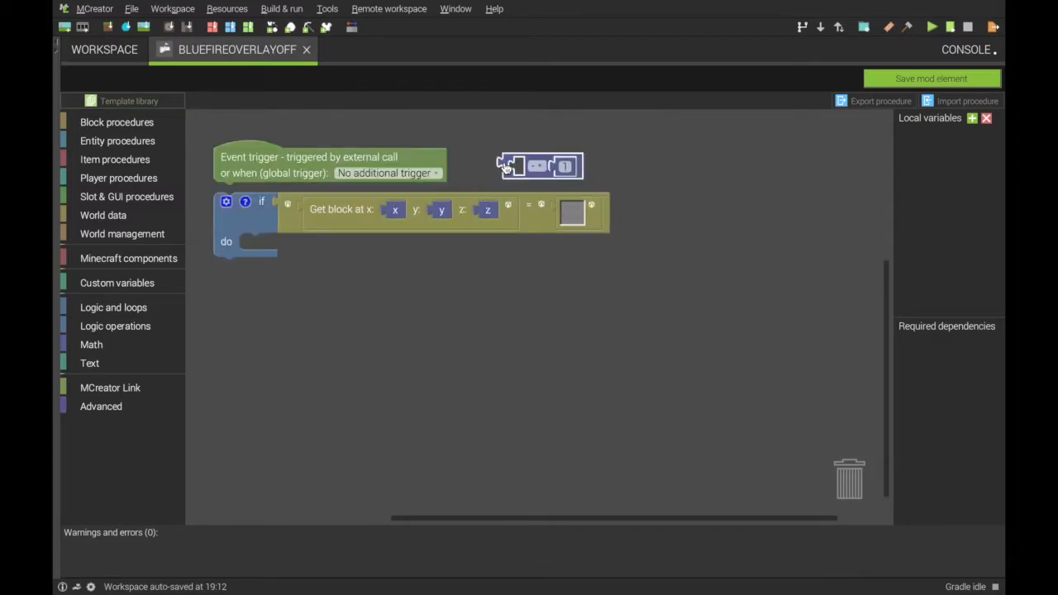
left_click(572, 212)
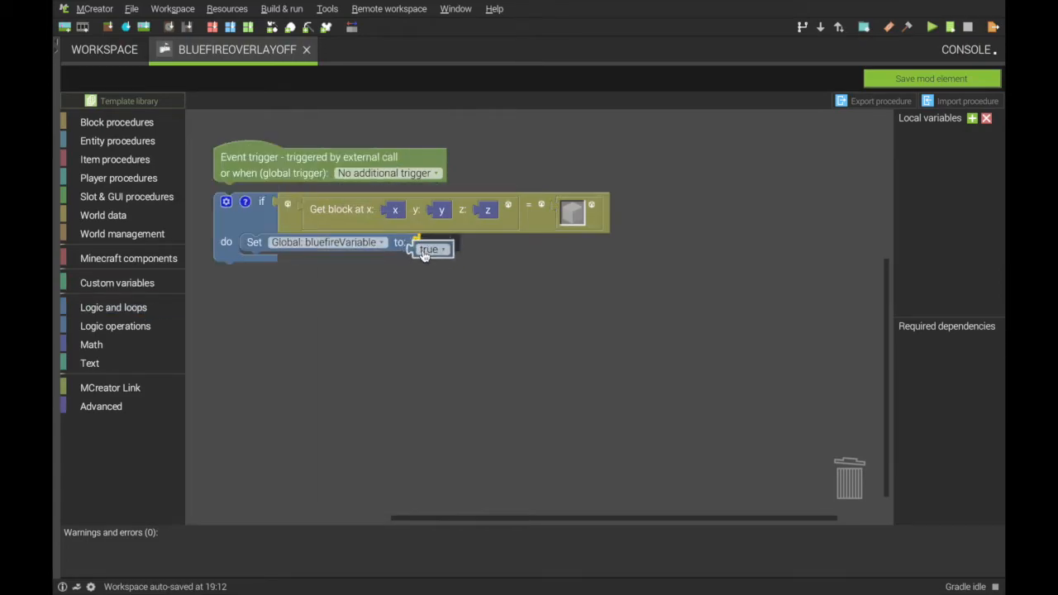
Set bluefireVariable to false and trigger the procedure on player tick update
left_click_drag(429, 250, 434, 242)
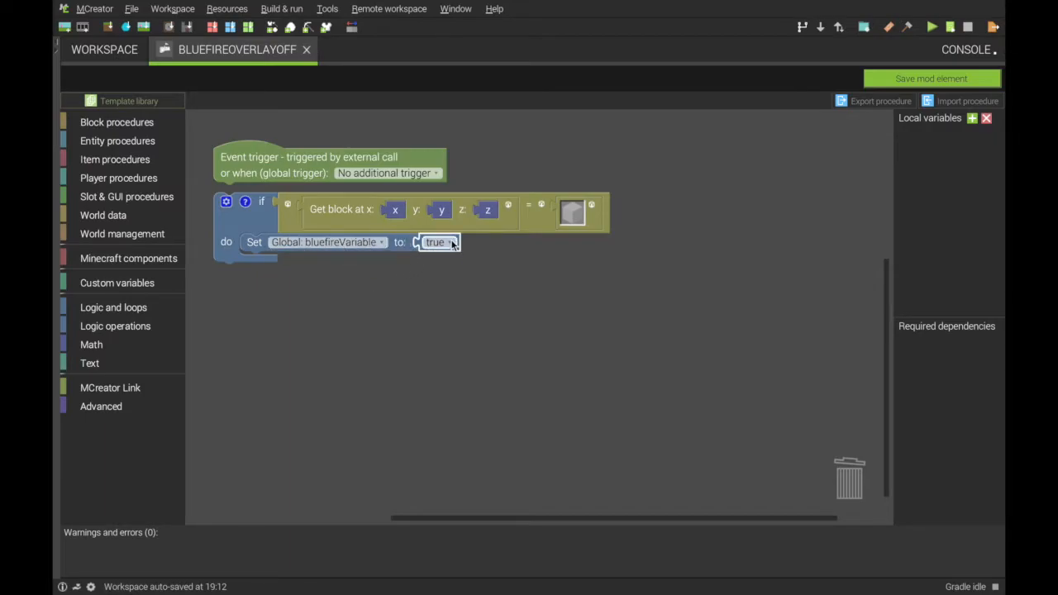
left_click(445, 243)
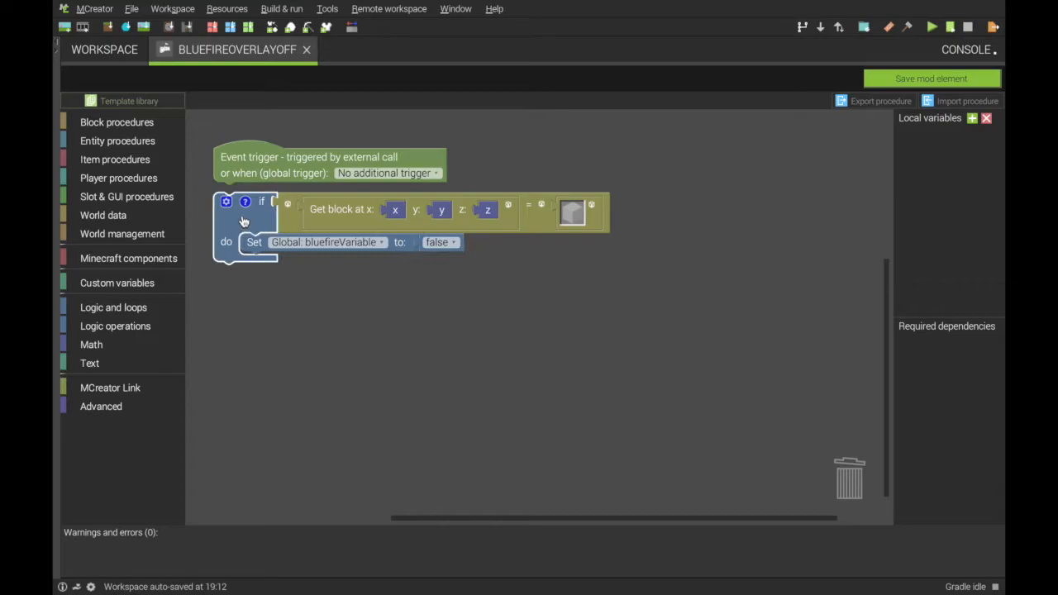
left_click(387, 173)
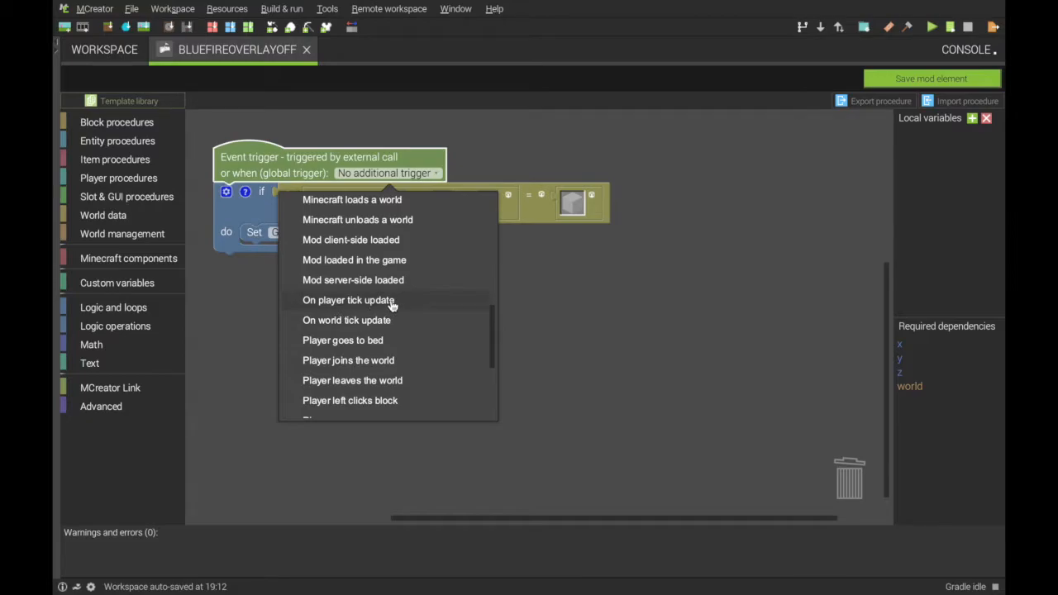
left_click(348, 300)
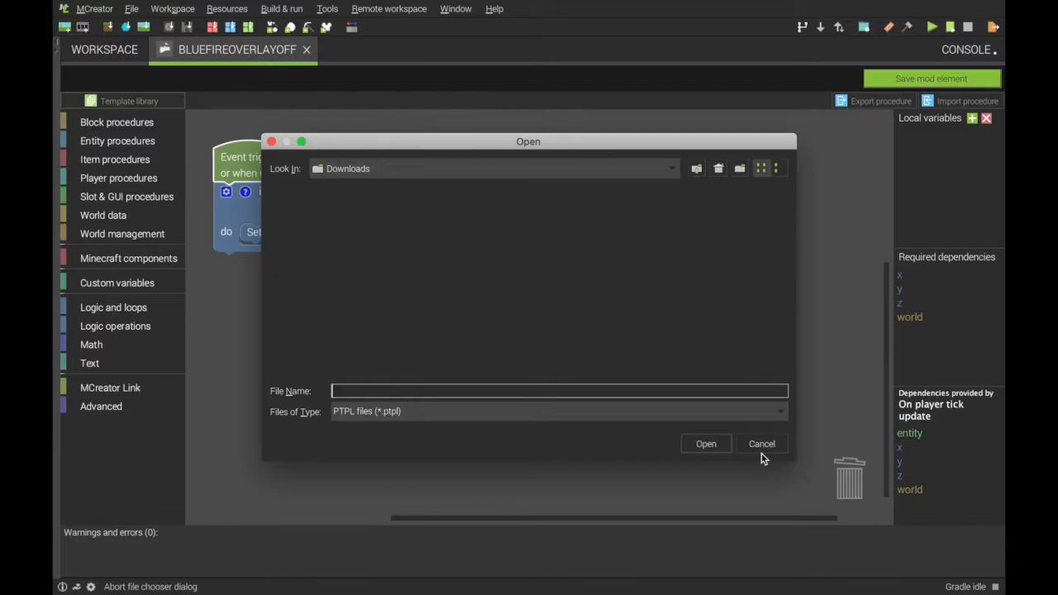
left_click(762, 444)
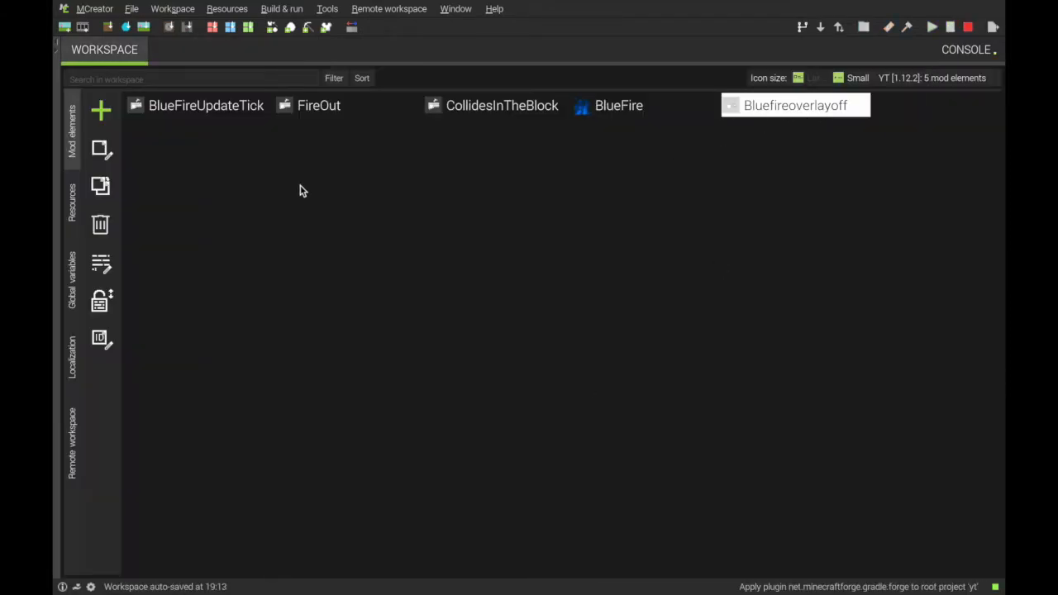
Add an Overlay mod element named Bluefireoverlay
left_click(100, 110)
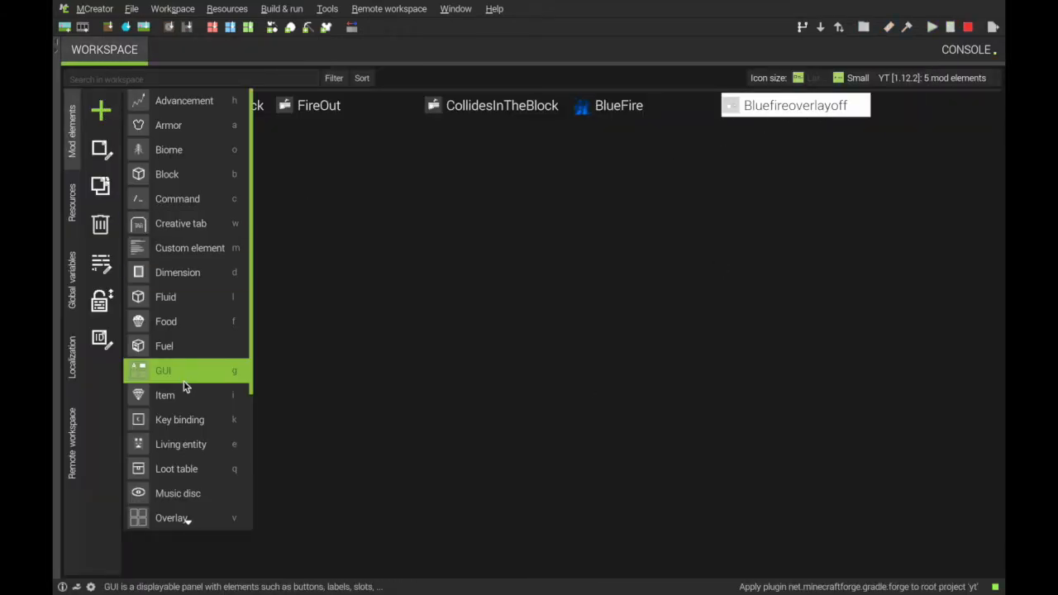
left_click(171, 518)
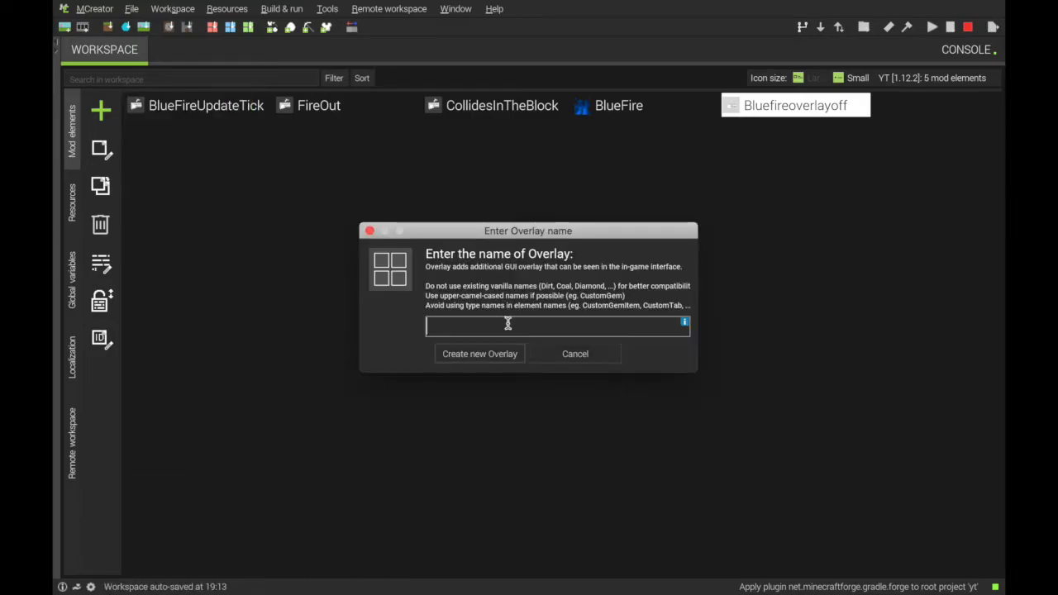
type("Bluefireoverlay")
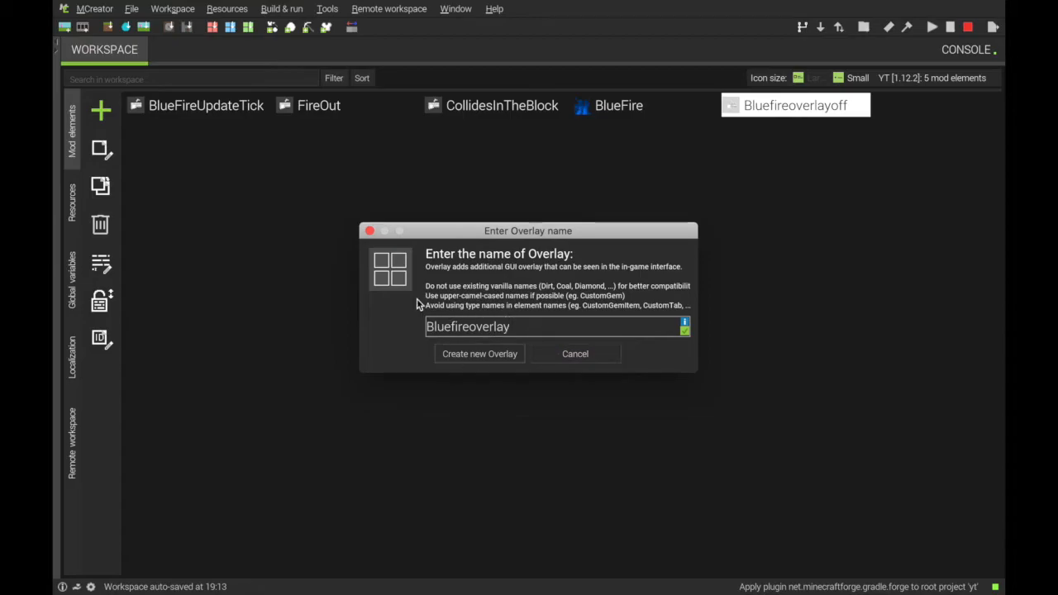
left_click(479, 353)
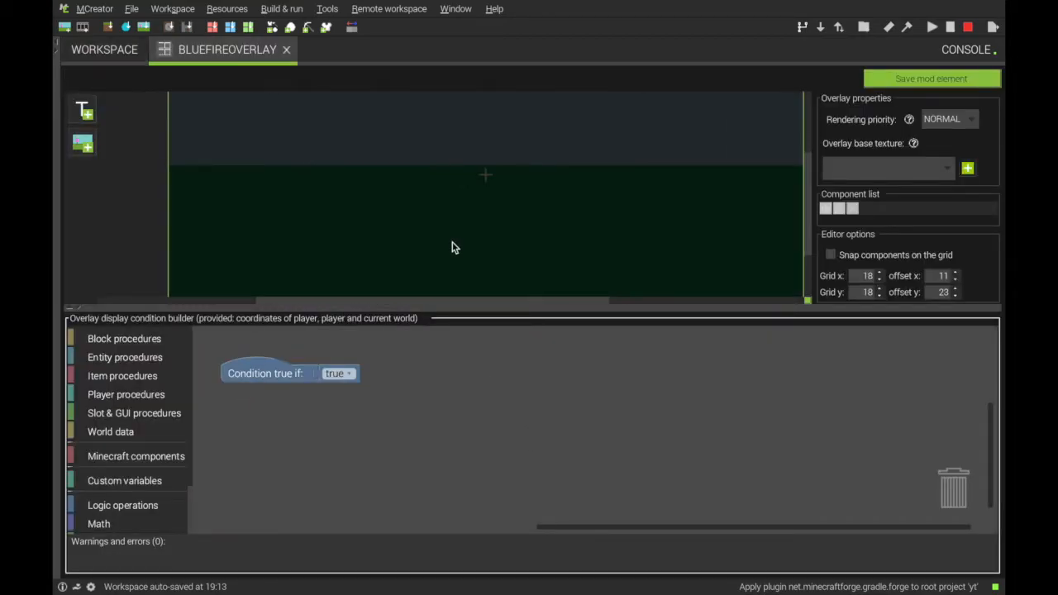
mouse_move(808, 306)
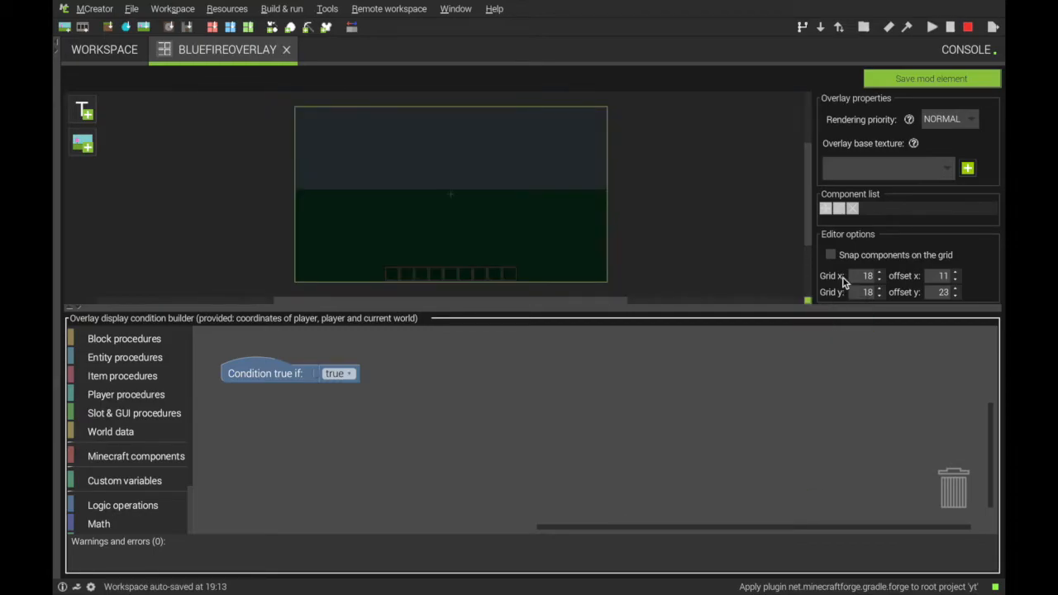
Import Blue Fire OverLay.png and select it as the overlay's base texture
left_click(967, 168)
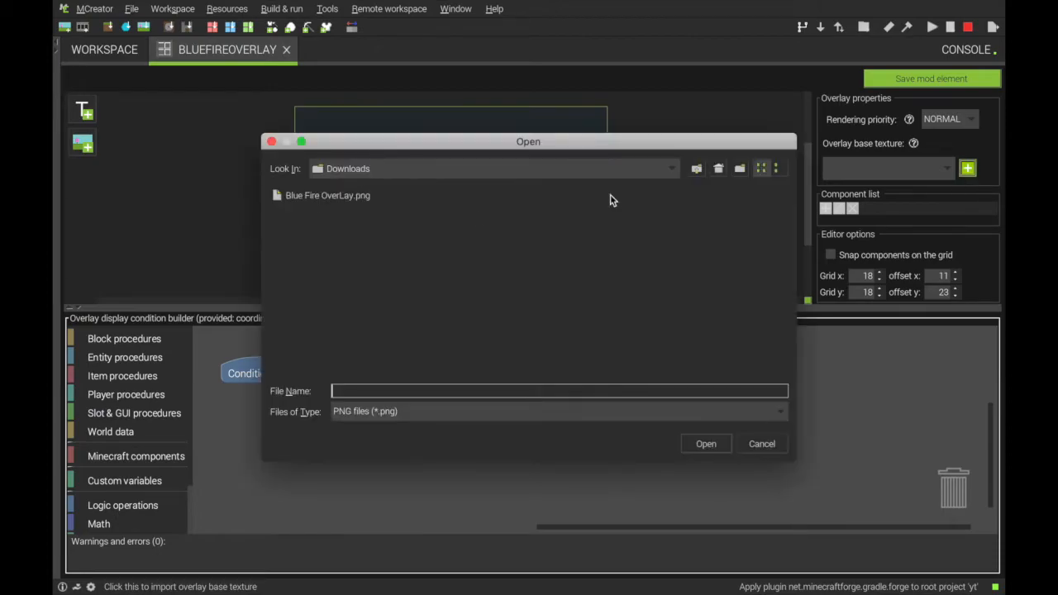
left_click(327, 195)
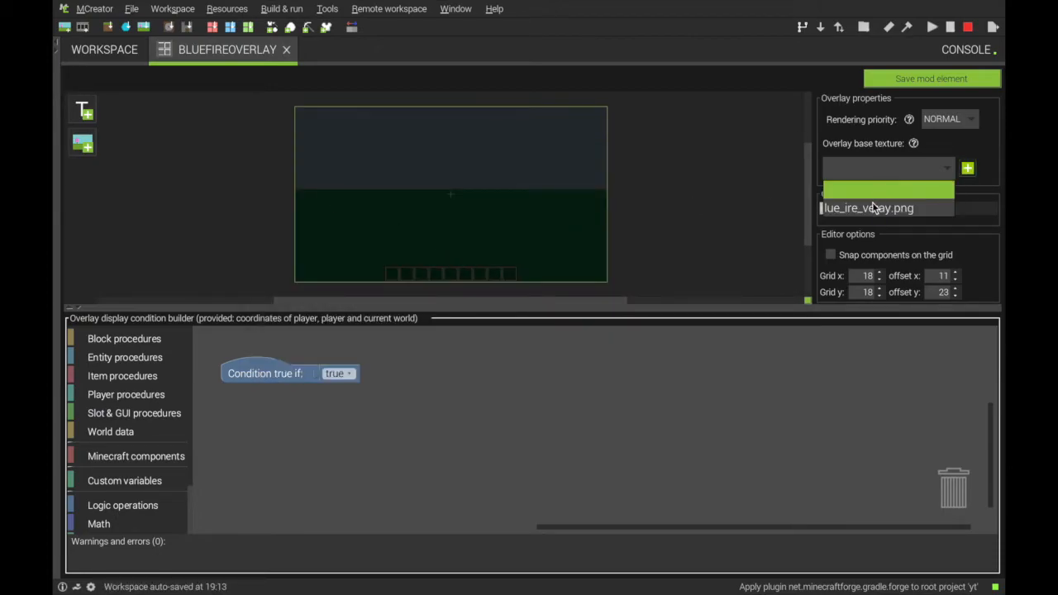
left_click(884, 208)
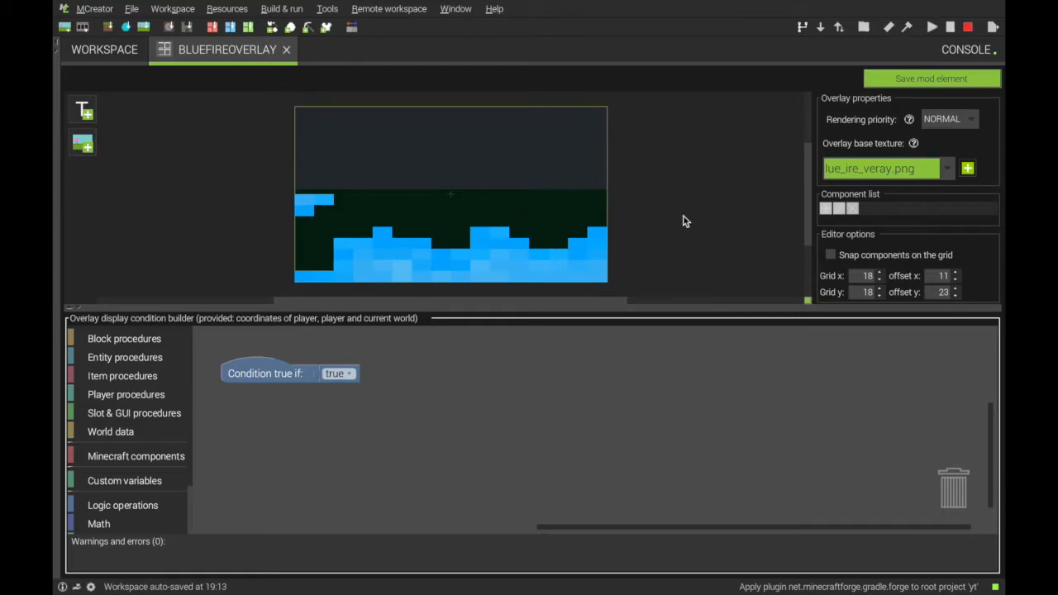
mouse_move(256, 387)
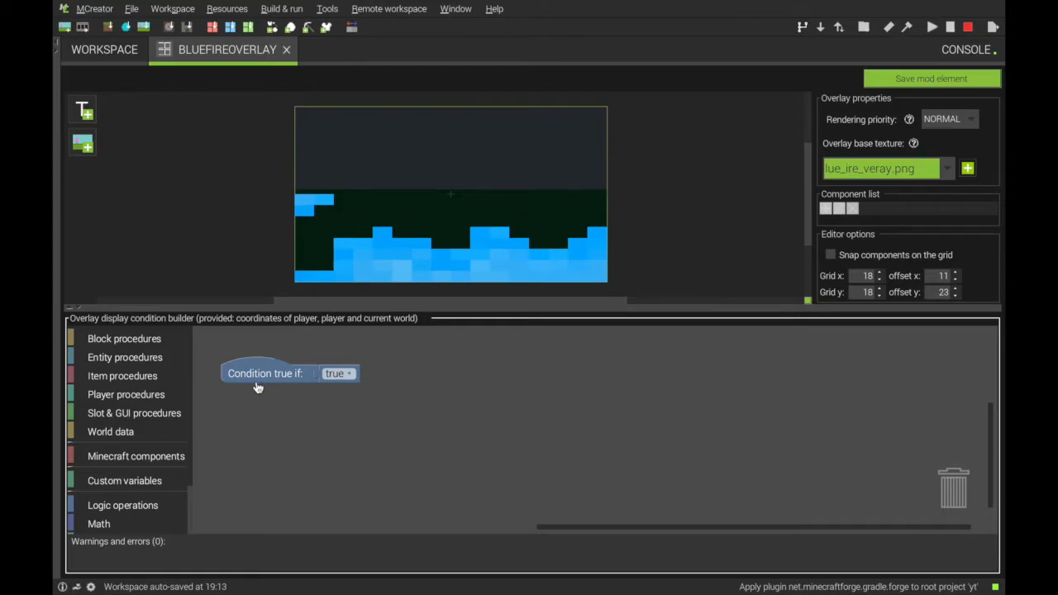
mouse_move(338, 387)
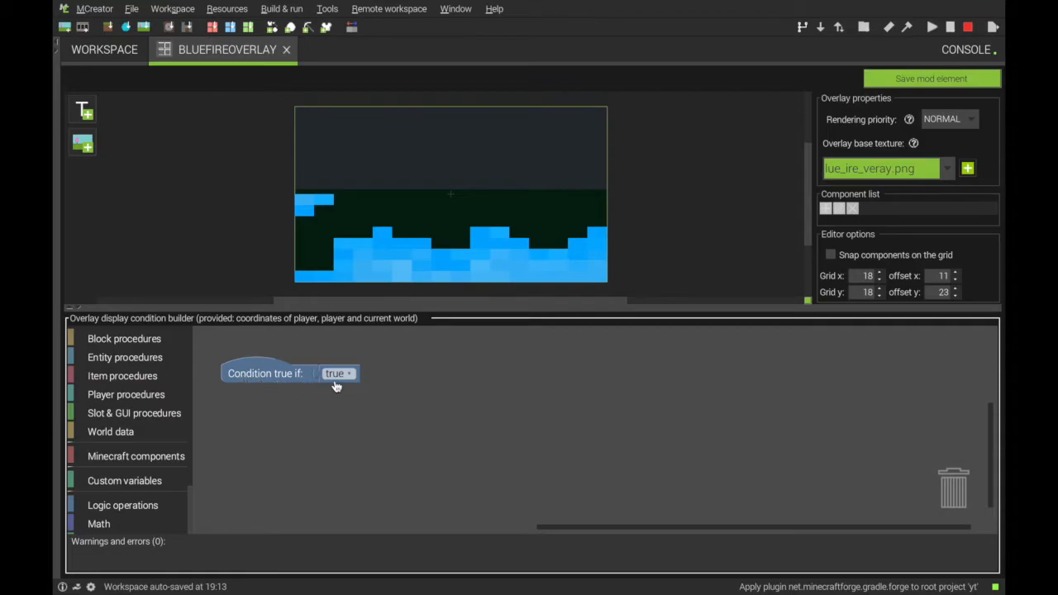
mouse_move(336, 386)
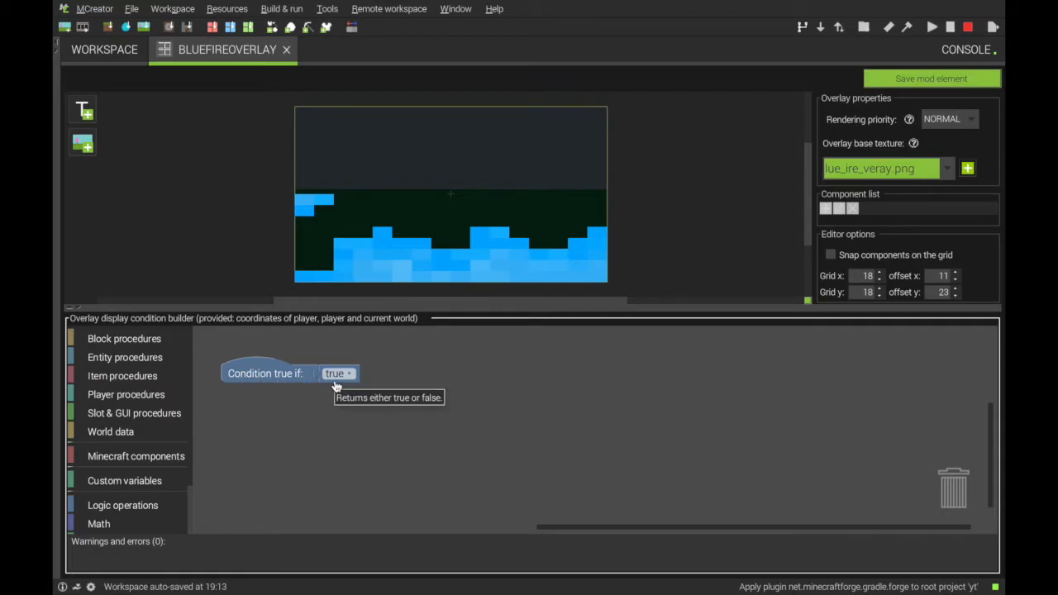
mouse_move(467, 194)
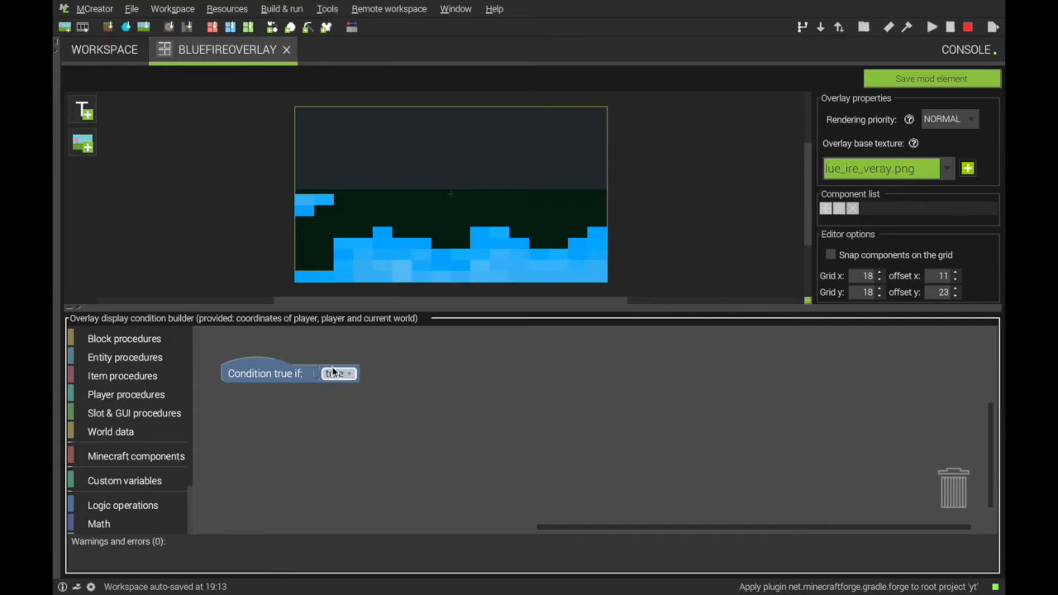
Replace the display condition's true block with bluefireVariable and save the overlay
left_click_drag(338, 373, 403, 370)
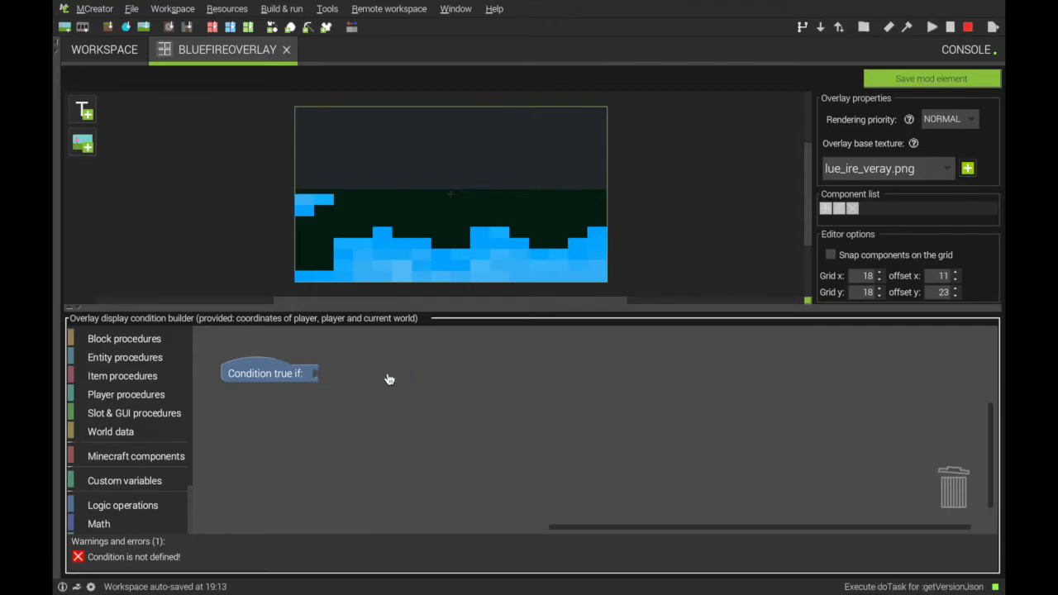
left_click(124, 481)
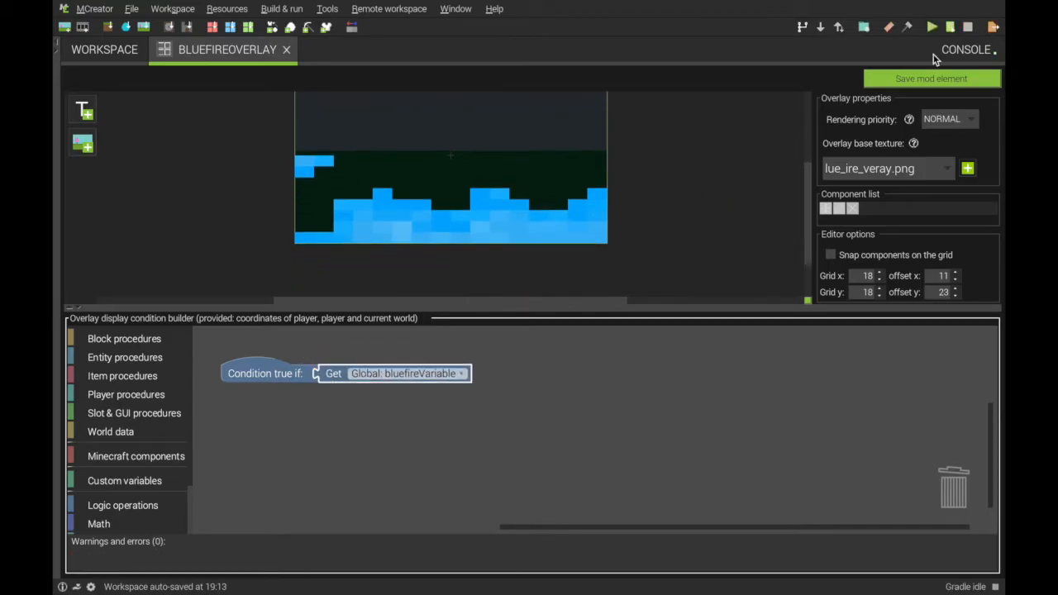
left_click(287, 50)
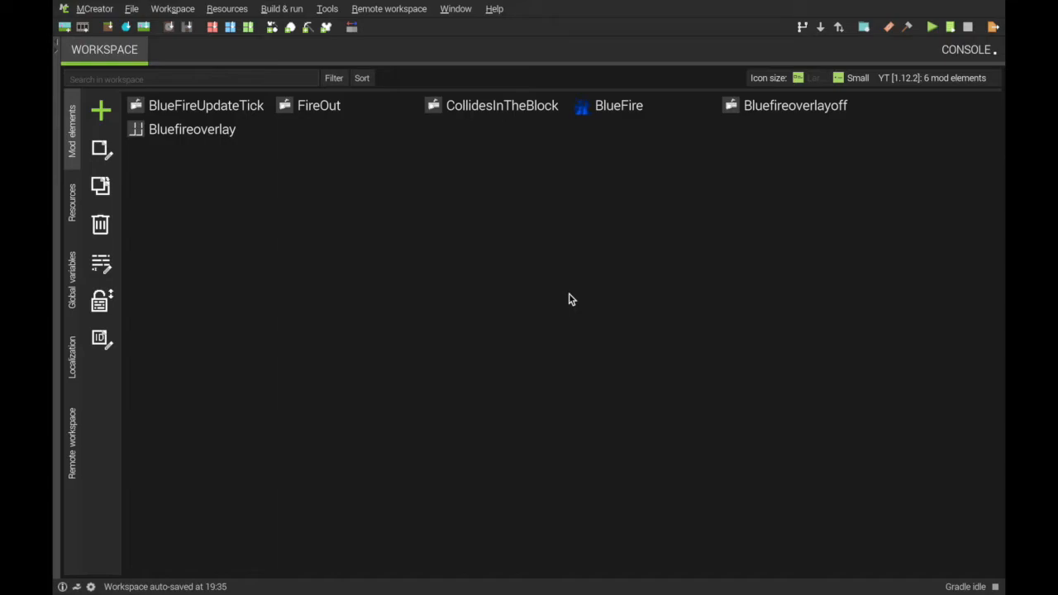
mouse_move(186, 116)
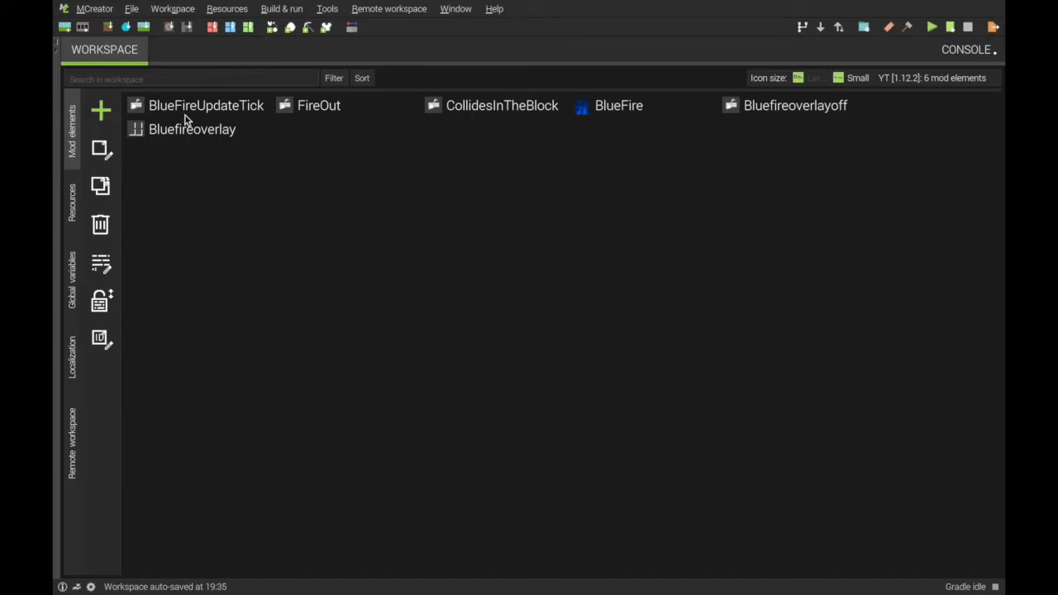
mouse_move(200, 115)
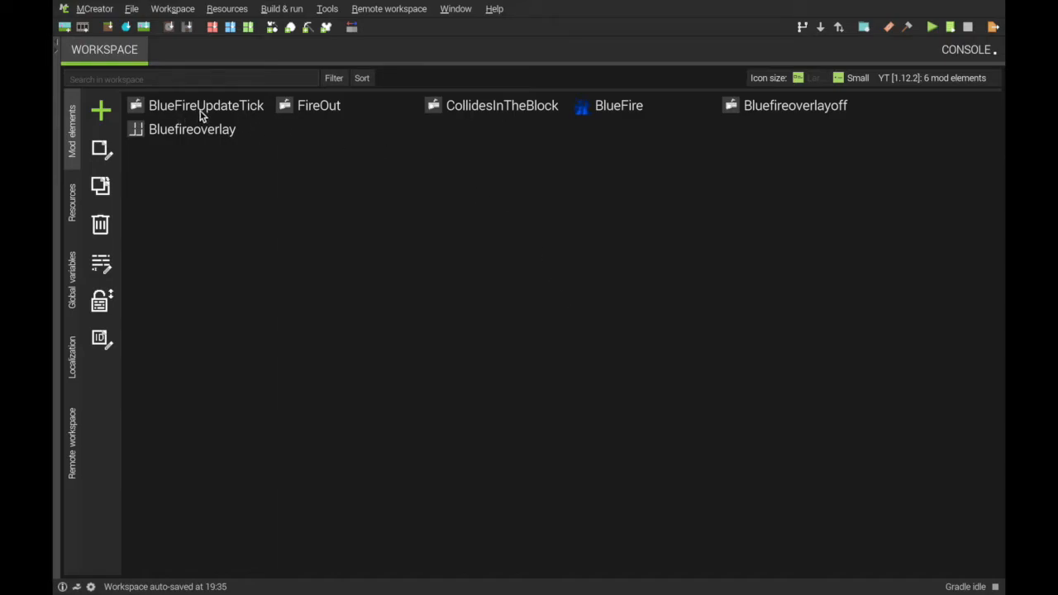
Reopen BlueFireUpdateTick and make its condition compare the block beneath against Netherrack
double_click(205, 105)
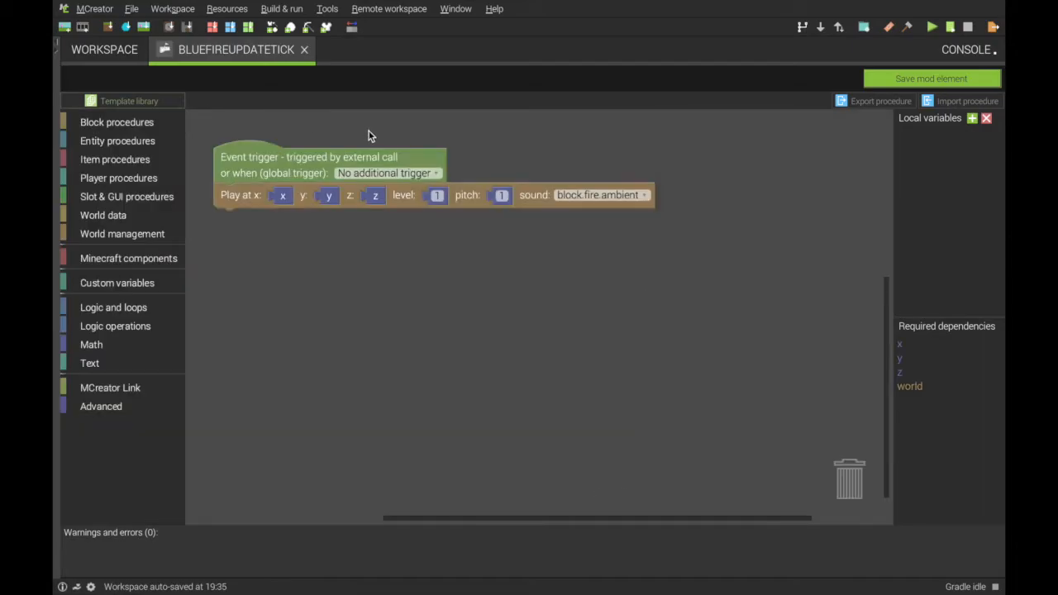
left_click(128, 101)
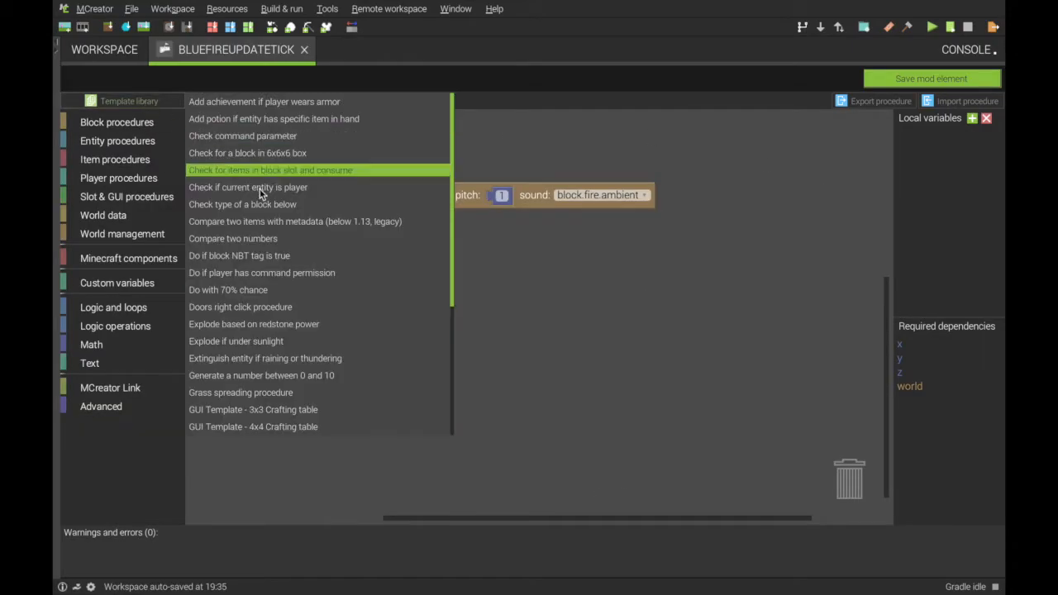
mouse_move(244, 187)
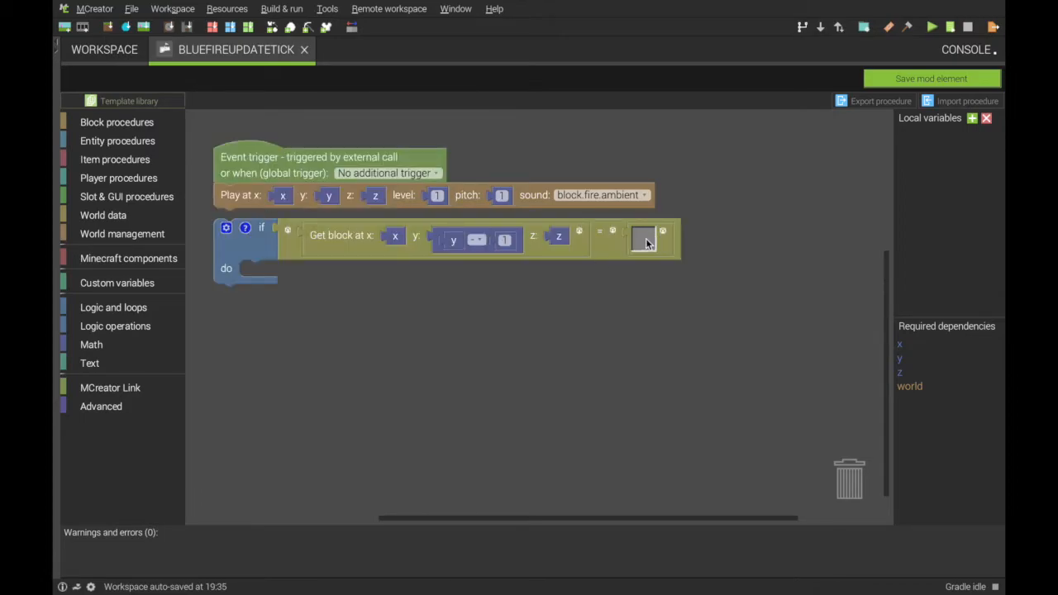
left_click(643, 239)
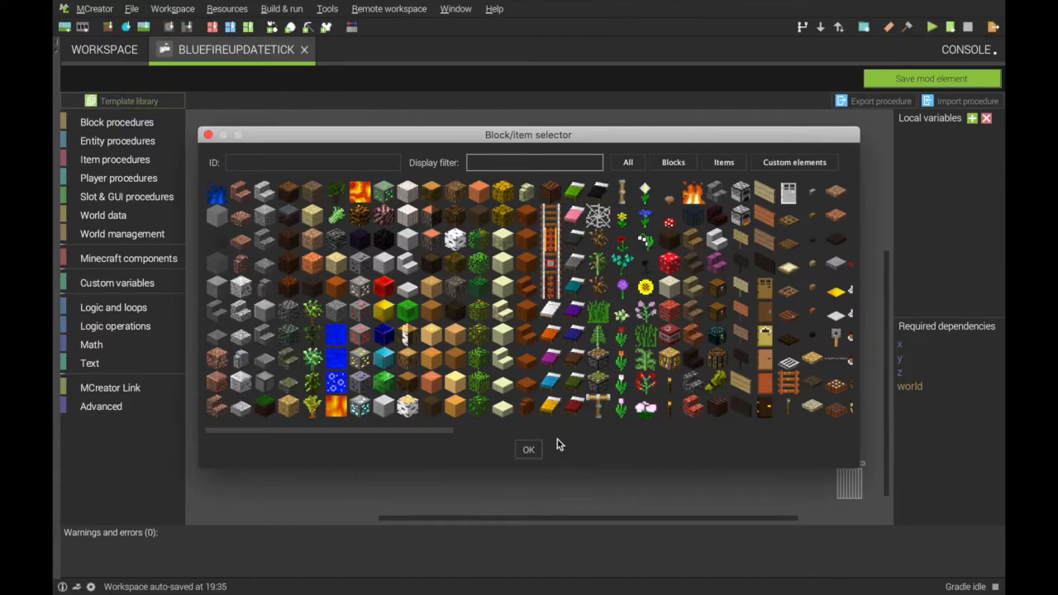
type("neth")
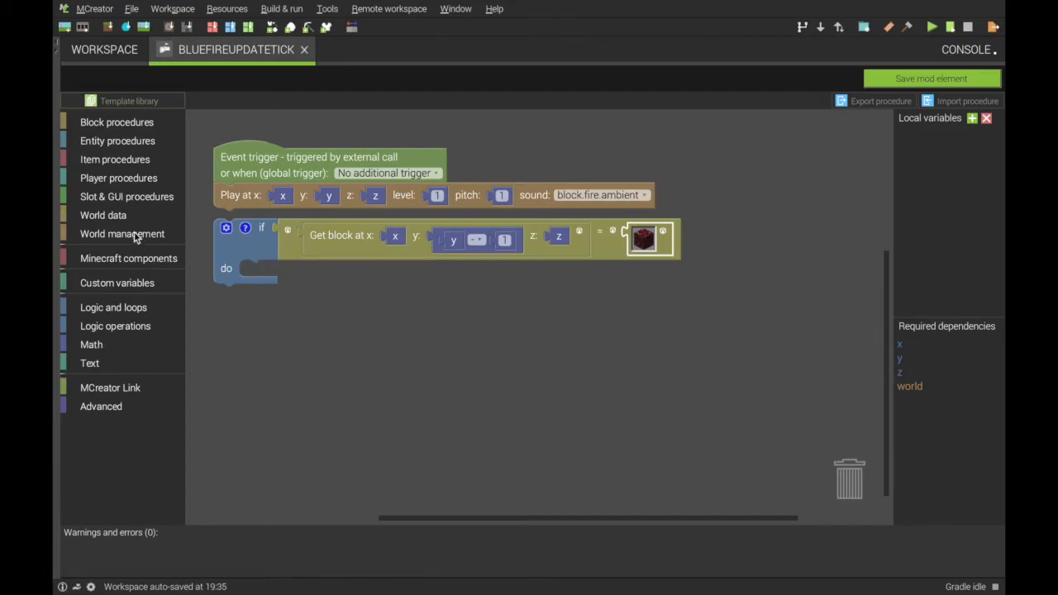
left_click(116, 122)
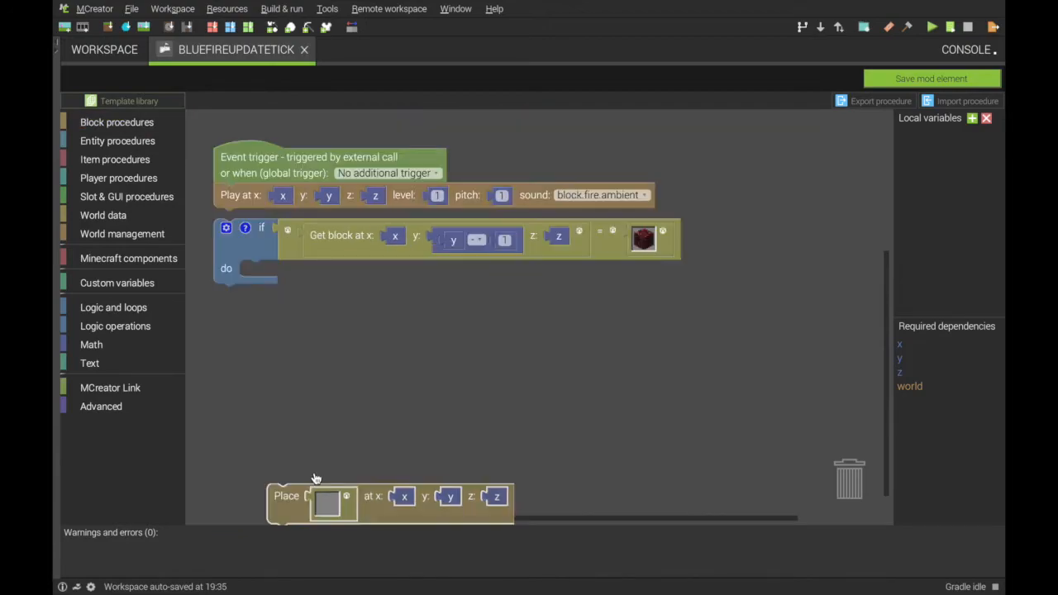
Place BlueFire inside the if branch and add an else-if branch
left_click_drag(287, 496, 287, 272)
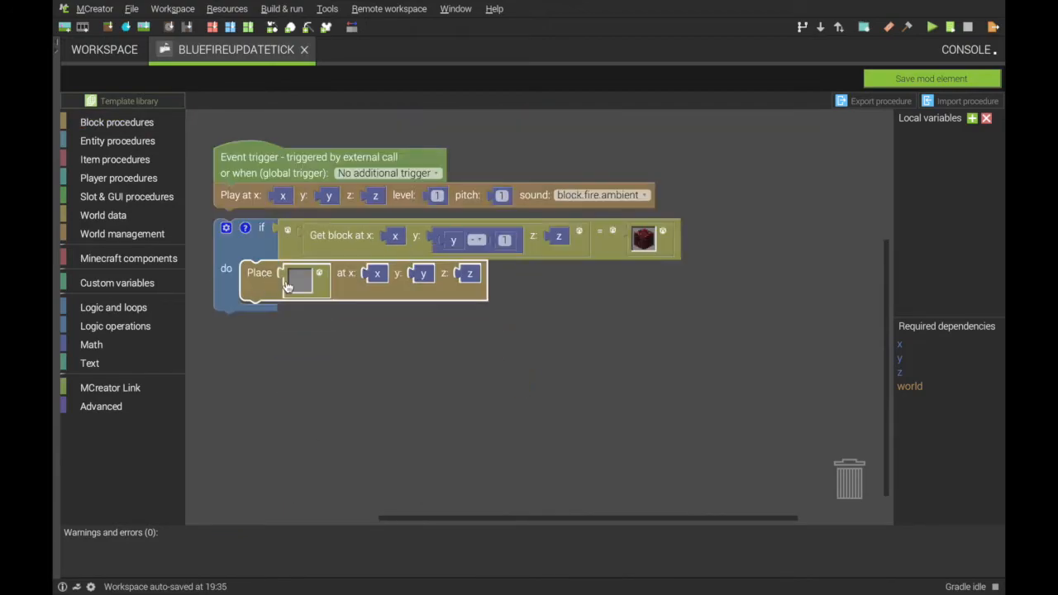
left_click(300, 280)
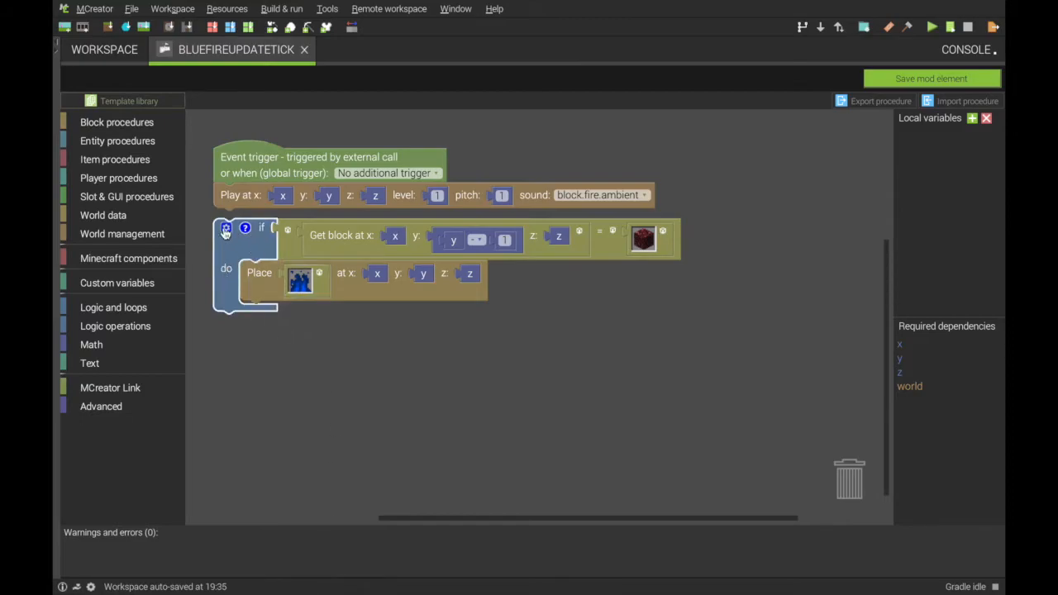
left_click(225, 228)
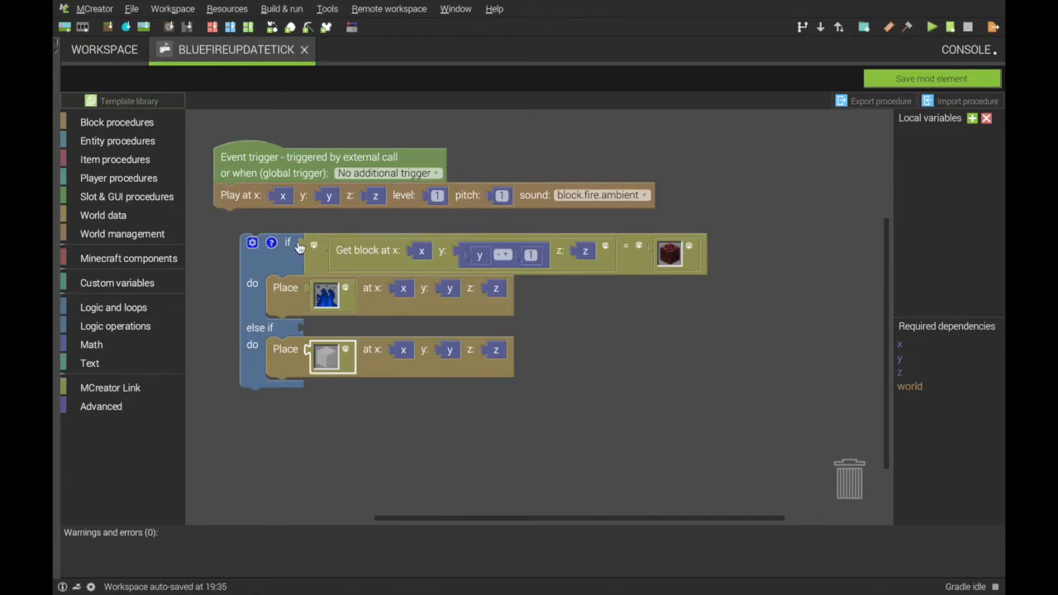
mouse_move(602, 231)
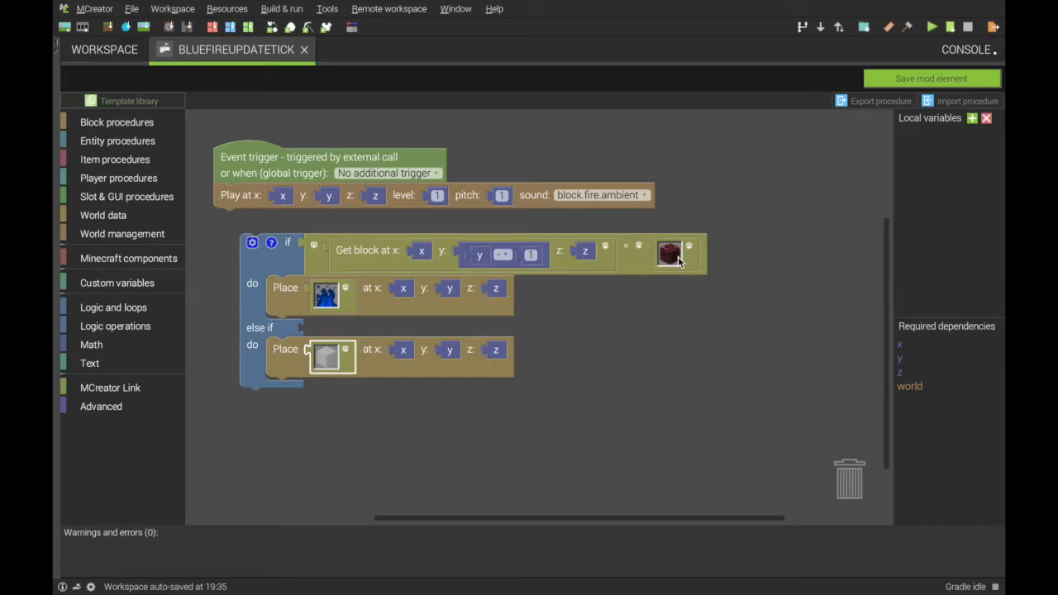
mouse_move(328, 295)
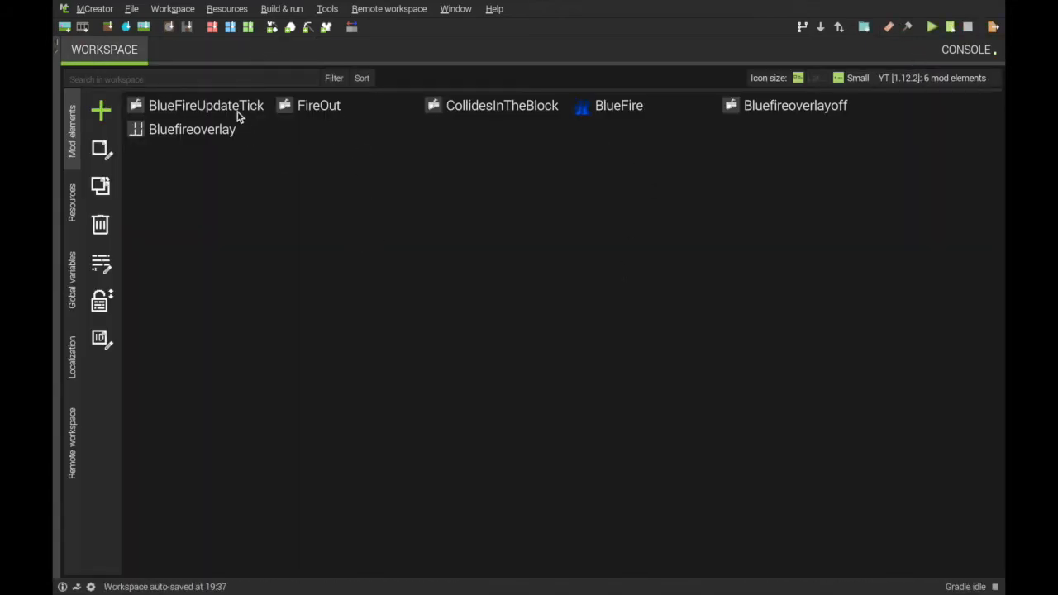
left_click(618, 105)
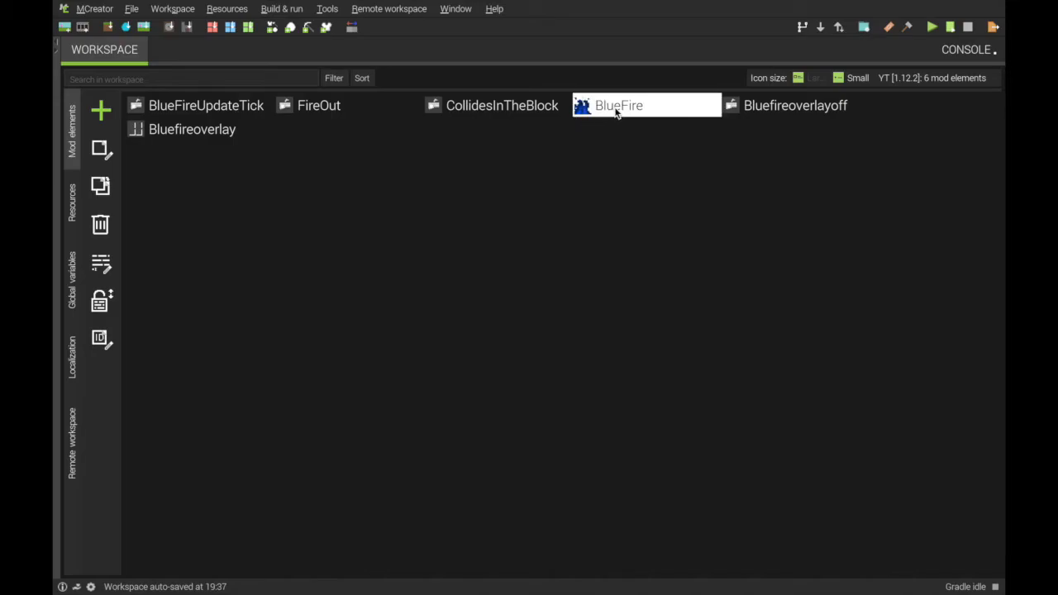
double_click(619, 105)
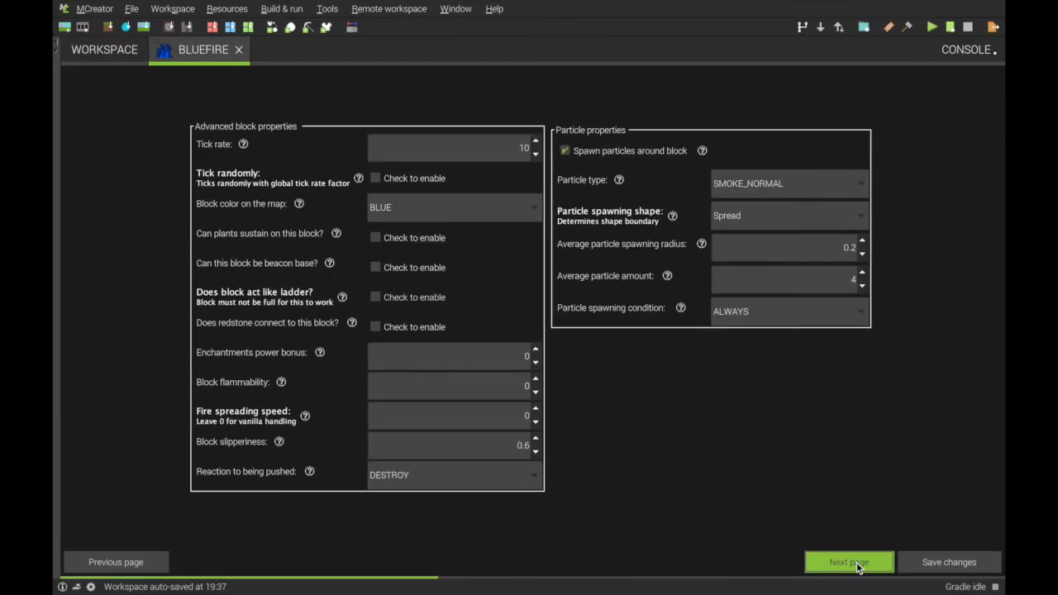
mouse_move(211, 157)
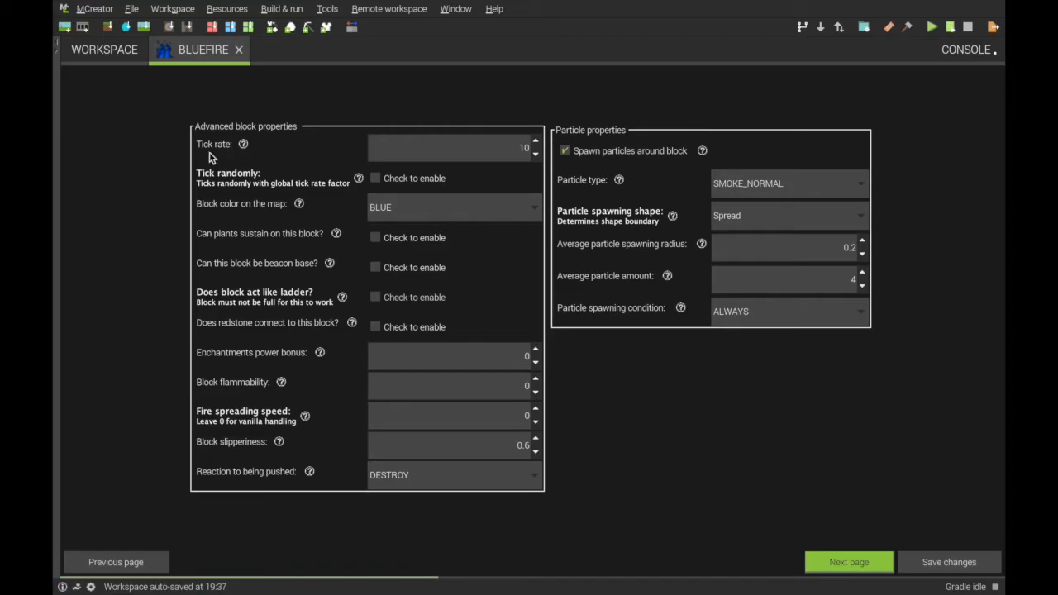
mouse_move(427, 171)
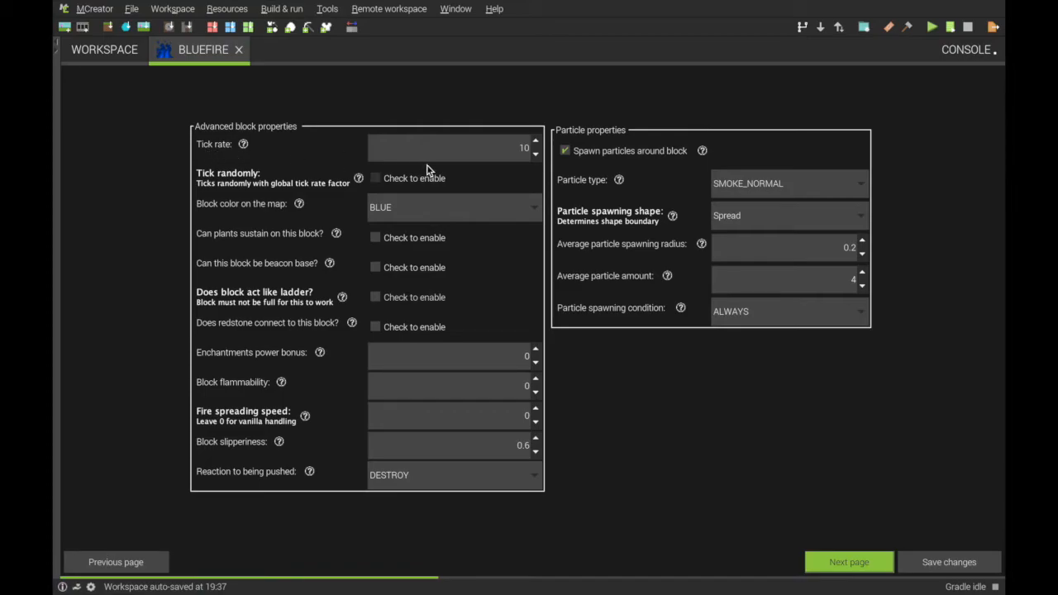
left_click(449, 147)
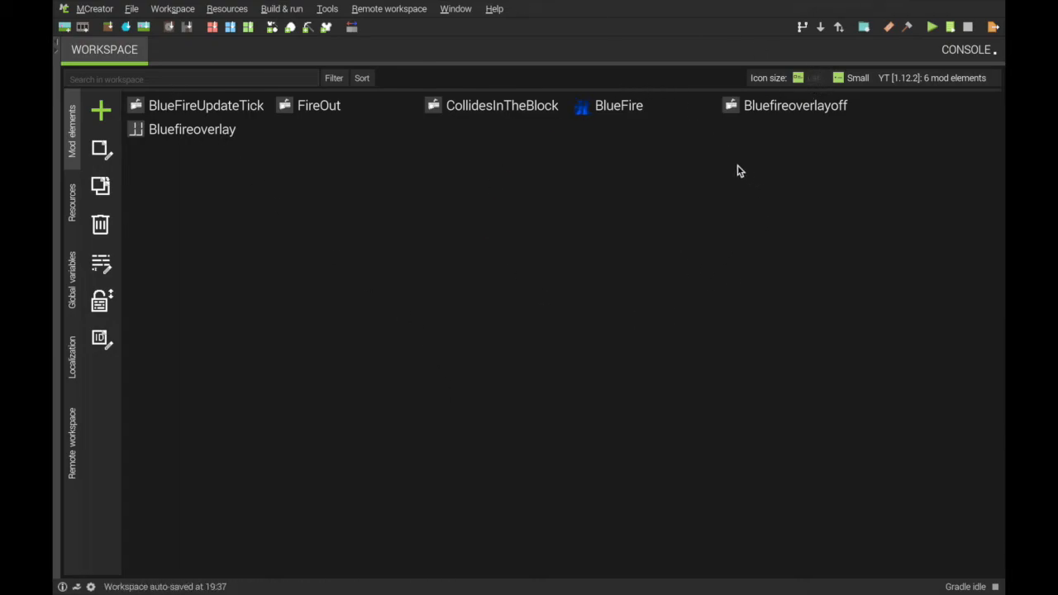
mouse_move(600, 169)
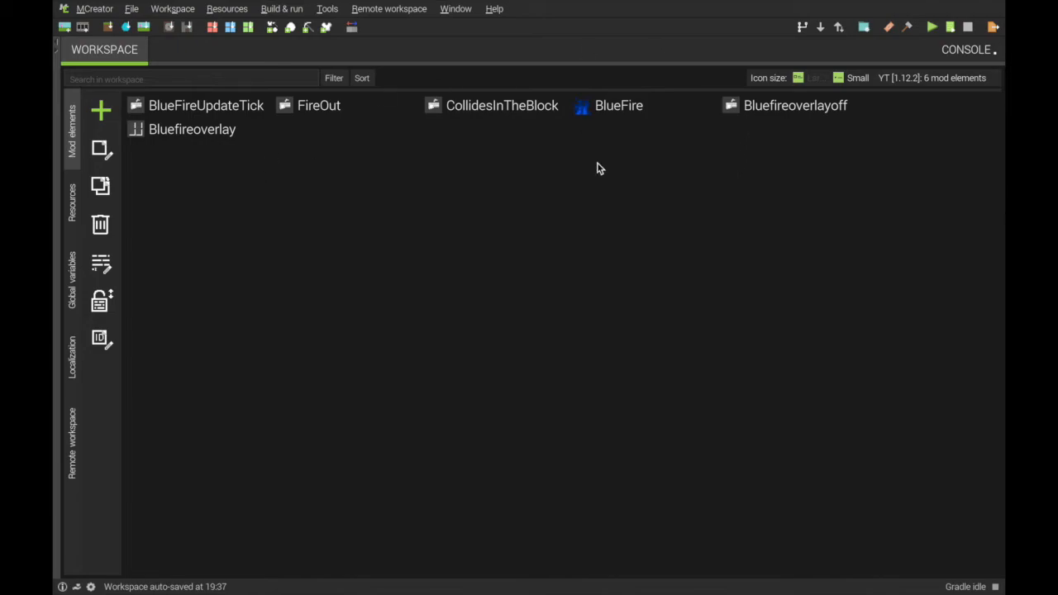
Launch the modded client and set the new world's game mode to Creative
left_click(933, 27)
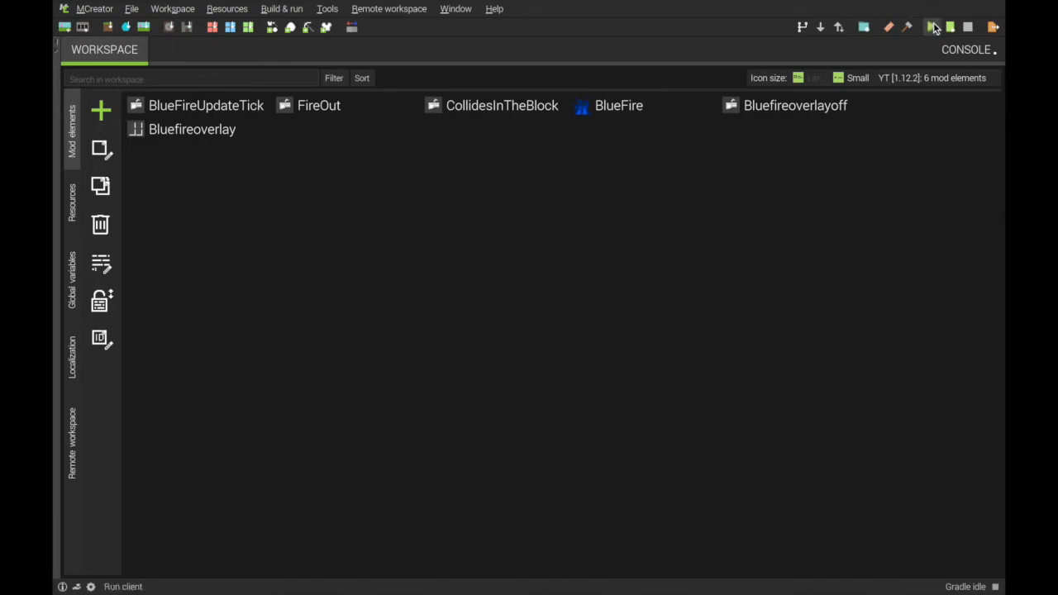
left_click(934, 28)
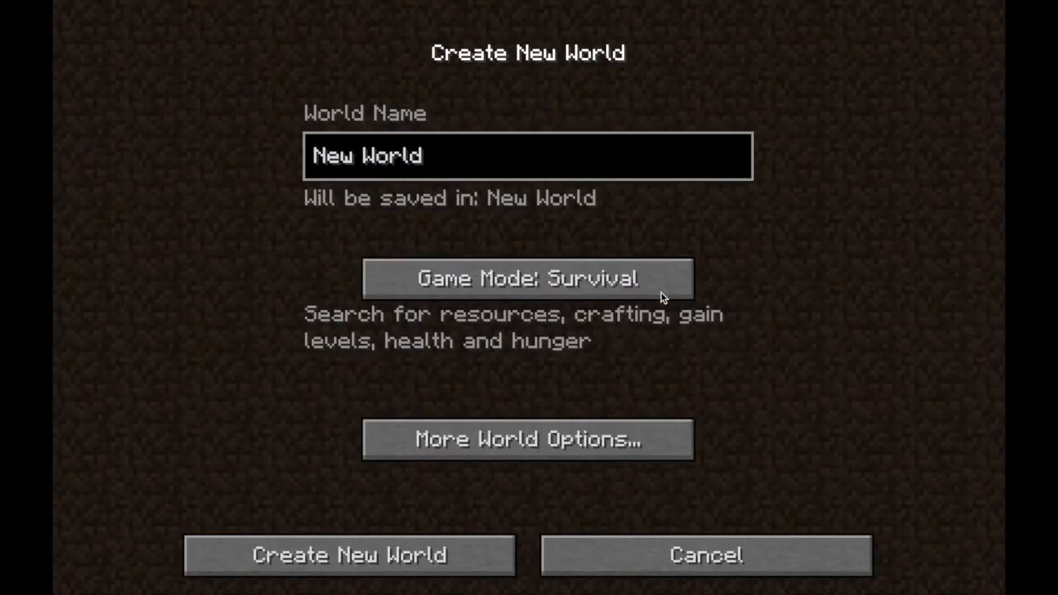
left_click(346, 555)
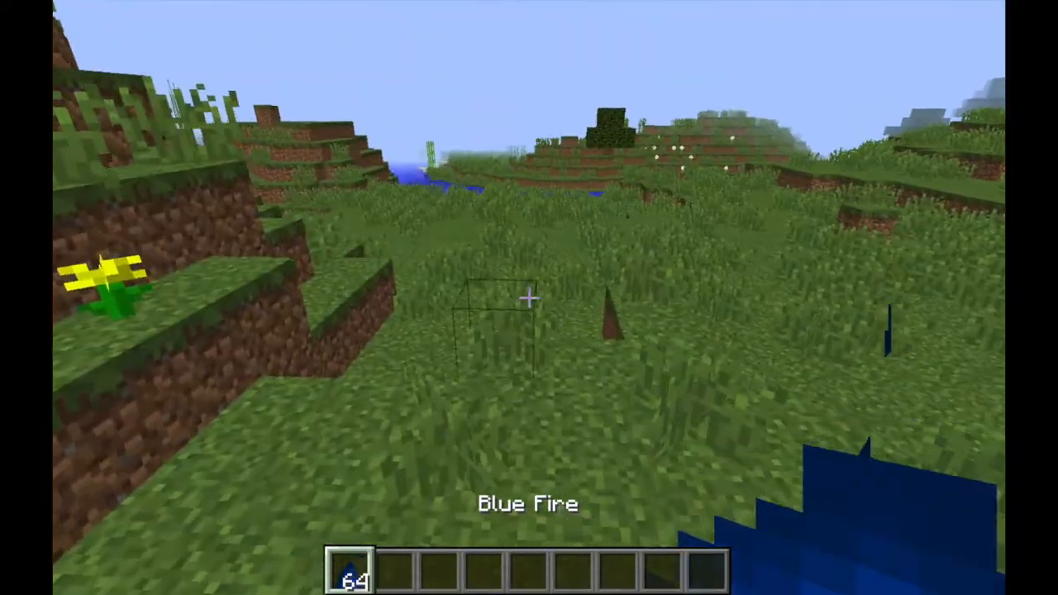
mouse_move(529, 298)
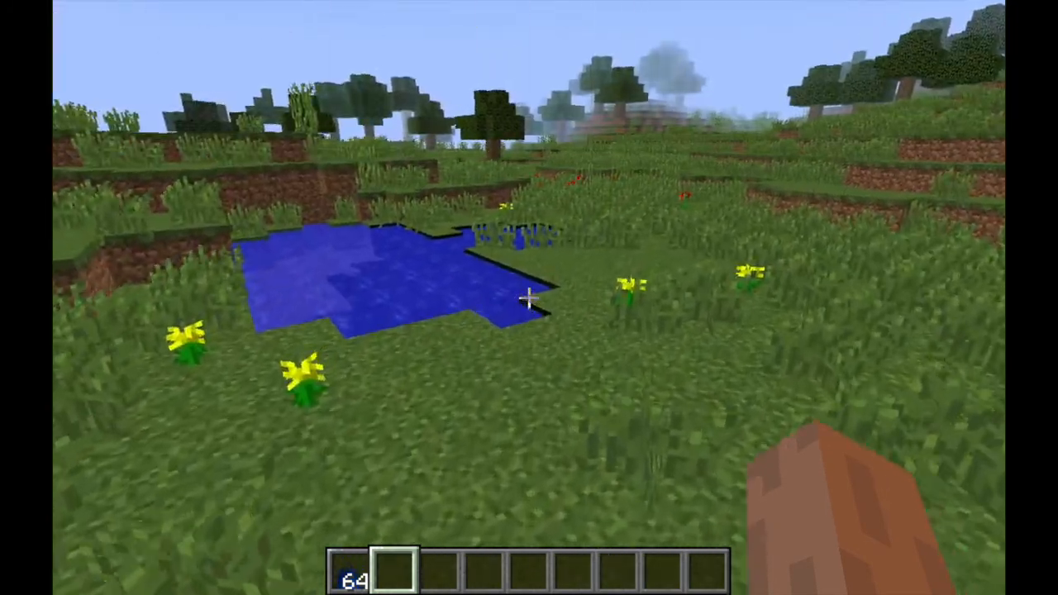
mouse_move(527, 298)
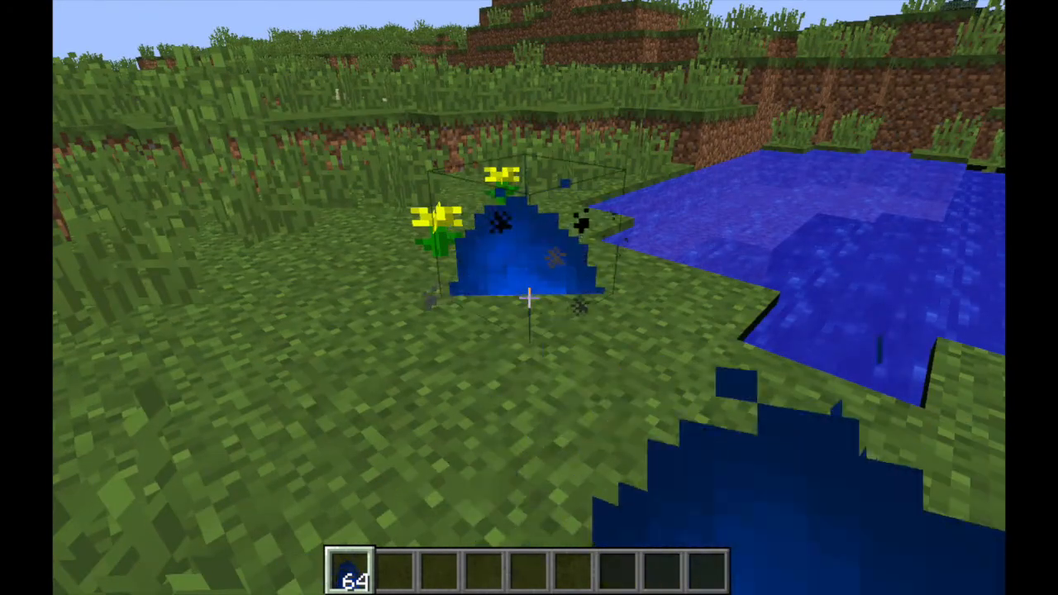
mouse_move(530, 297)
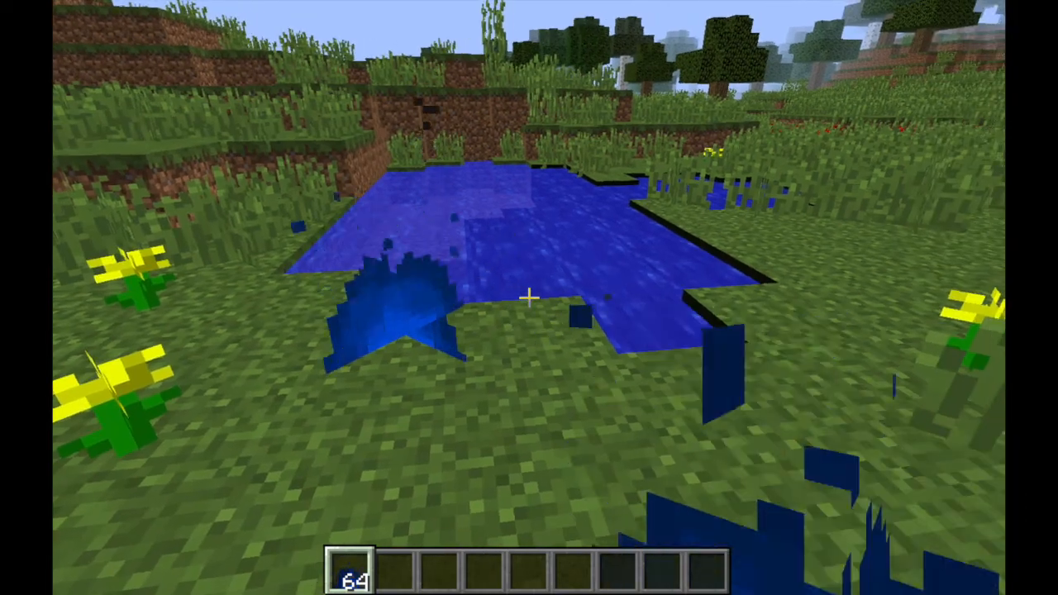
Search 'ne' in the creative inventory to find Netherrack
type("ne")
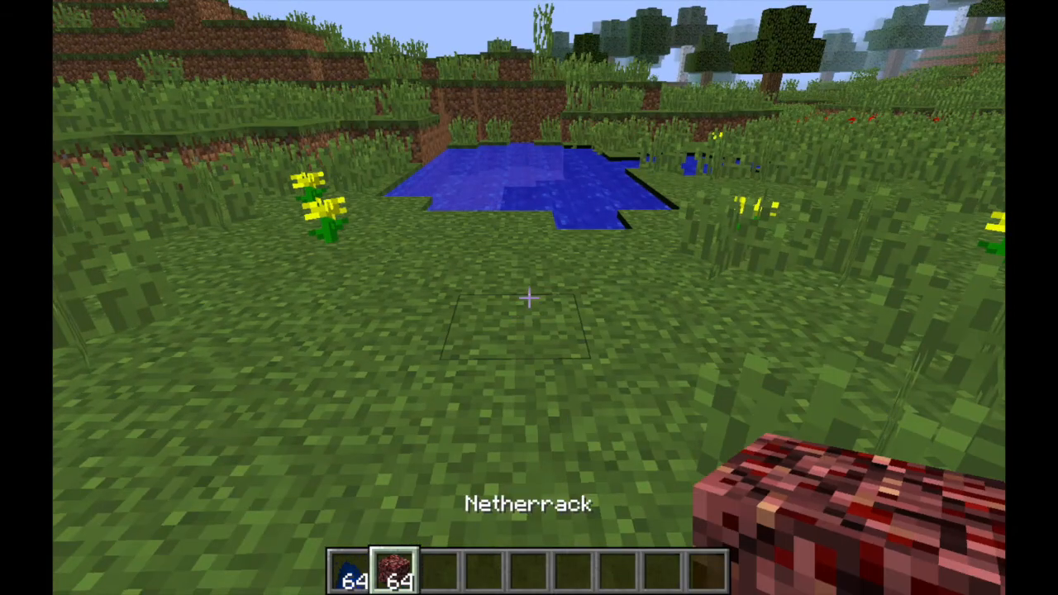
Place six Netherrack blocks on the grass and set Blue Fire burning on them
left_click(529, 298)
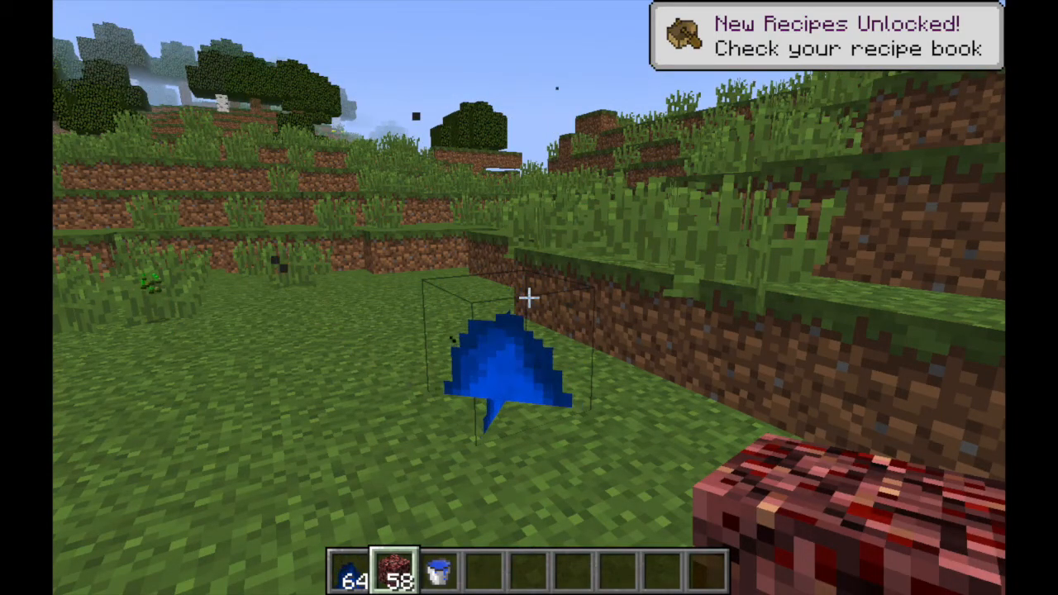
key("e")
type("/gamemode spectator")
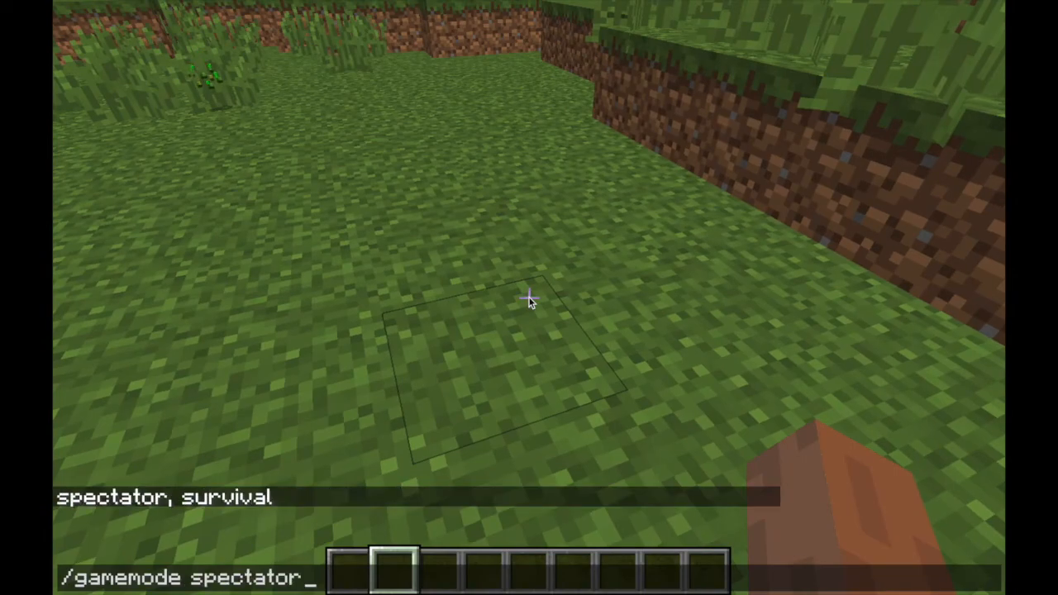
Switch to survival with /gamemode survival, burn to death in the blue fire, and respawn
key("Enter")
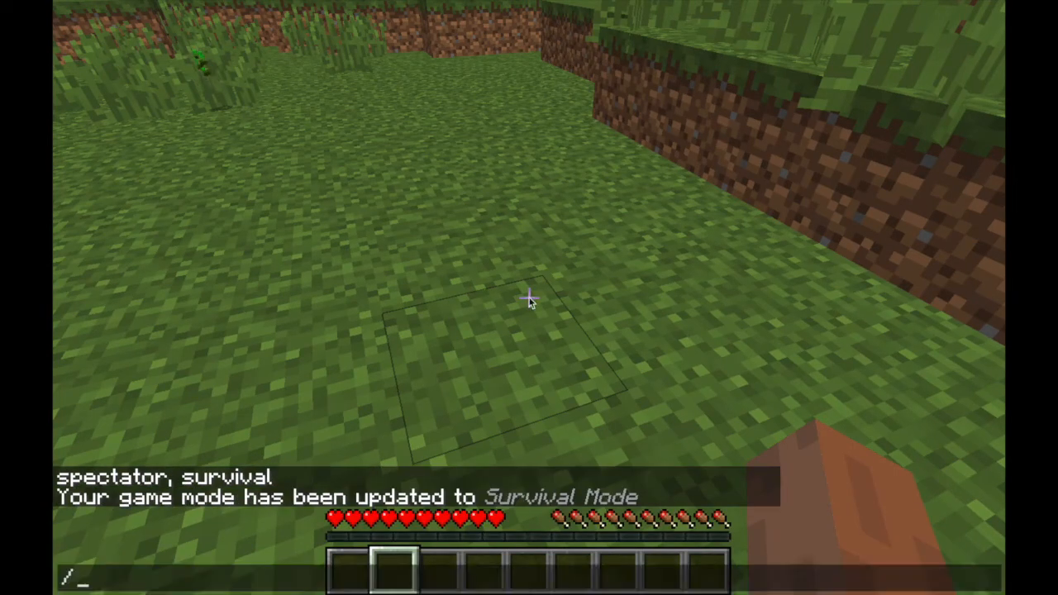
key("e")
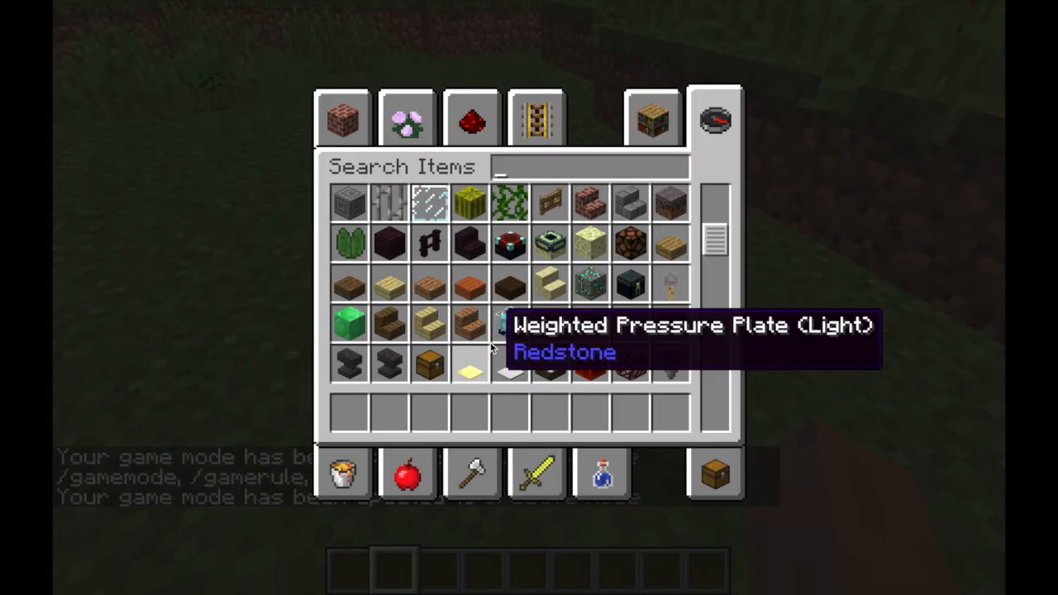
key("Escape")
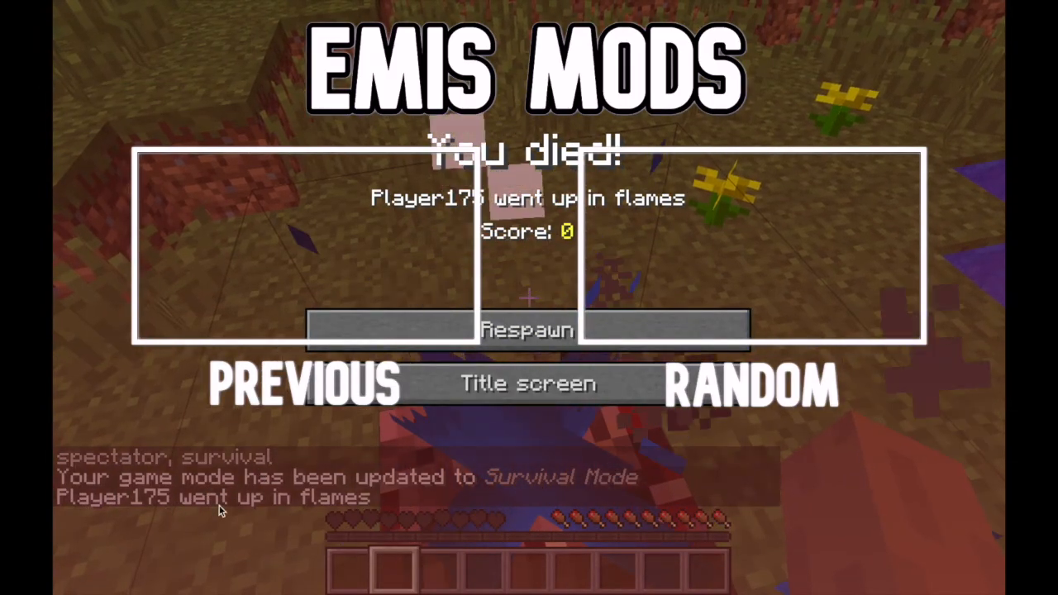
left_click(527, 331)
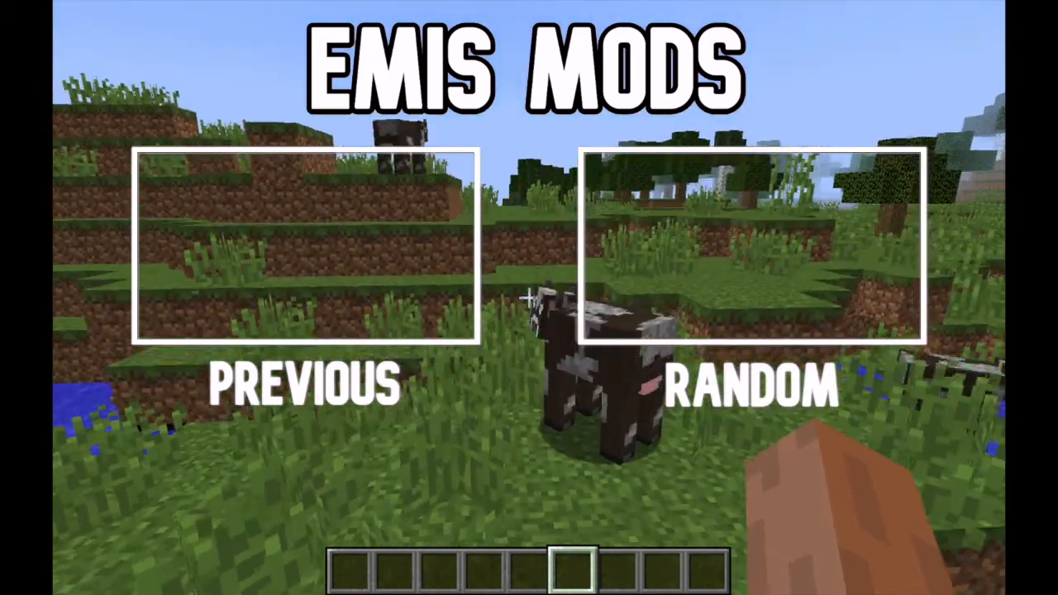